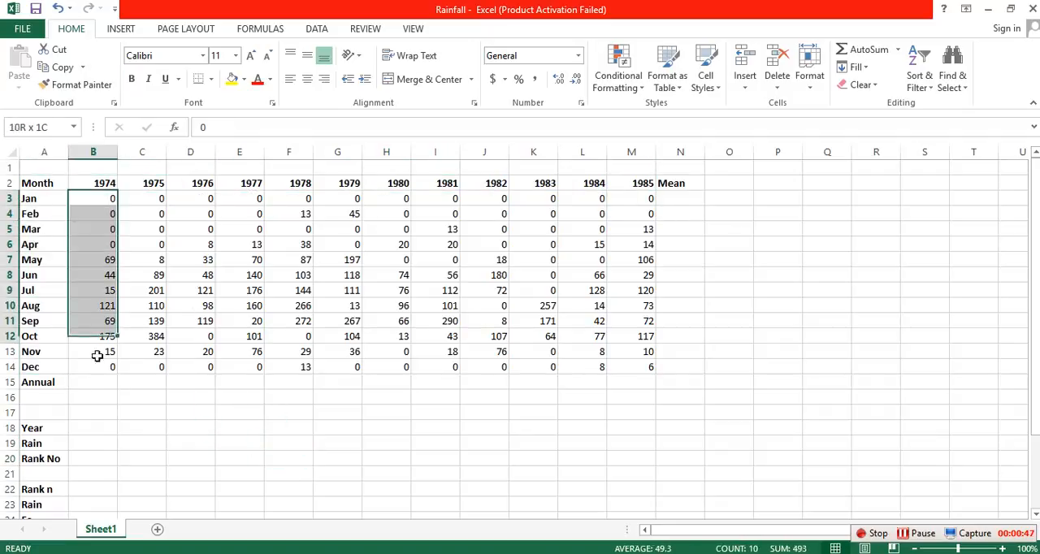
Total the 1974 monthly rainfall with AutoSum and extend the sums across row 15 to 1985
left_click(901, 51)
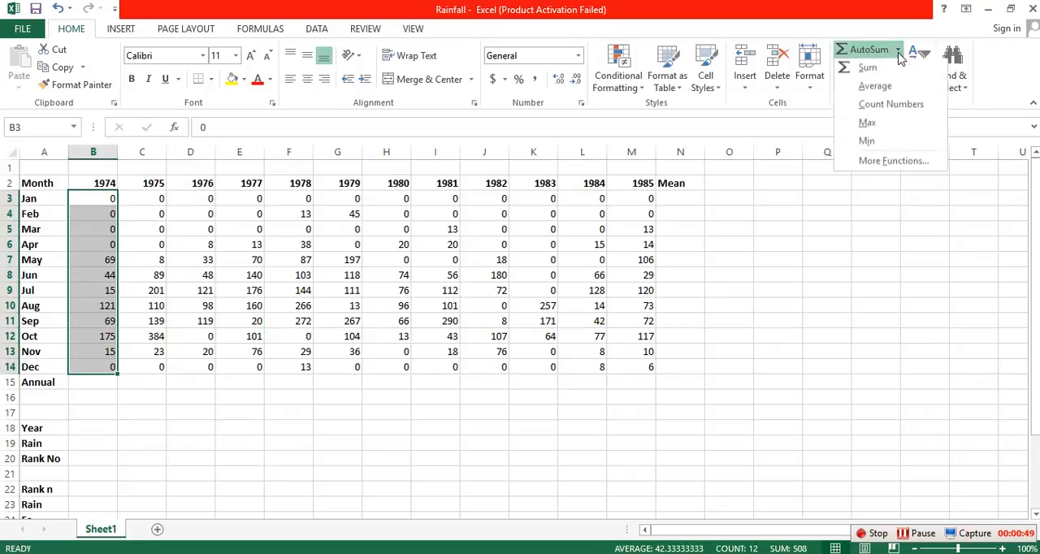
left_click(867, 68)
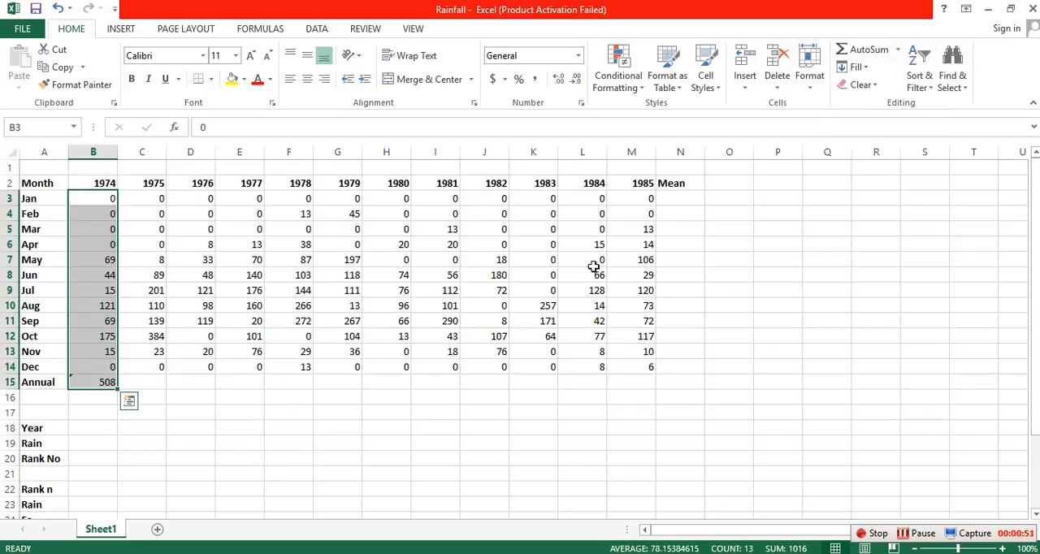
left_click(93, 380)
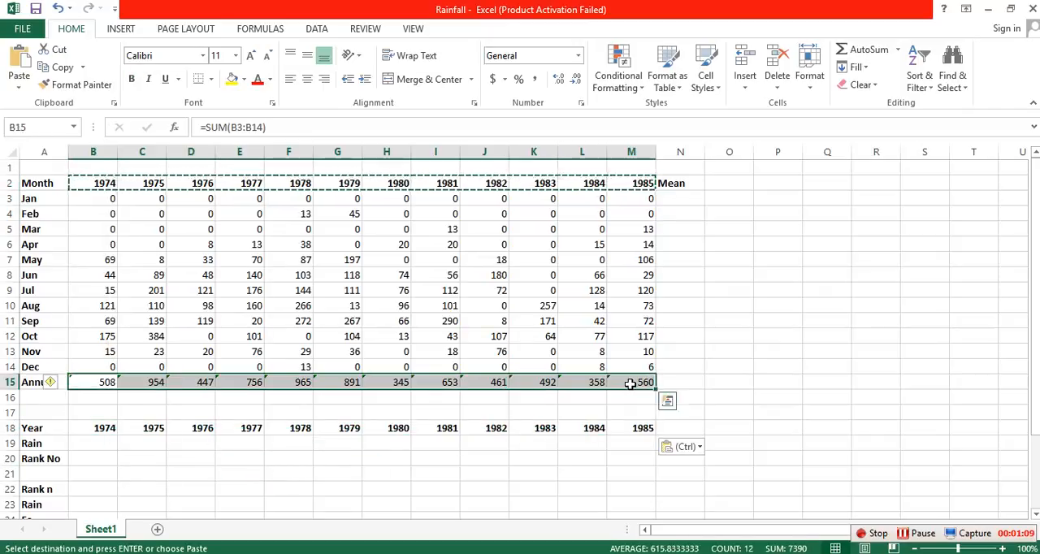
Paste the annual totals into the Rain row, then copy them for a transposed list in column P
left_click(96, 443)
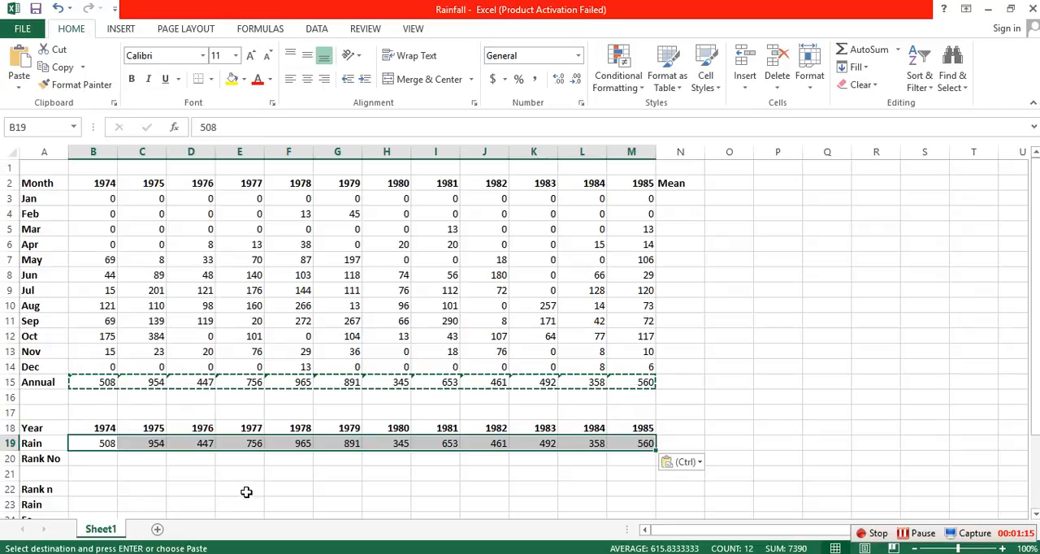
left_click(244, 486)
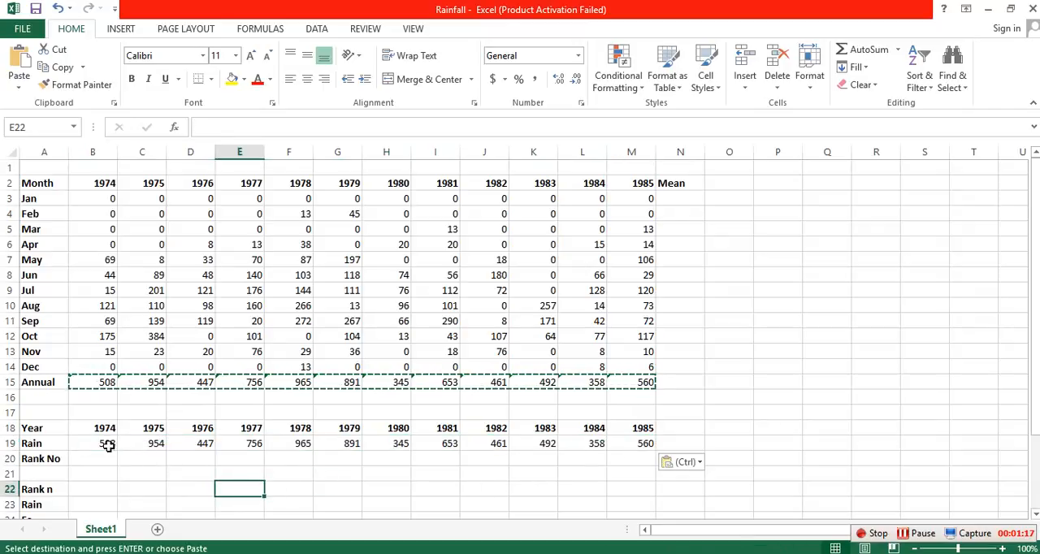
left_click(100, 444)
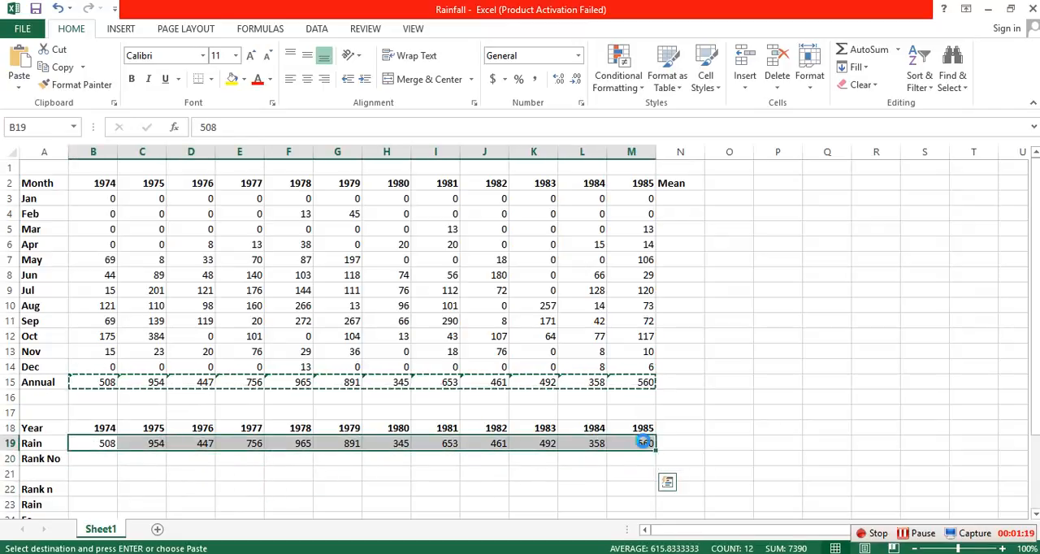
right_click(777, 182)
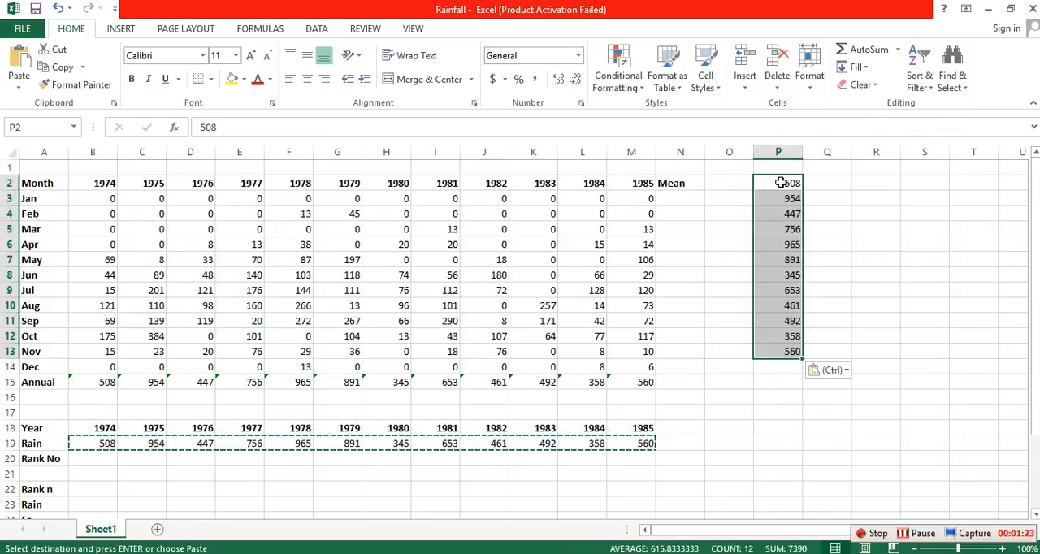
mouse_move(112, 22)
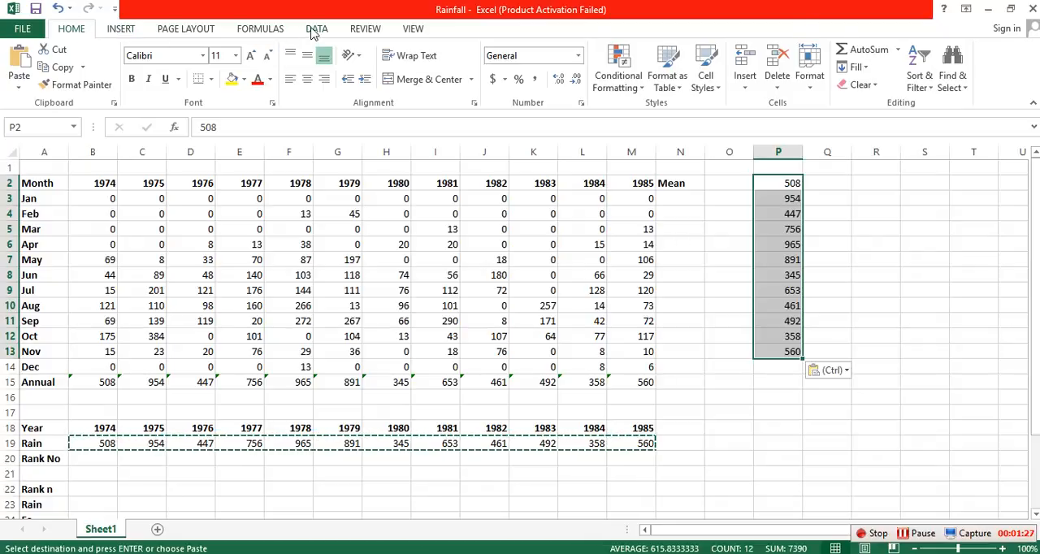
Sort the column P totals from largest to smallest and fill ranks 1–12 beside them
left_click(315, 28)
type("1")
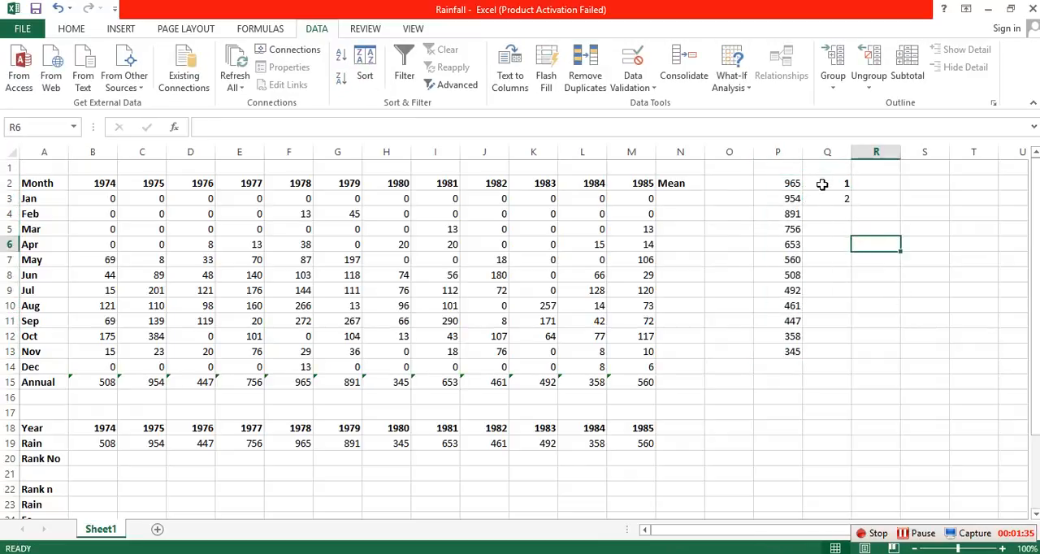
left_click_drag(827, 183, 827, 198)
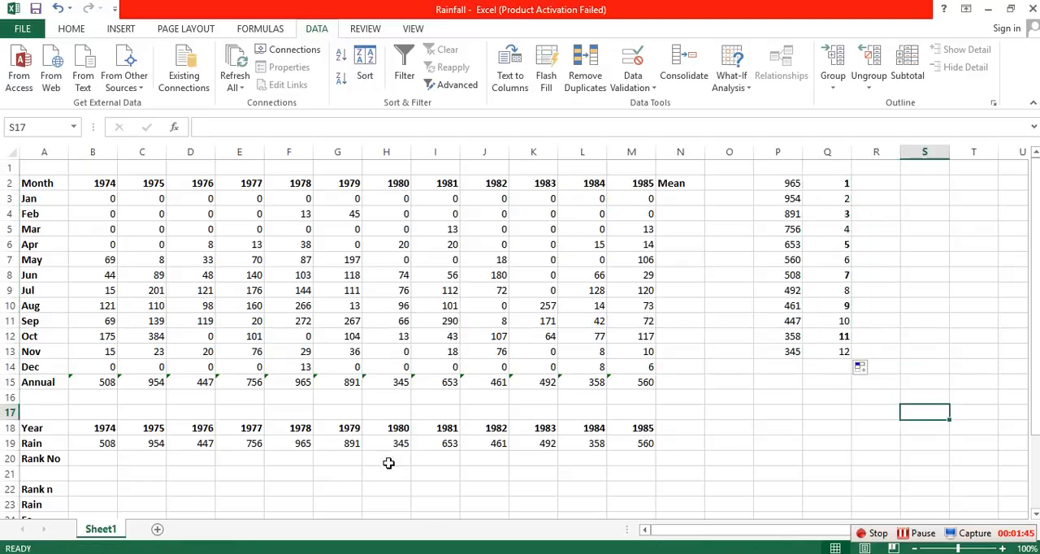
Enter each year's rank from the sorted list into the Rank No row, such as 1, 2 and 6
left_click(303, 459)
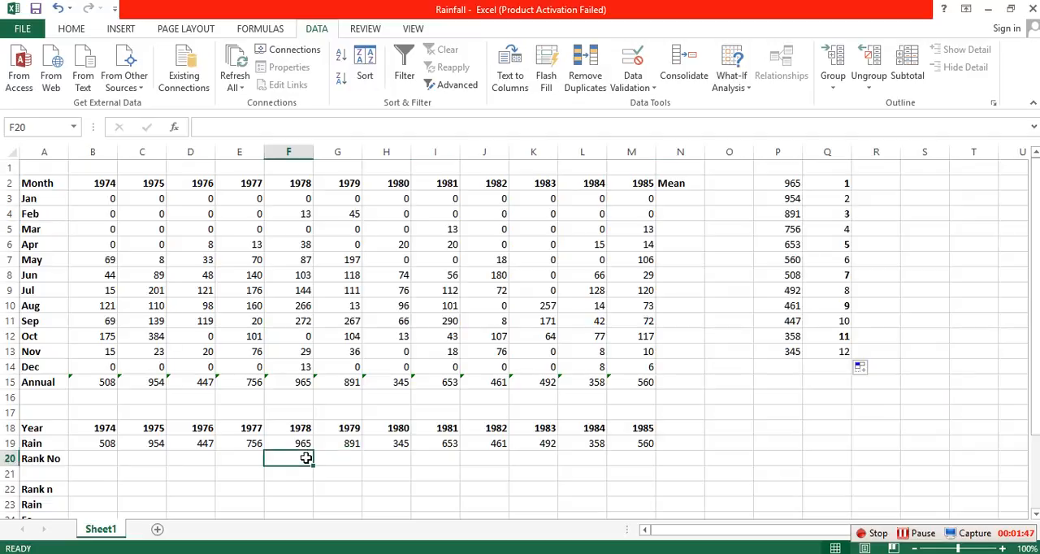
type("1")
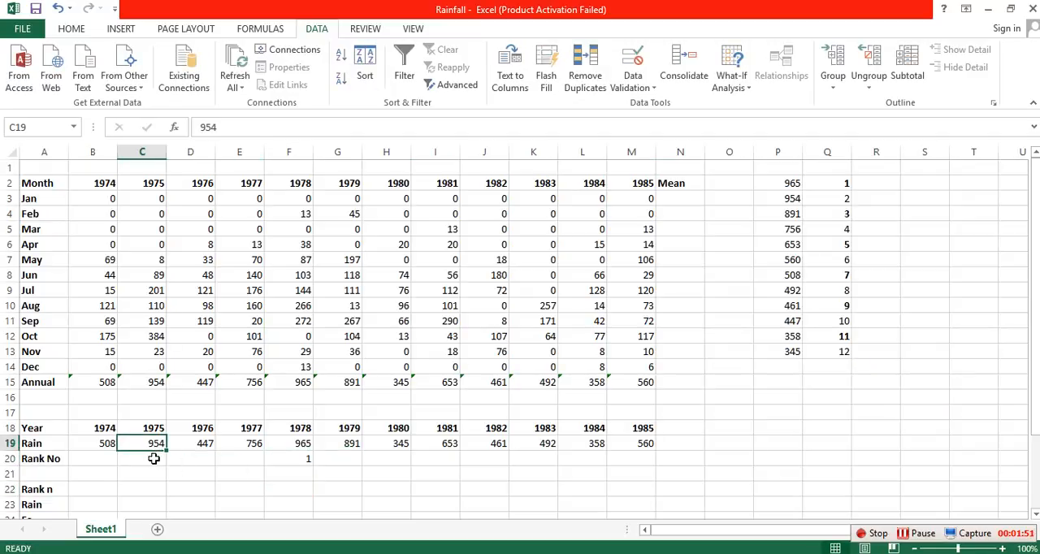
type("2")
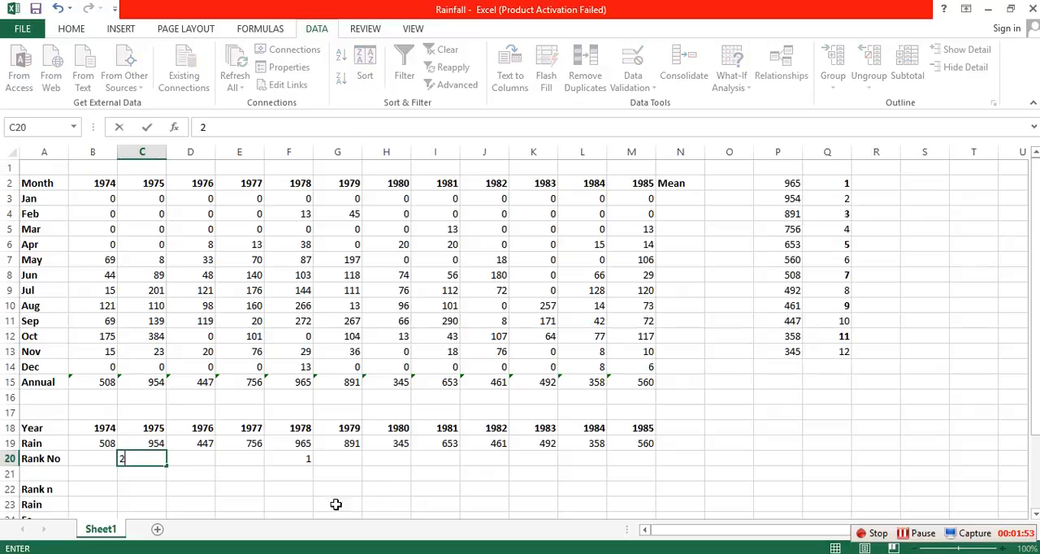
left_click(349, 459)
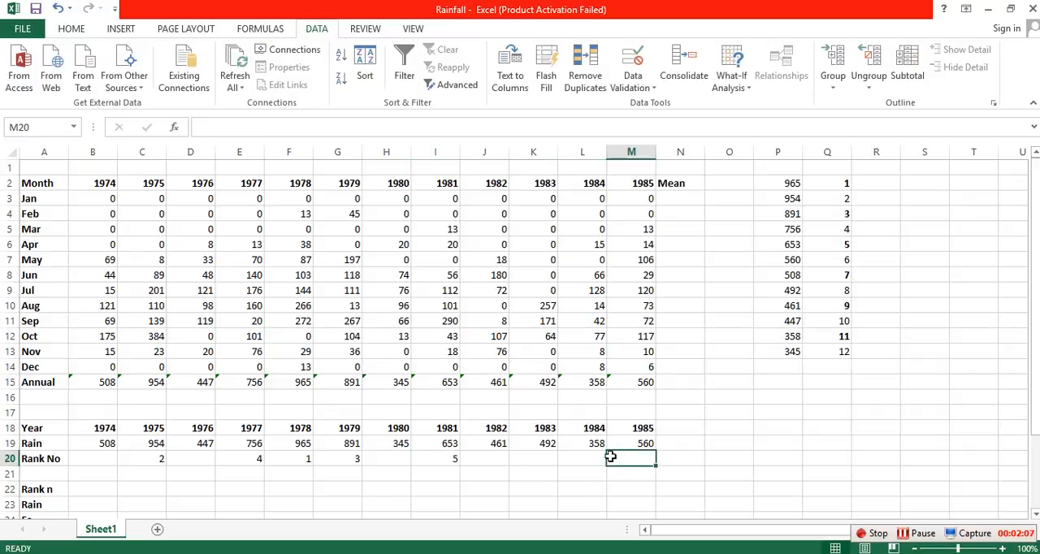
type("6")
left_click(533, 458)
type("8")
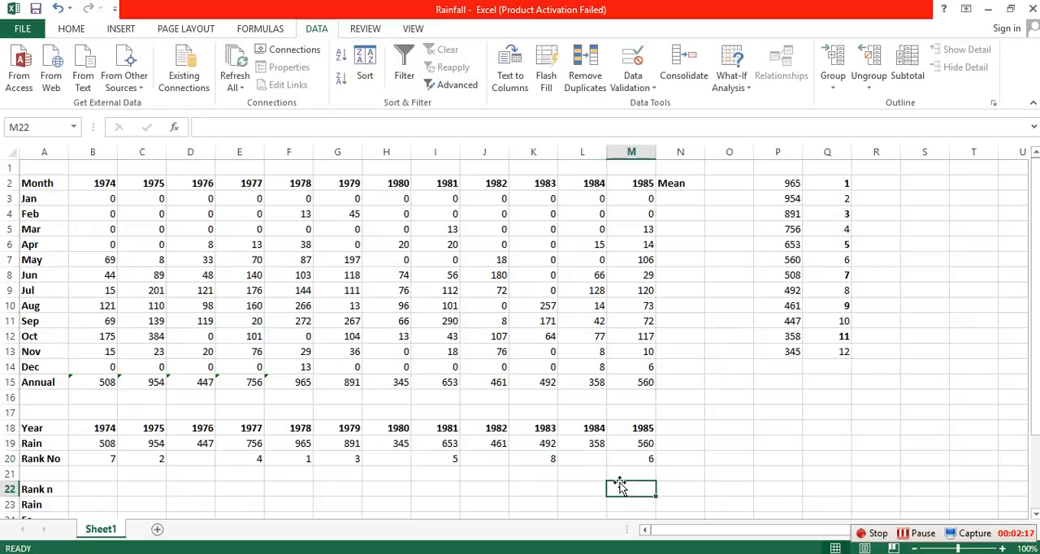
mouse_move(412, 471)
type("9")
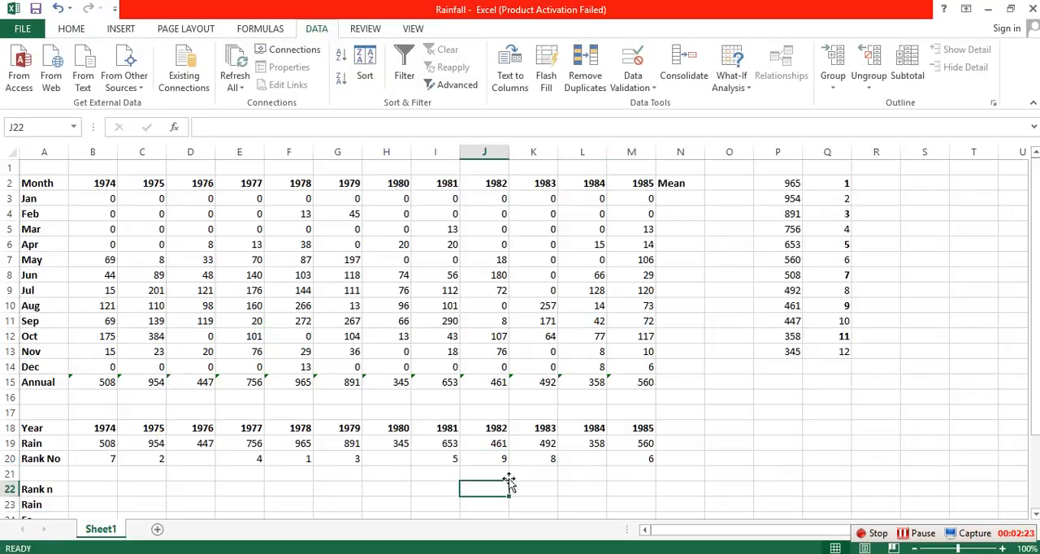
mouse_move(369, 460)
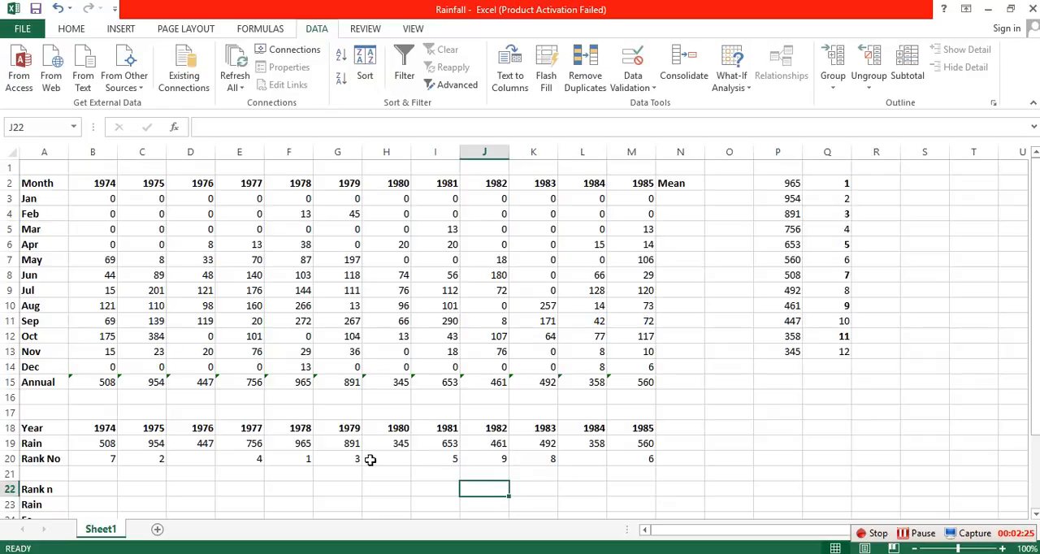
left_click(200, 458)
type("10")
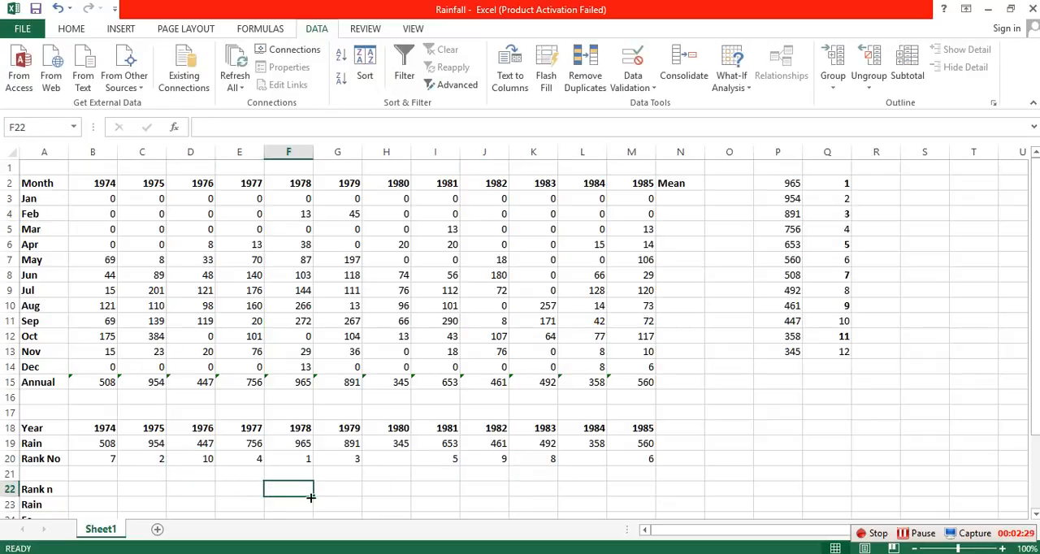
left_click(584, 459)
type("11")
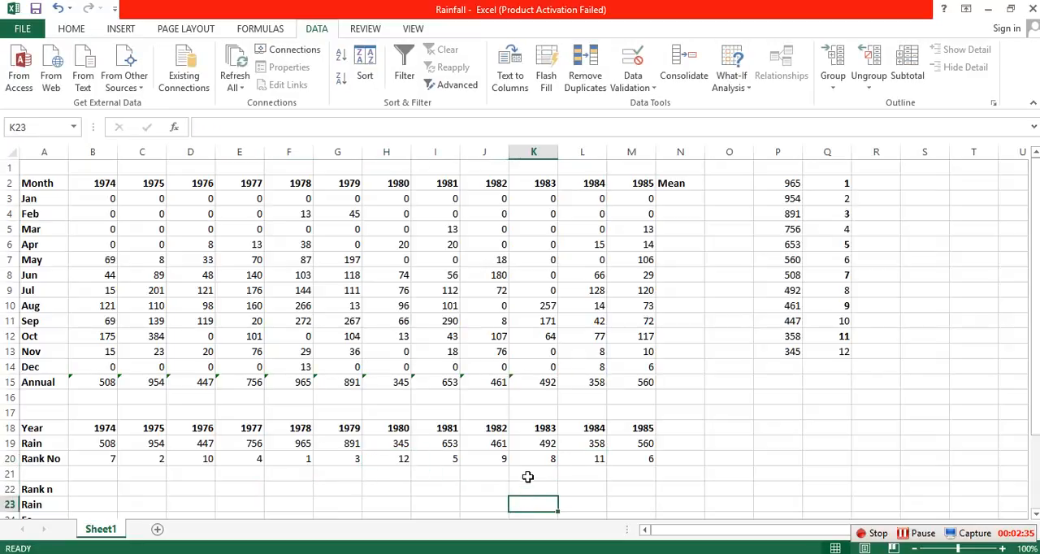
scroll("down", 3)
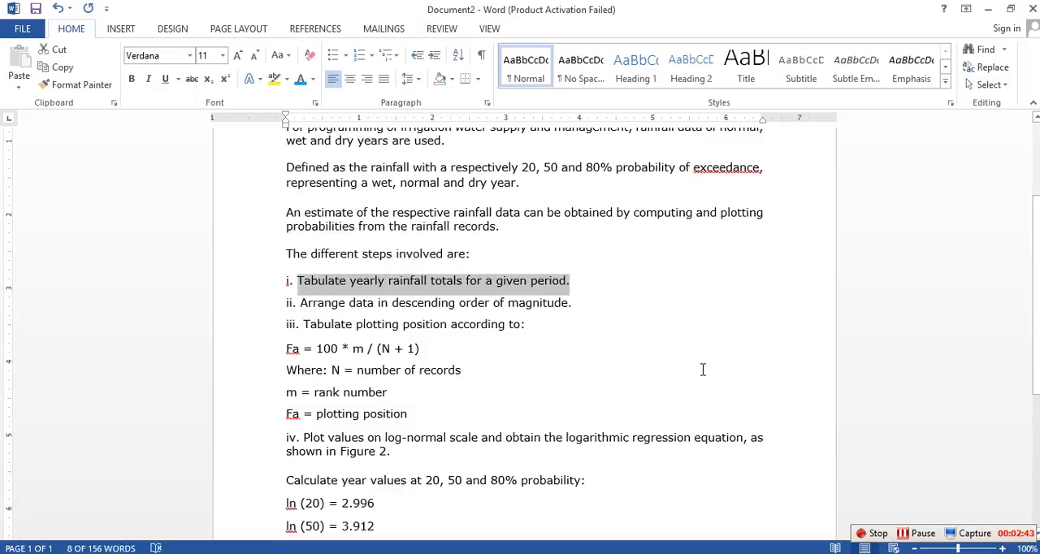
left_click(569, 303)
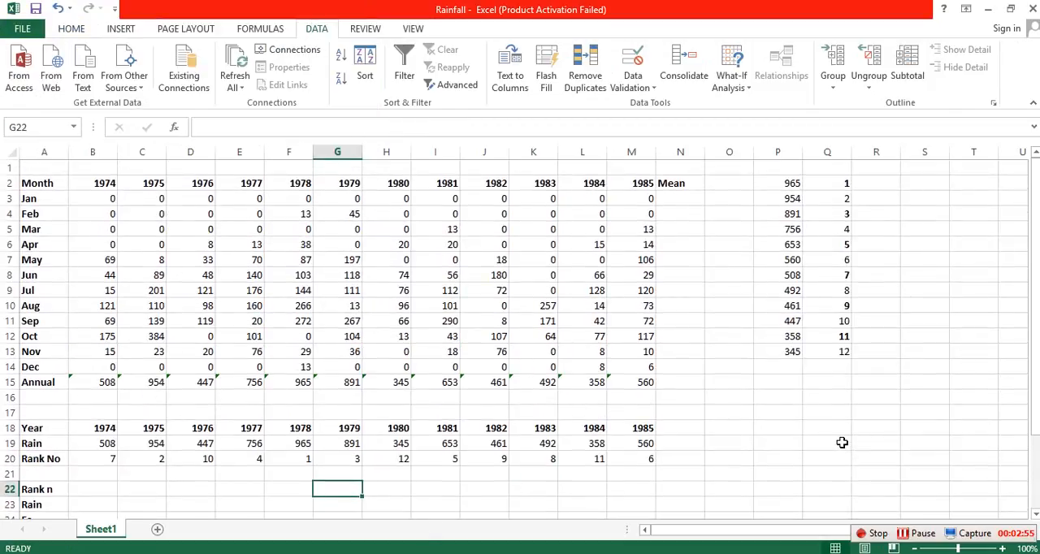
Copy the sorted totals from column P and paste them transposed across row 23
left_click(778, 182)
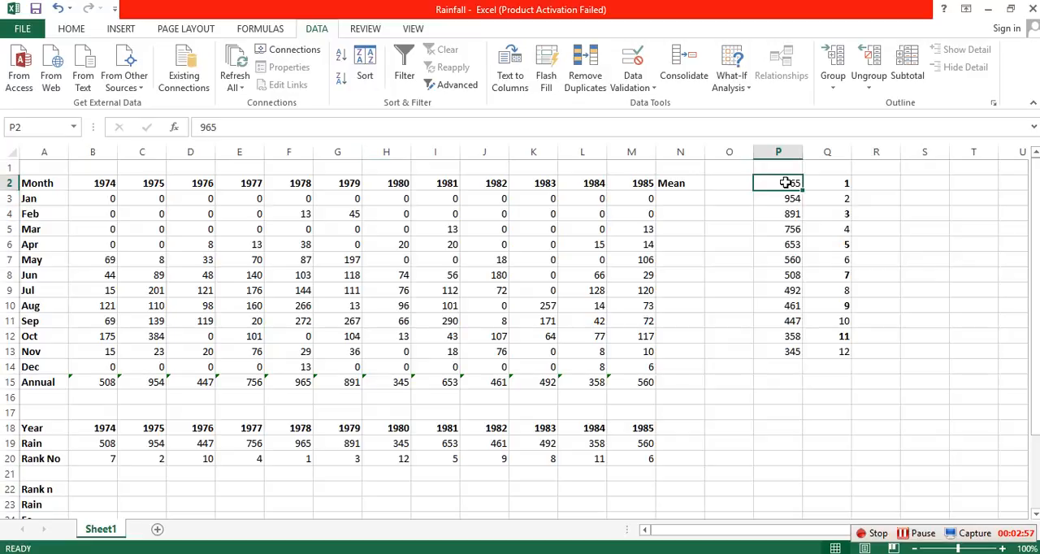
left_click_drag(778, 182, 778, 351)
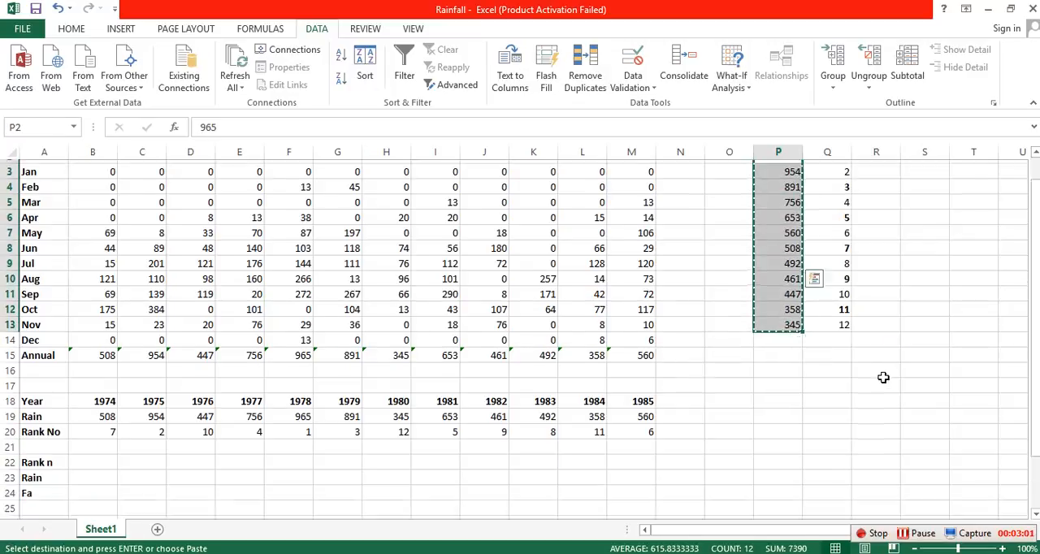
scroll("down", 3)
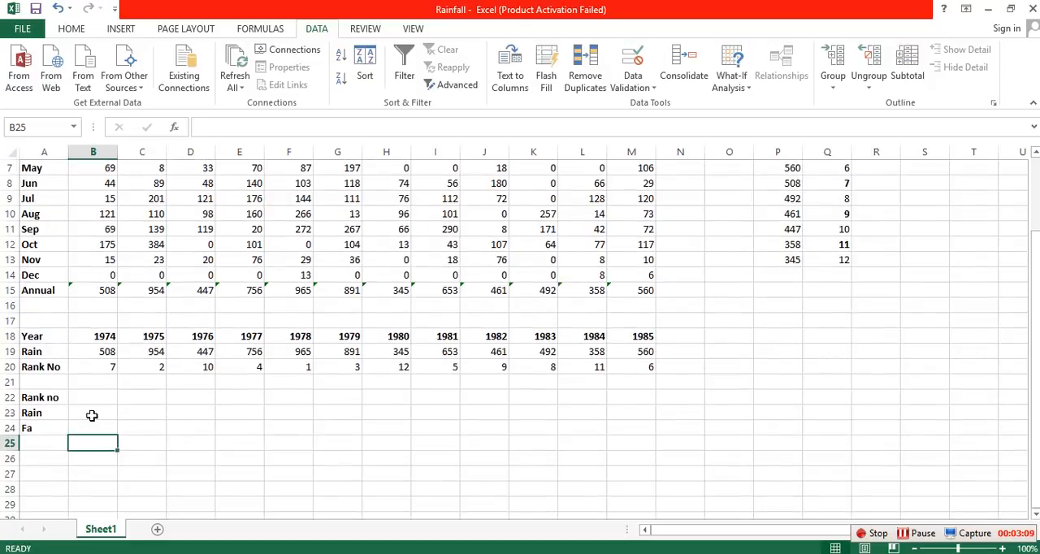
left_click(93, 414)
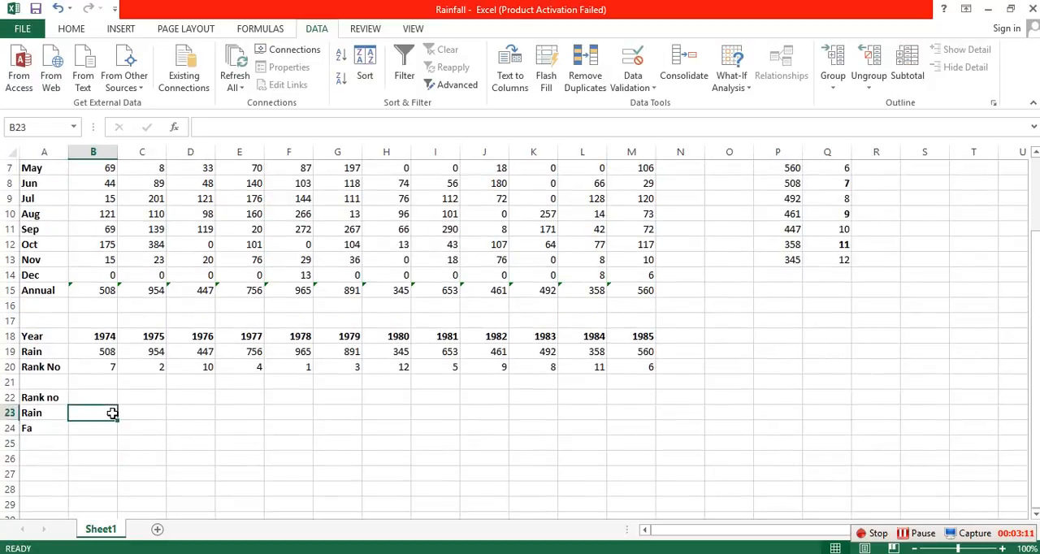
right_click(92, 413)
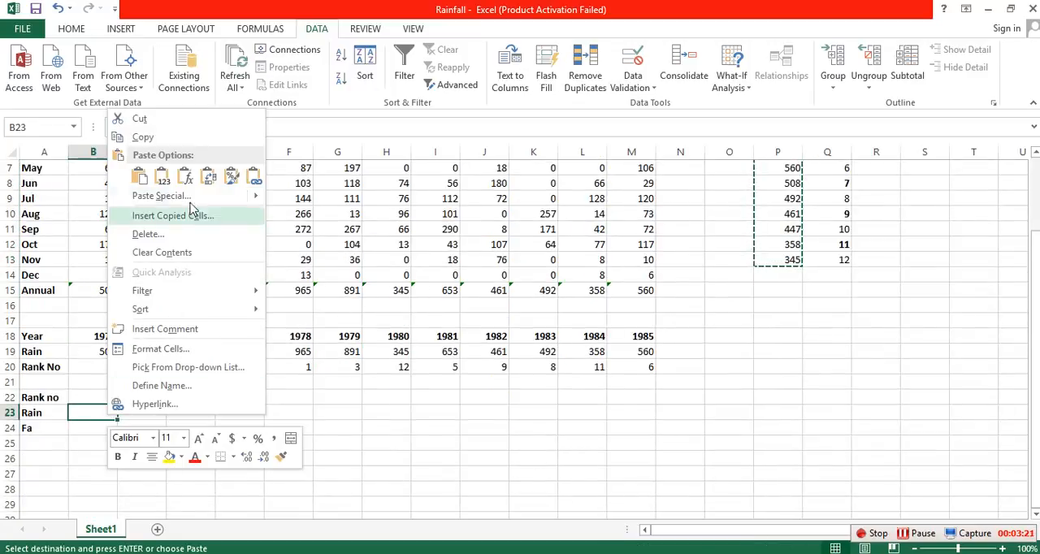
left_click(172, 216)
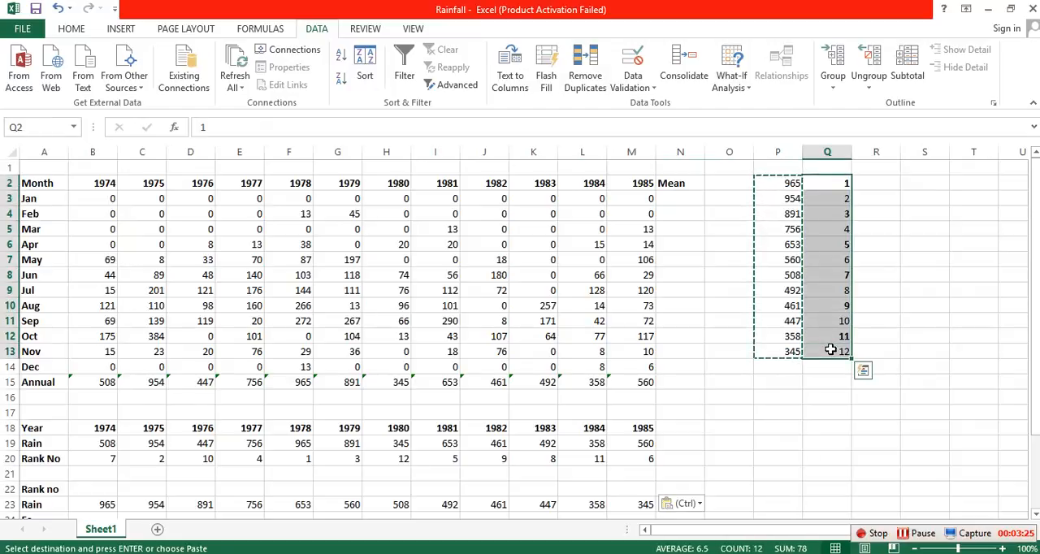
Paste the copied ranks 1–12 transposed across row 22 from B22
scroll("down", 3)
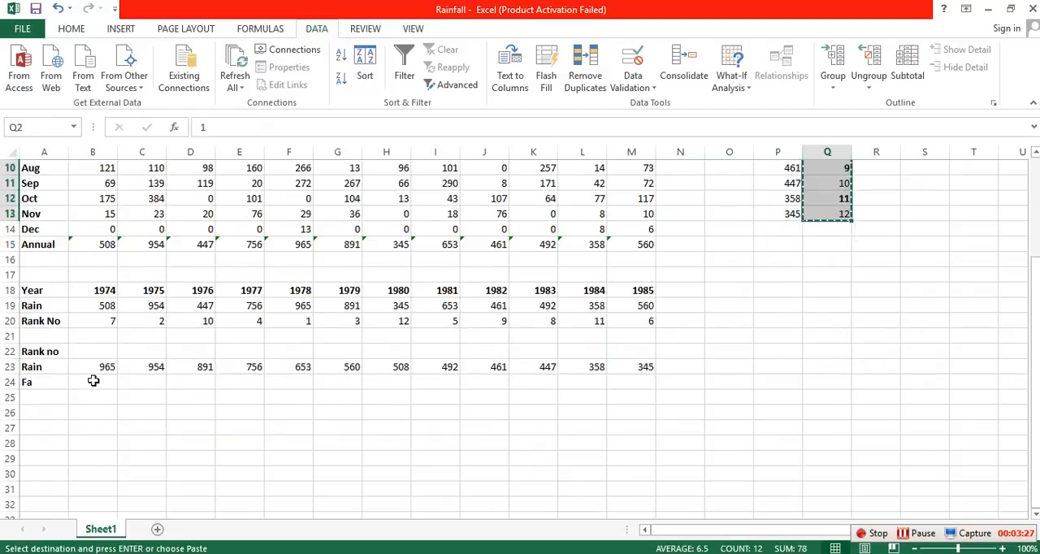
right_click(92, 351)
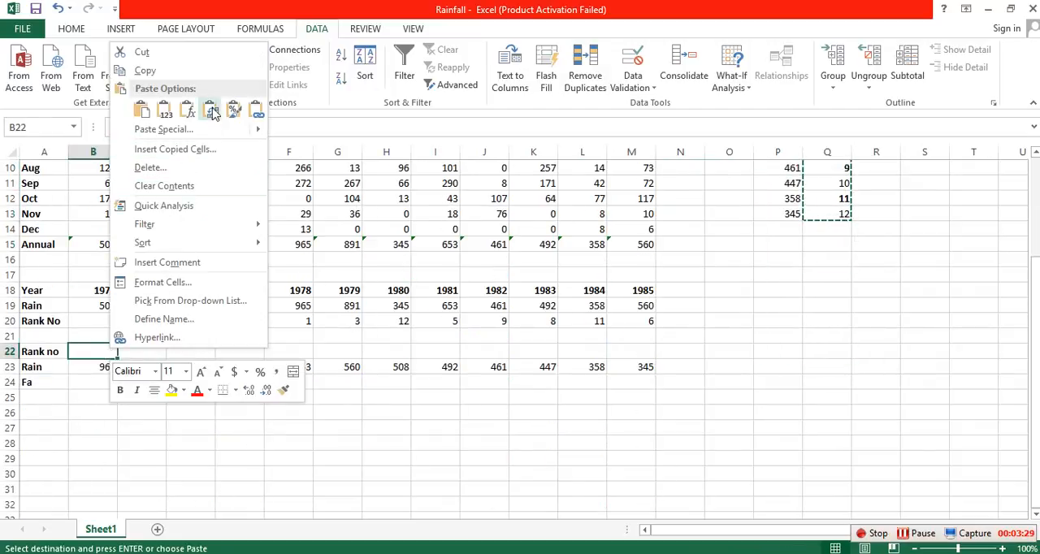
left_click(211, 110)
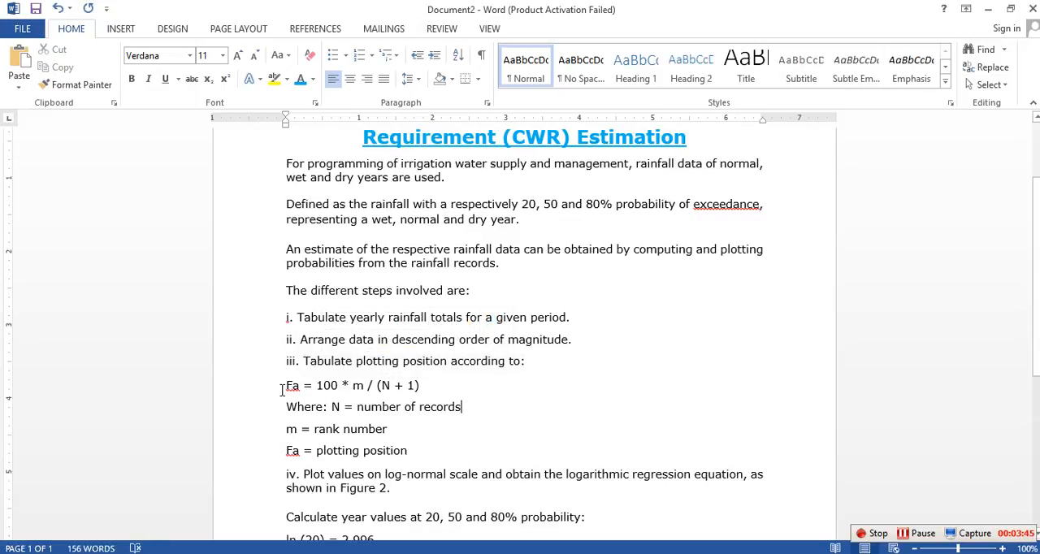
mouse_move(614, 419)
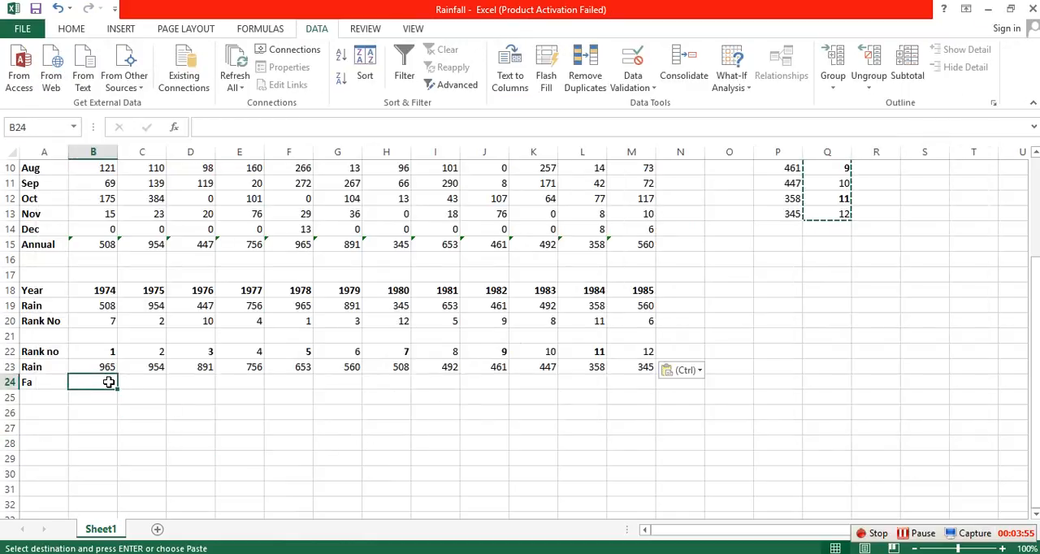
Enter =B22*100/12 in B24, then clear it and retype the formula using N+1
type("=")
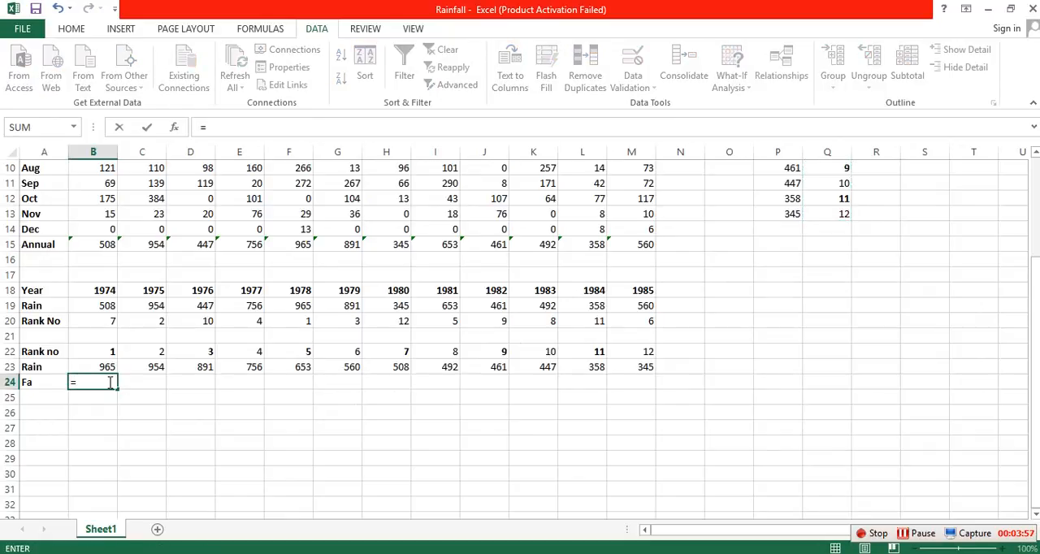
left_click(91, 352)
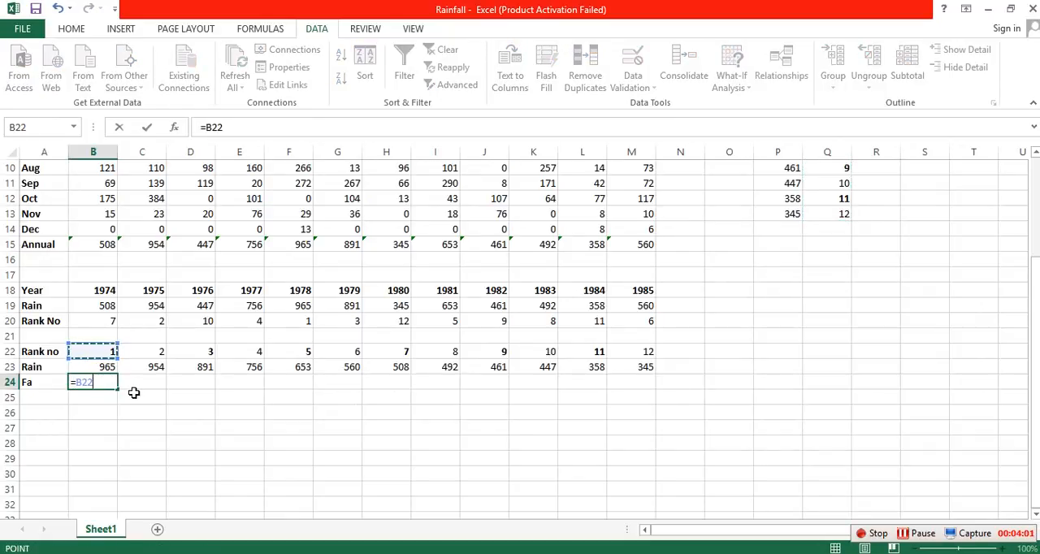
type("*")
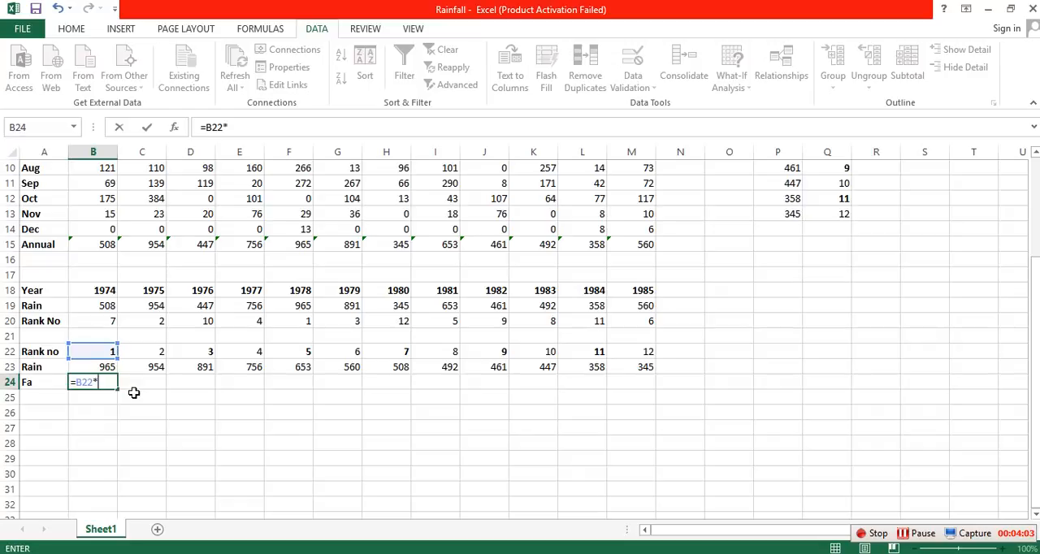
type("100")
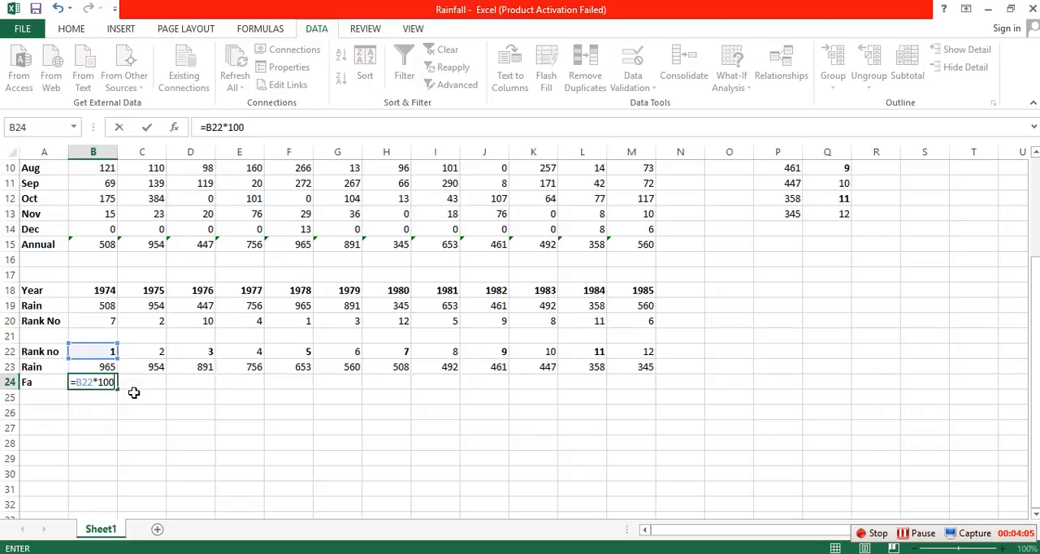
type("/12")
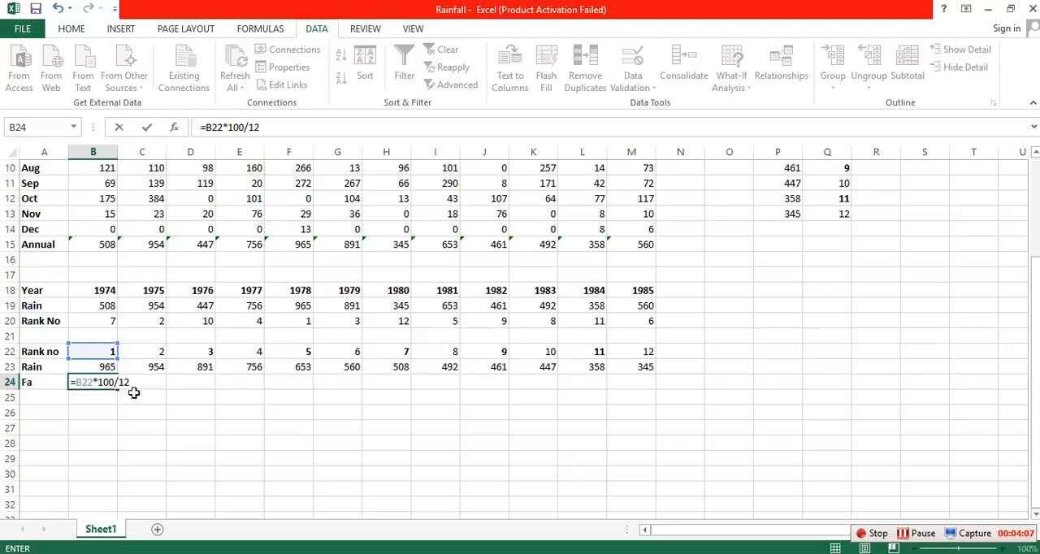
key("Enter")
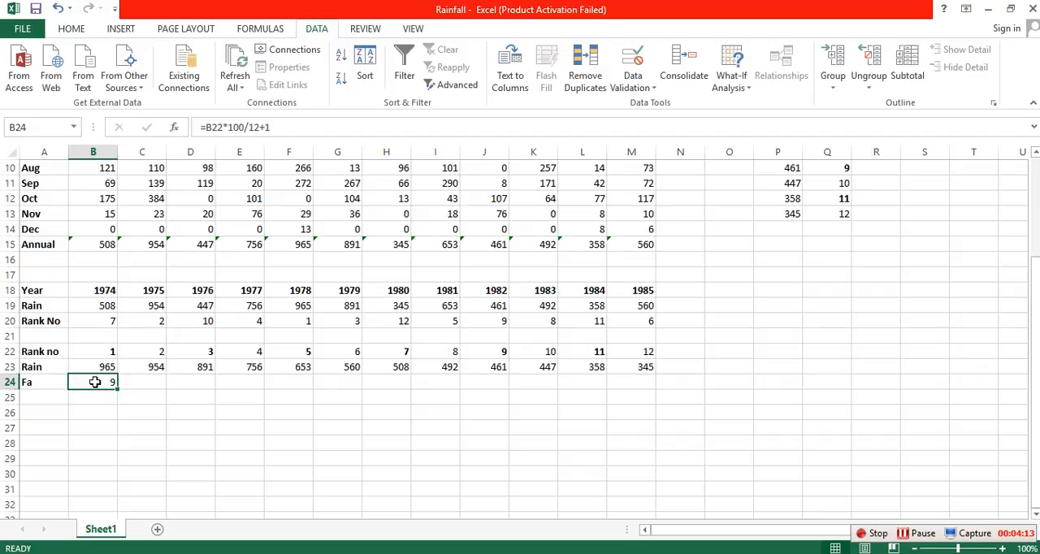
key("Delete")
type("=B22")
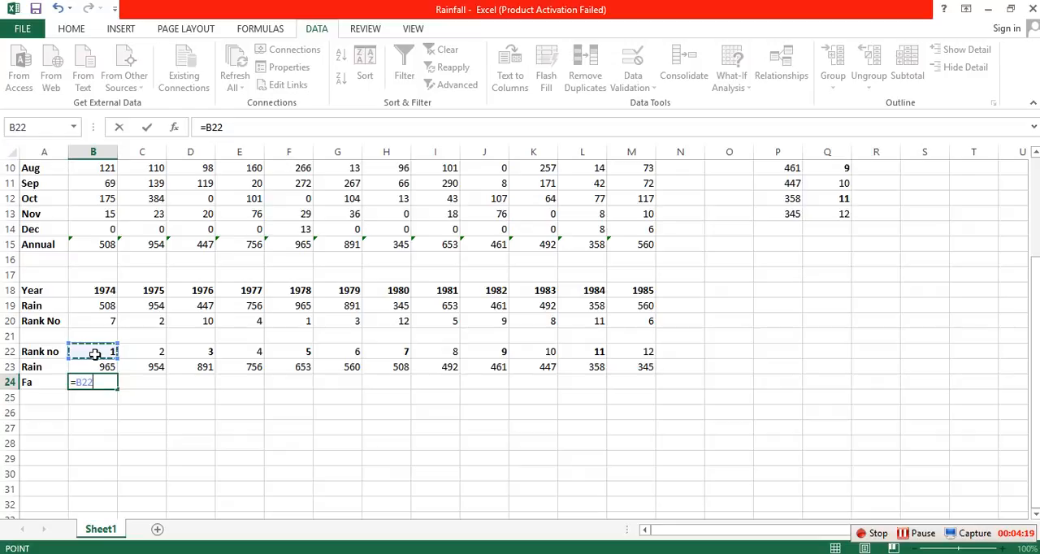
type("*100")
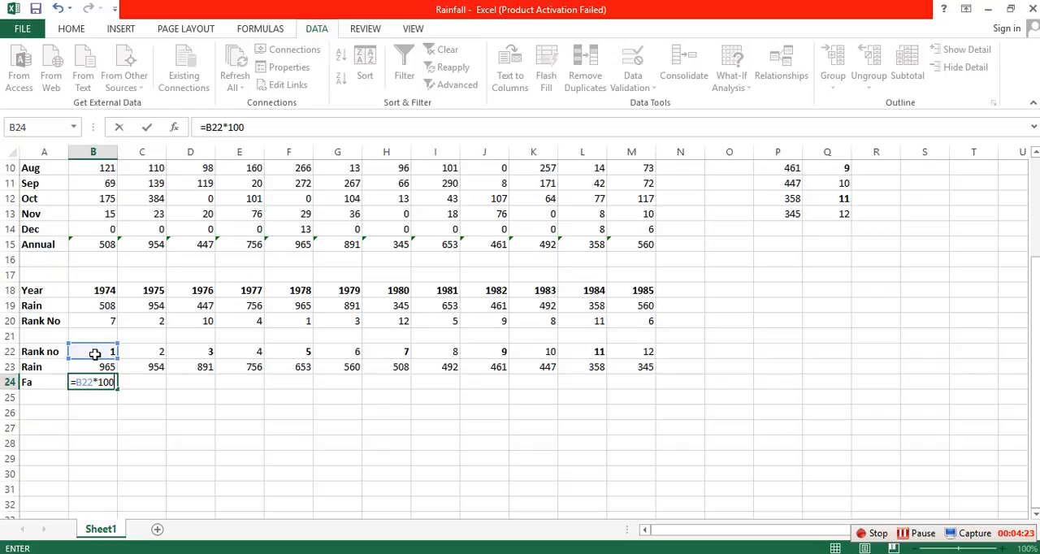
type("/")
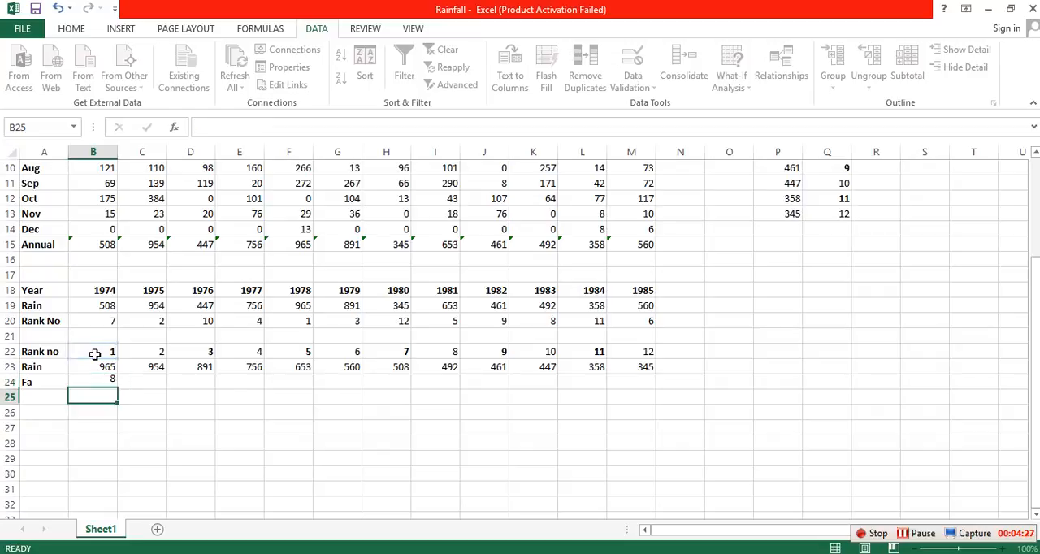
Add the notes m=1, N=12 and N+1 = 13 below the Fa row
left_click(93, 414)
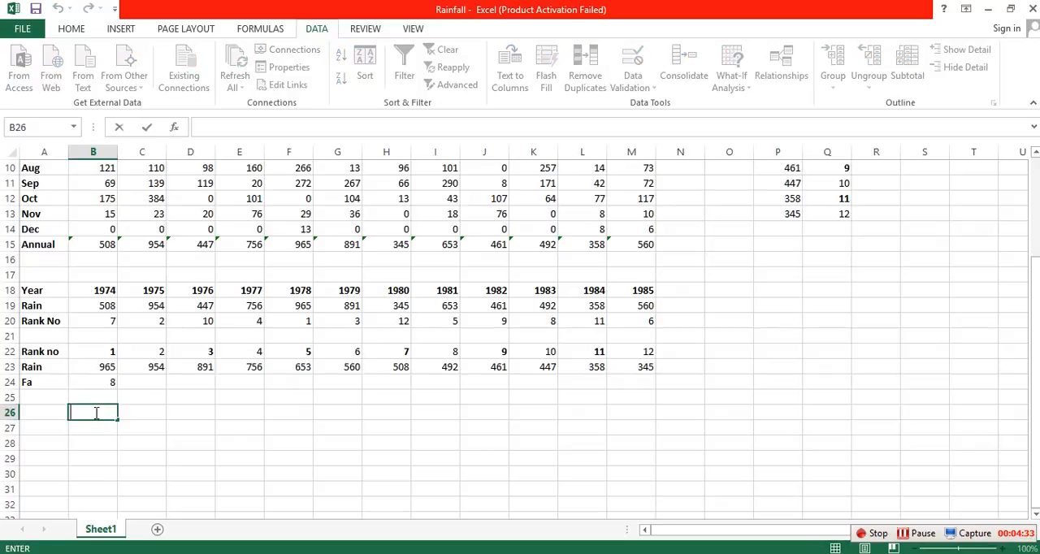
type("m=")
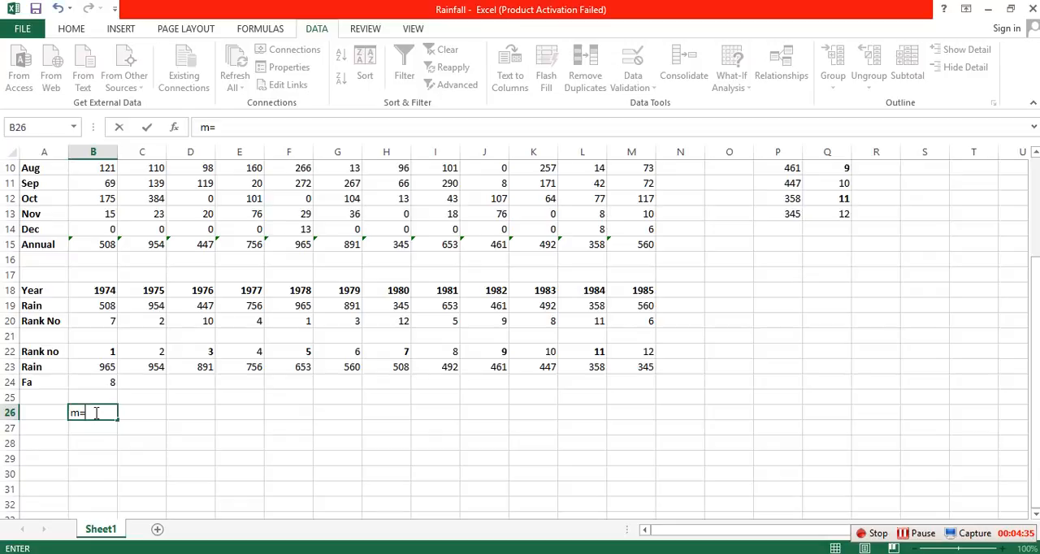
type("1")
left_click(92, 427)
type("N")
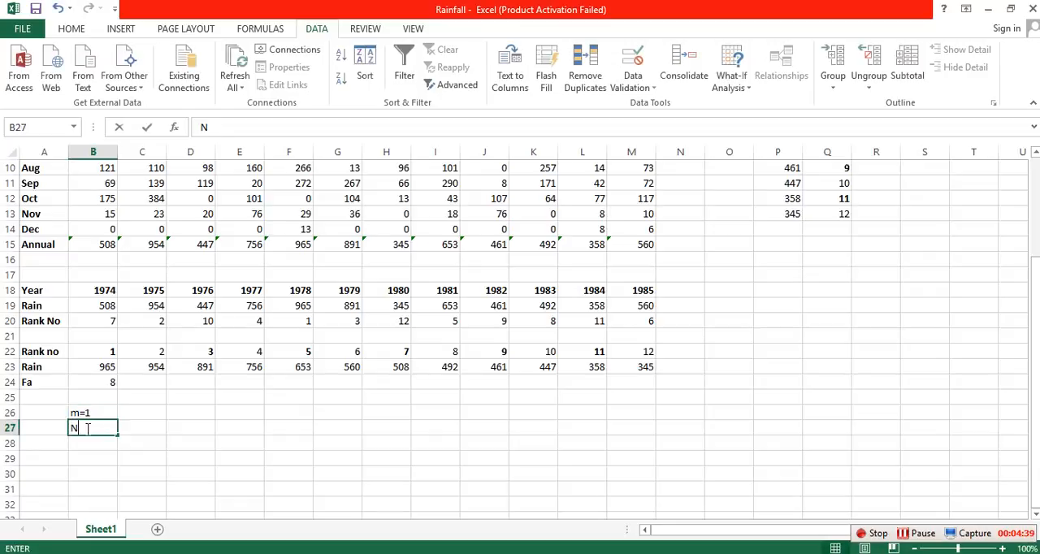
type("=12")
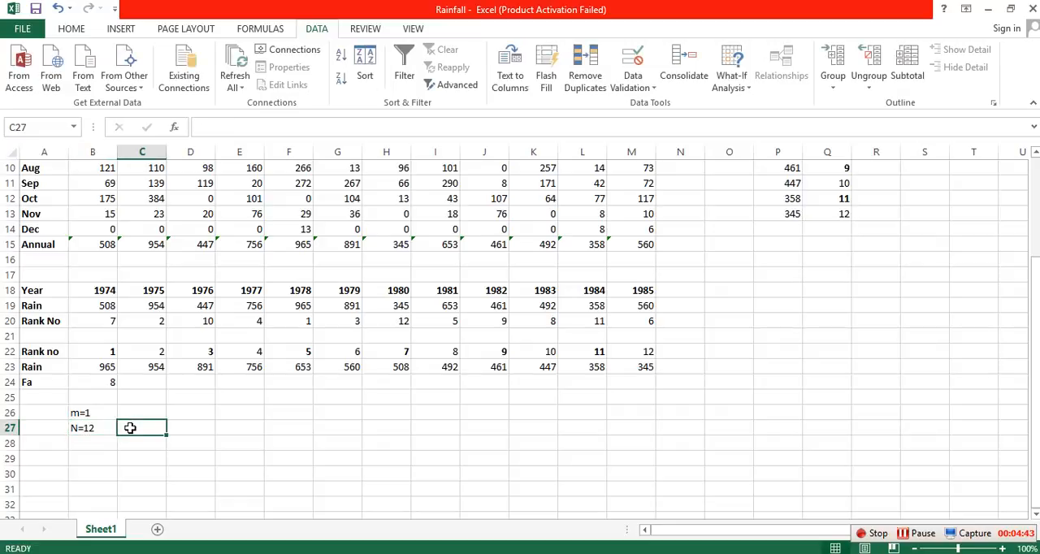
type("N+")
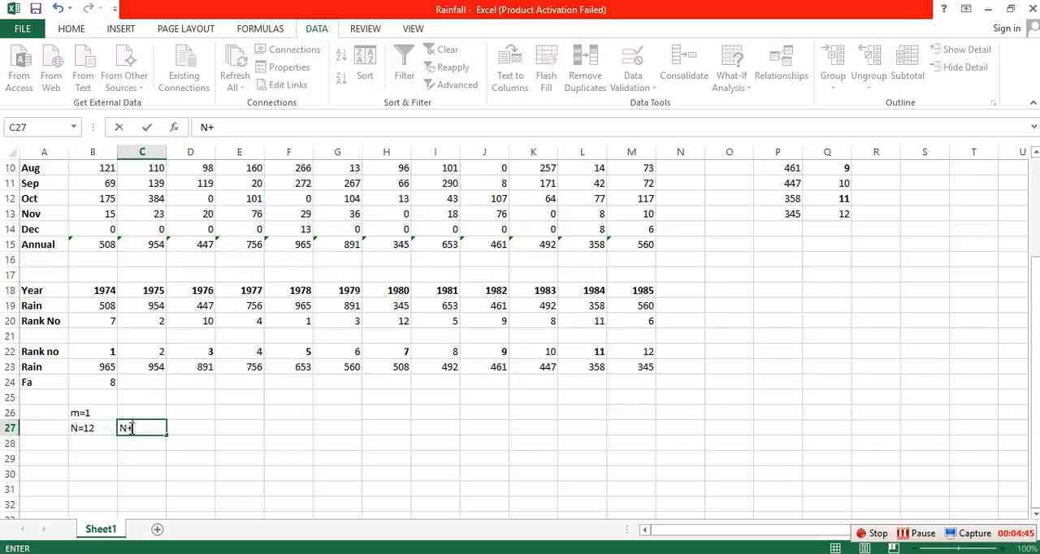
type("1")
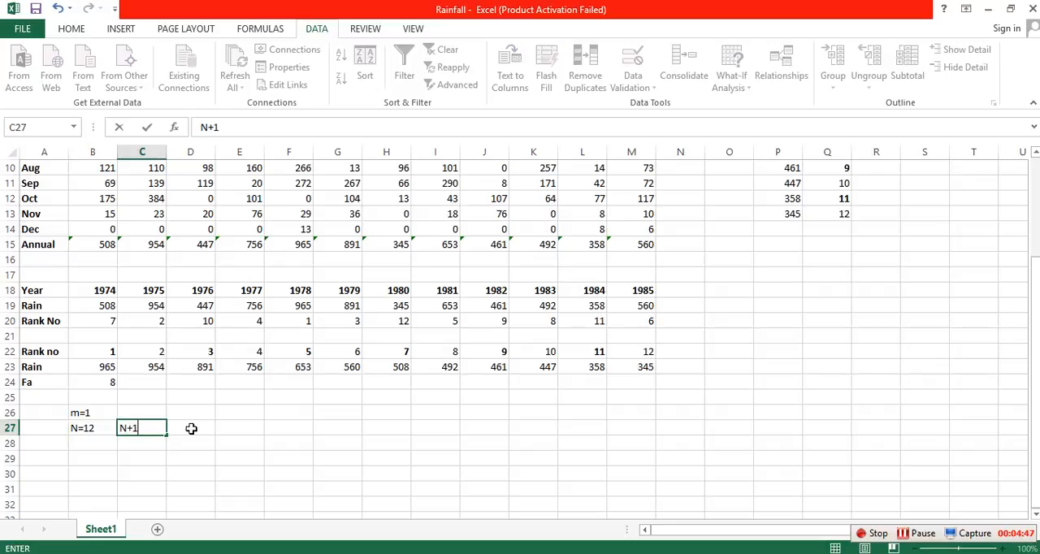
type("13")
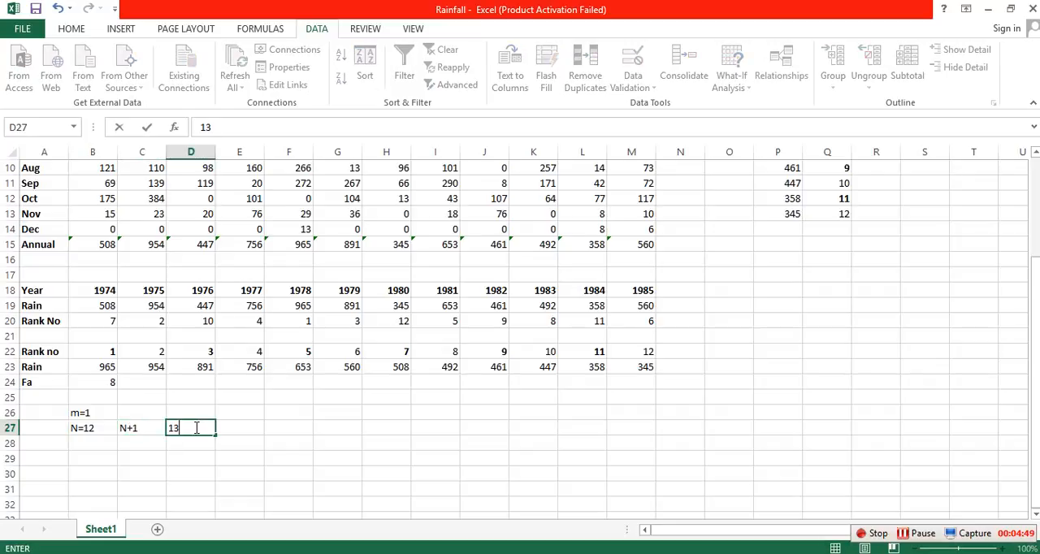
left_click(190, 459)
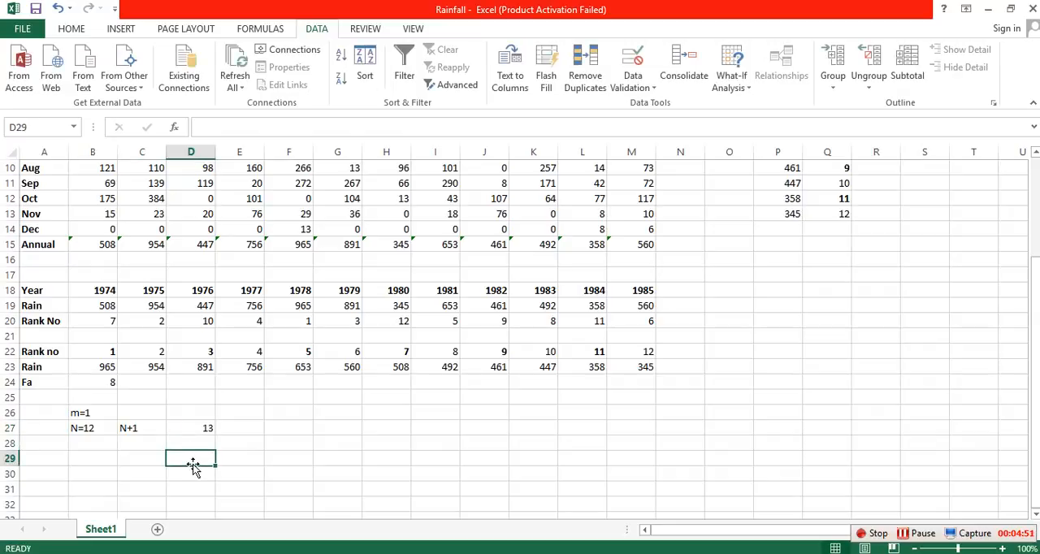
Start an Fa= label in cell B29
left_click(87, 455)
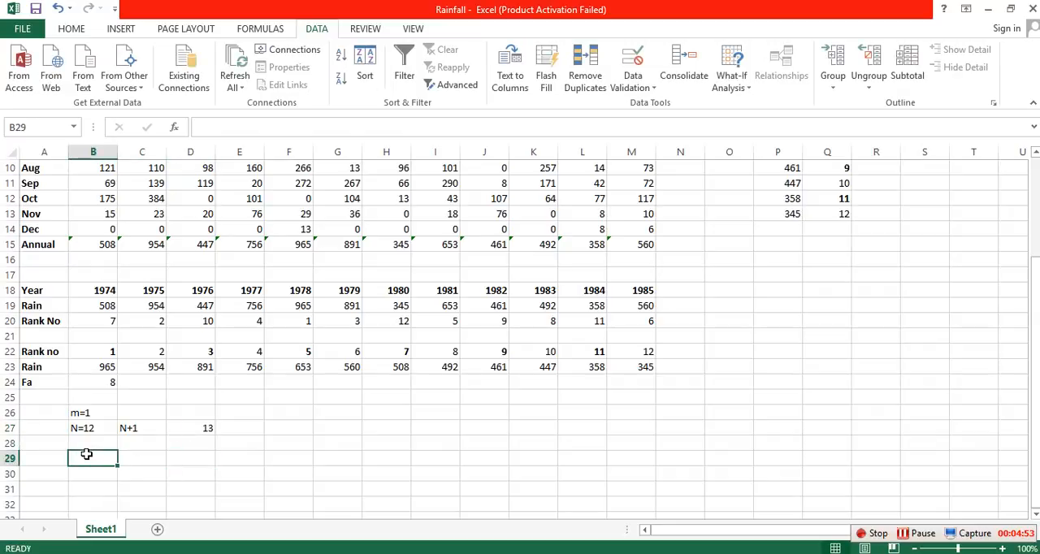
type("Fa")
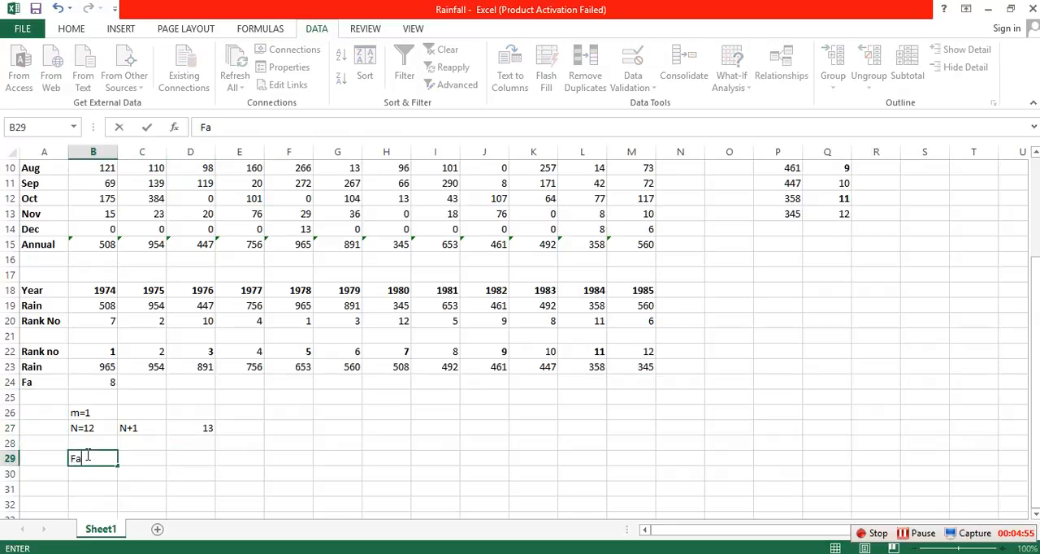
type("=")
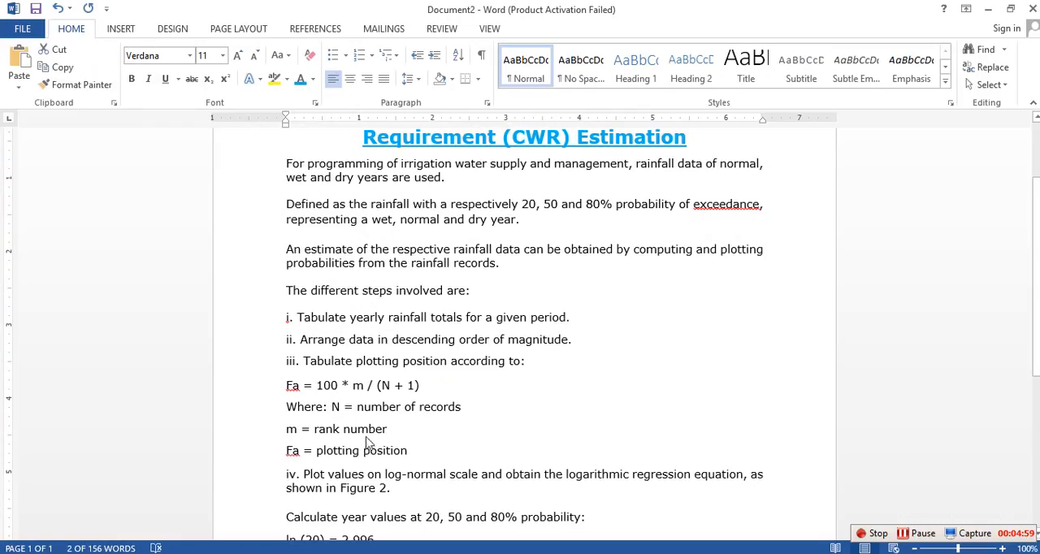
triple_click(351, 385)
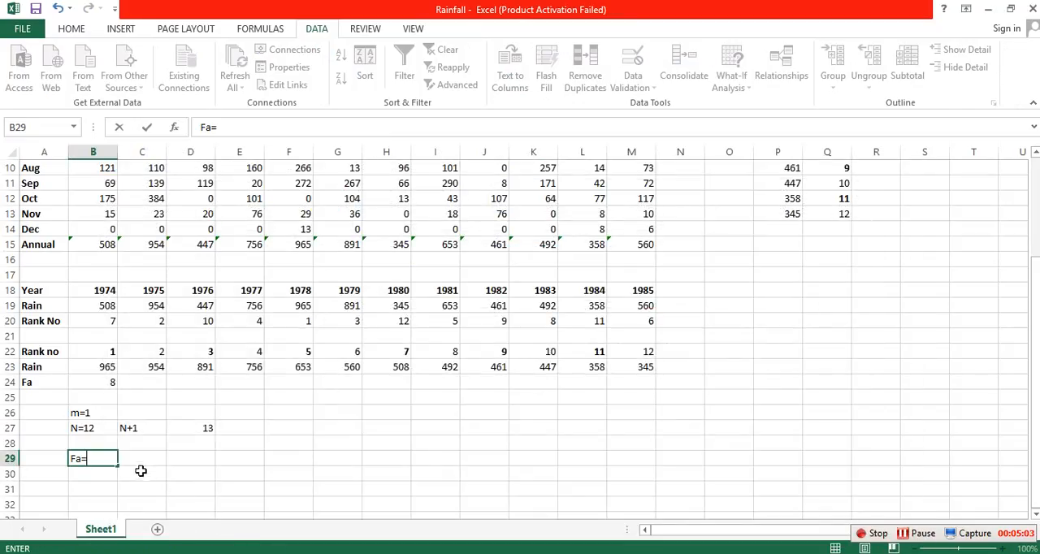
Calculate =1*100/13 in C29, showing 7.692308, and adjust its decimal places
left_click(141, 458)
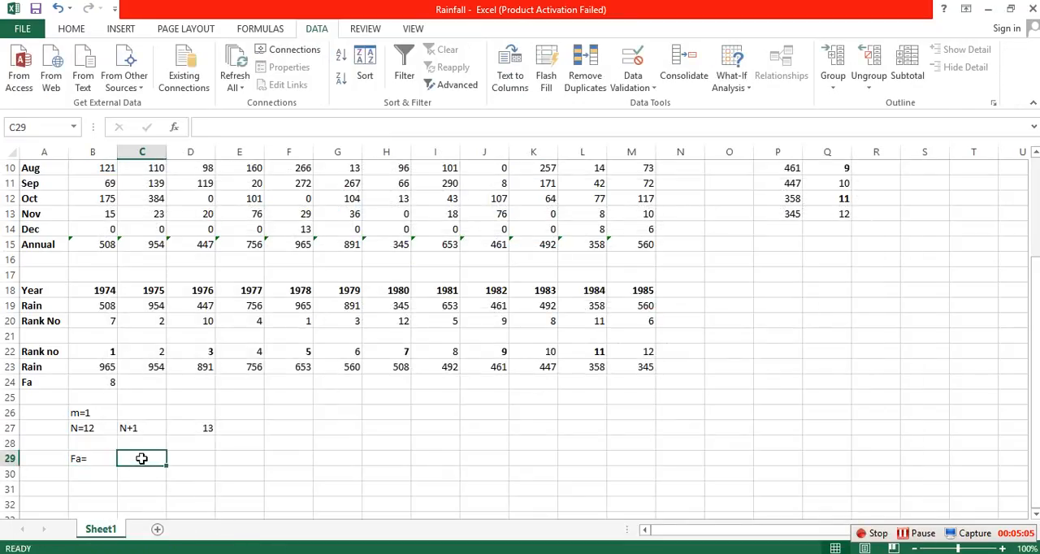
type("=1")
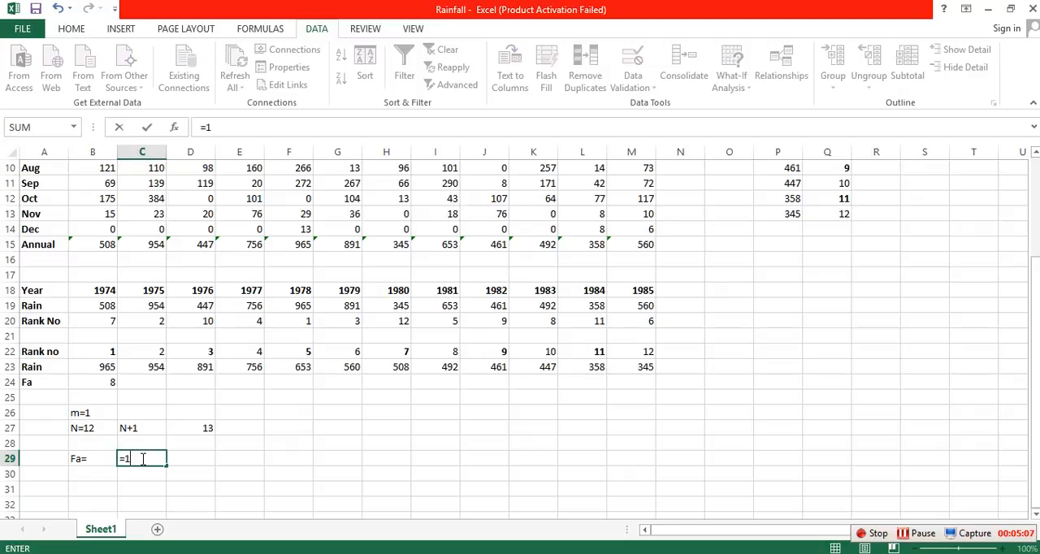
type("*100")
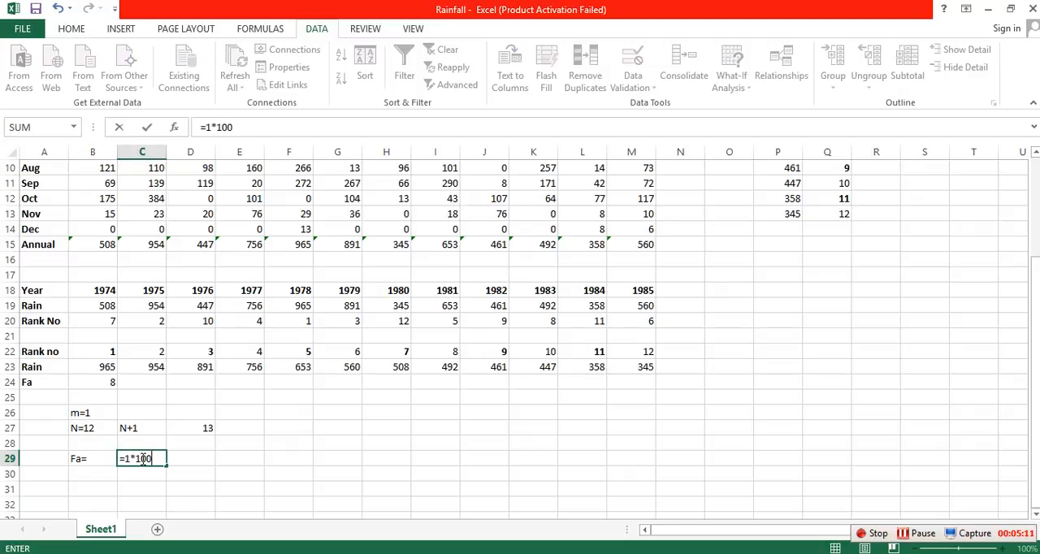
type("/")
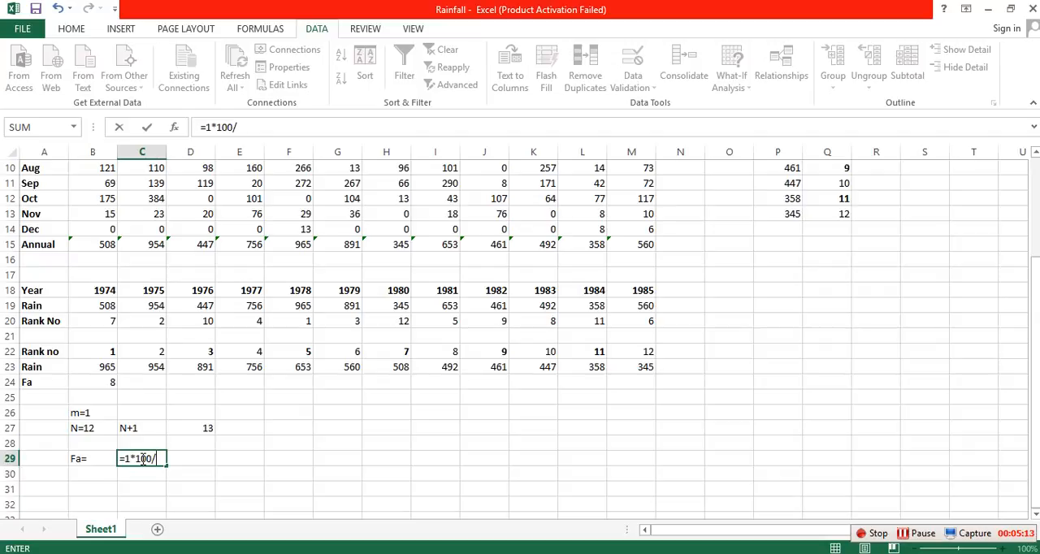
type("13")
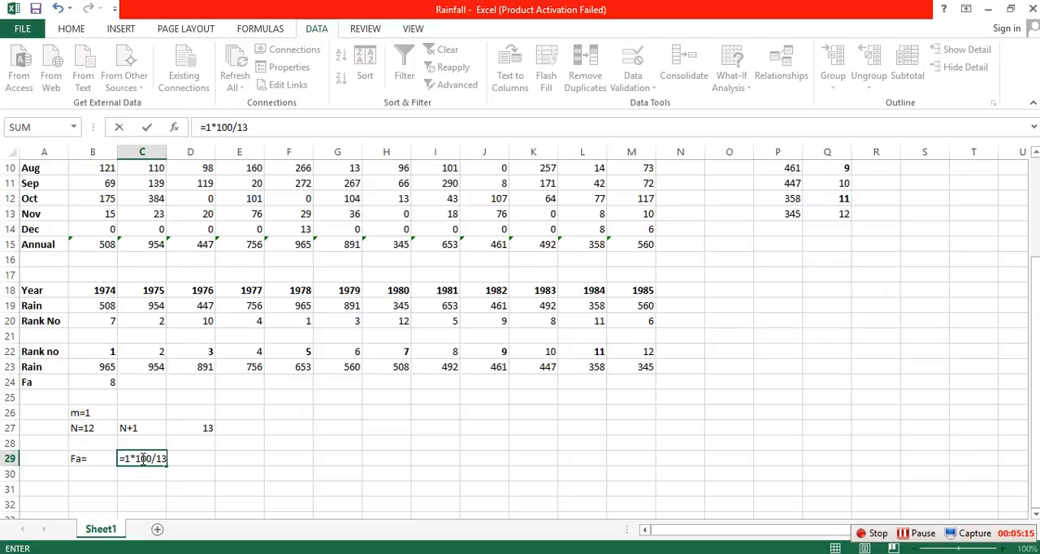
key("Enter")
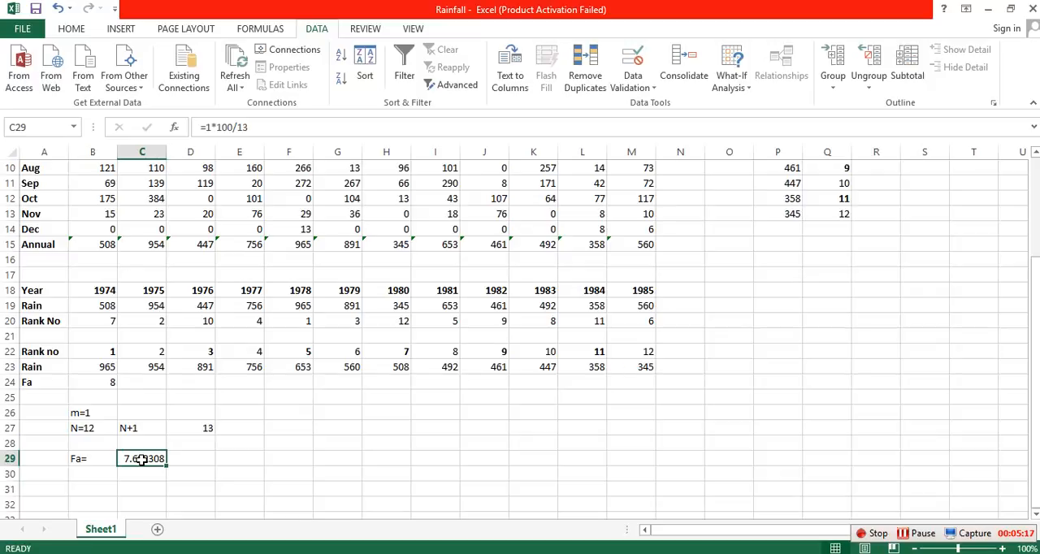
left_click(72, 28)
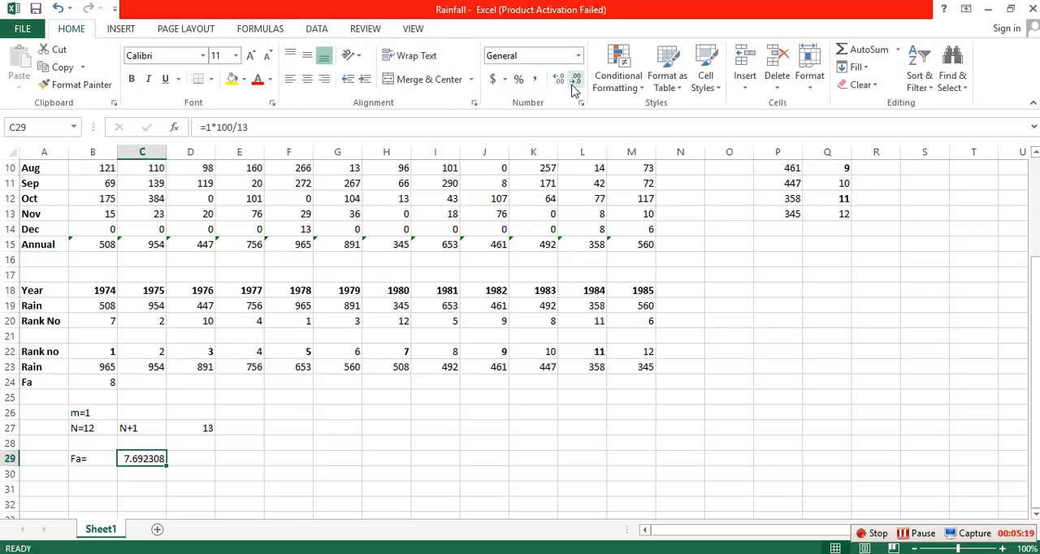
left_click(572, 82)
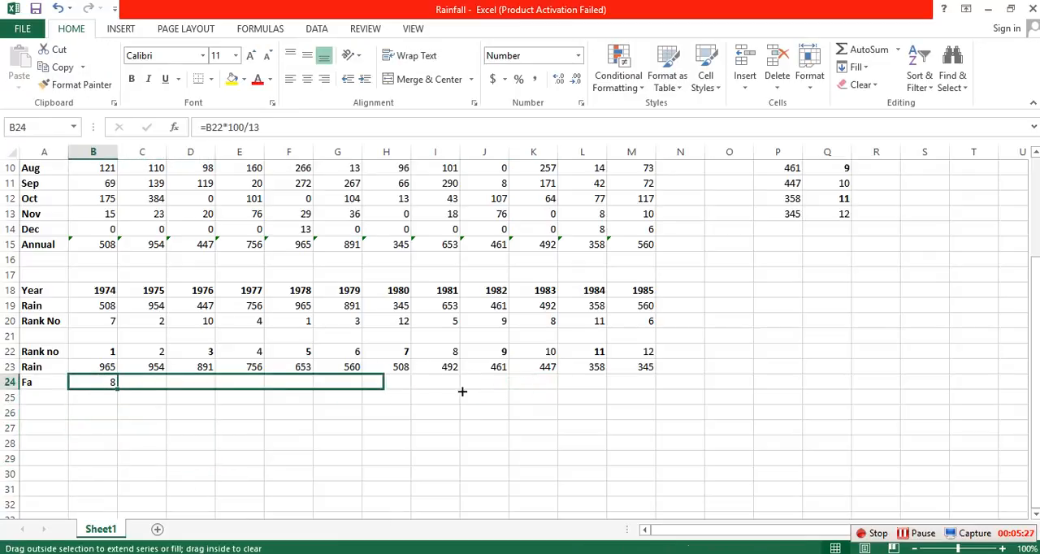
Fill the B24 Fa formula across to M24, producing plotting positions 8 to 92
left_click_drag(116, 382, 655, 381)
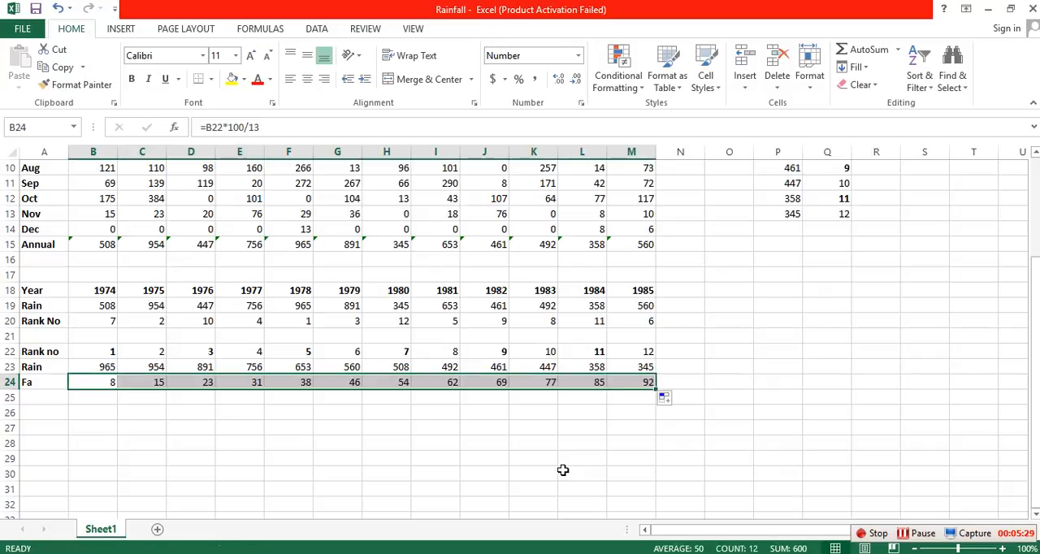
left_click(536, 475)
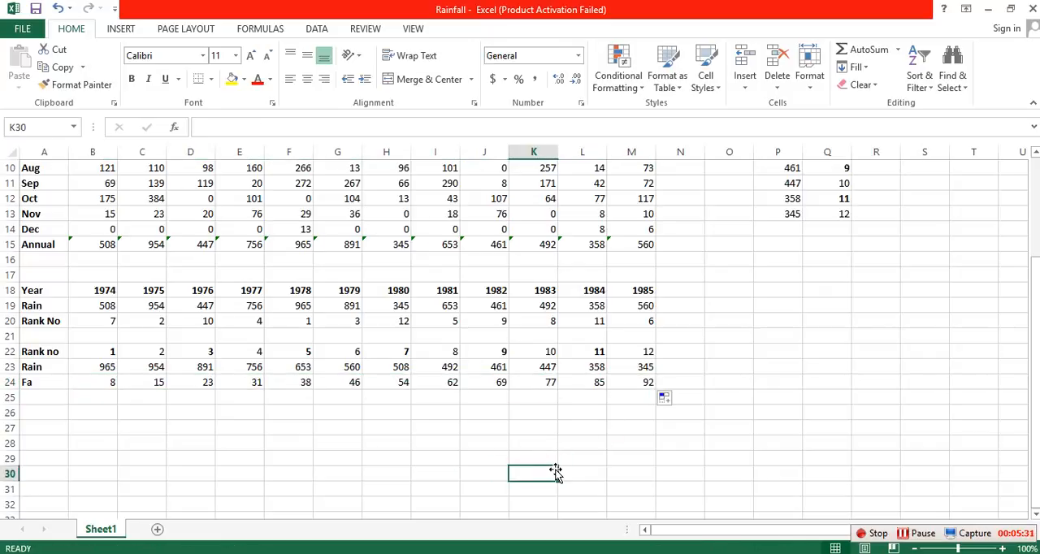
mouse_move(98, 370)
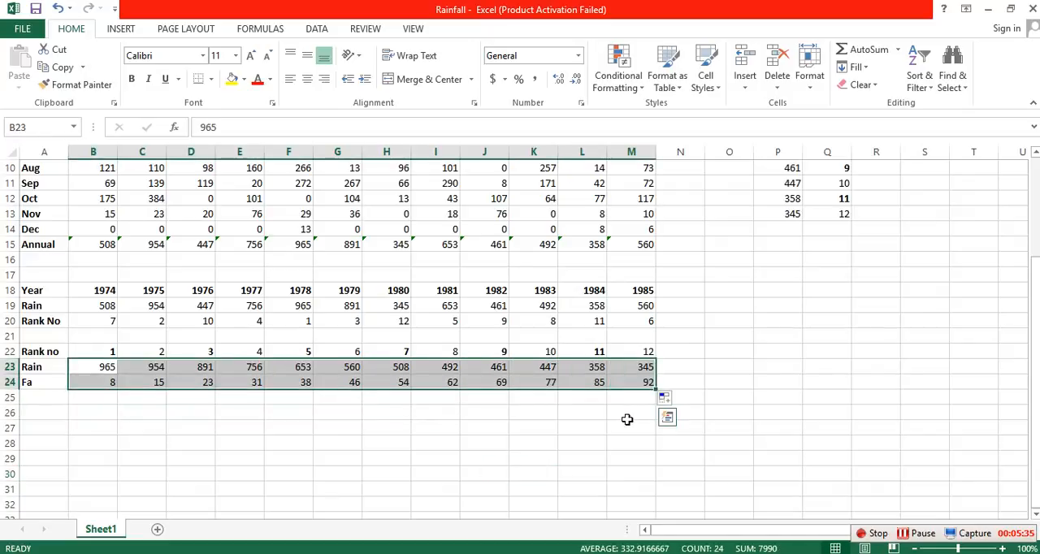
Paste the sorted rainfall and Fa rows at B27 as values, transposed into two columns
scroll("down", 3)
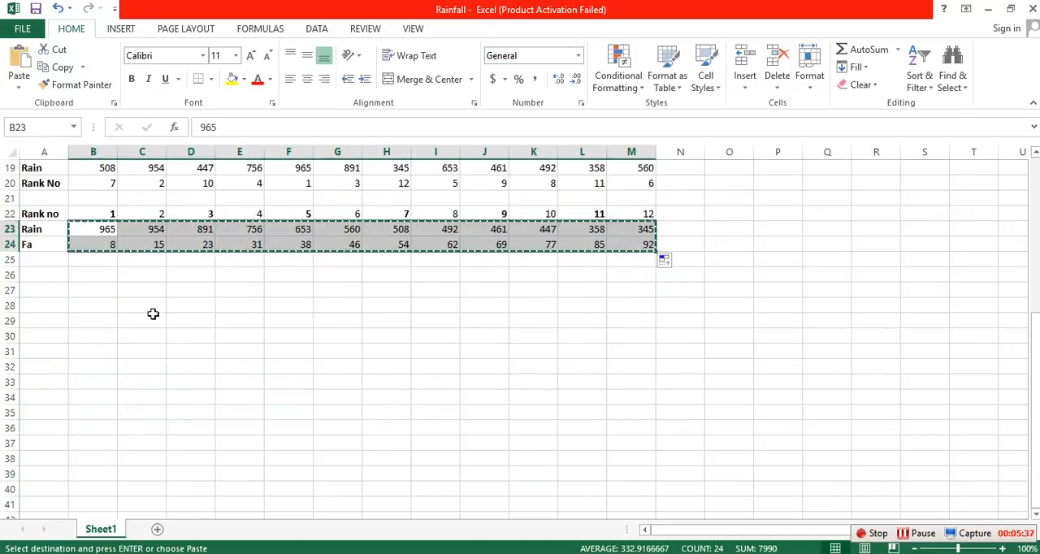
right_click(93, 290)
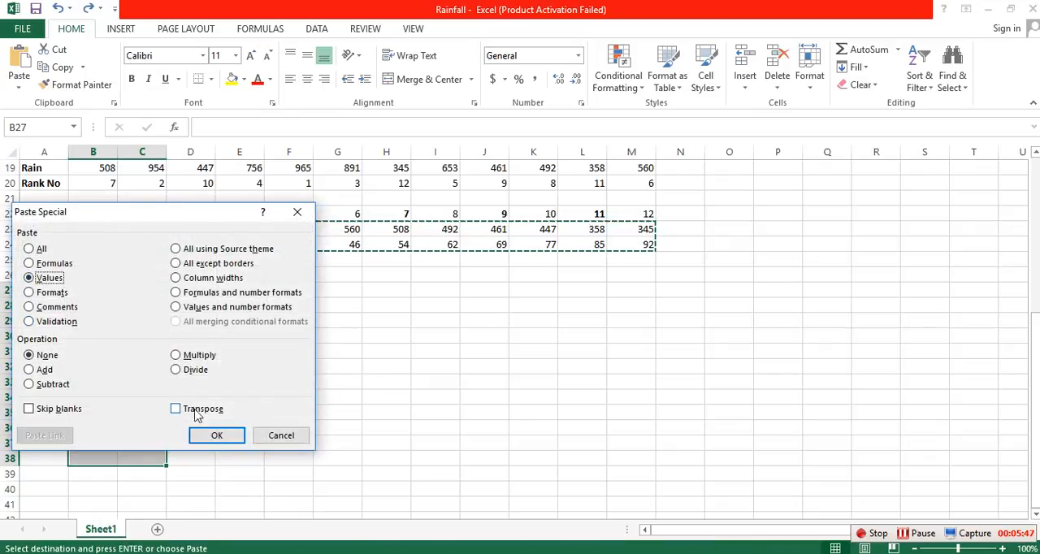
left_click(216, 435)
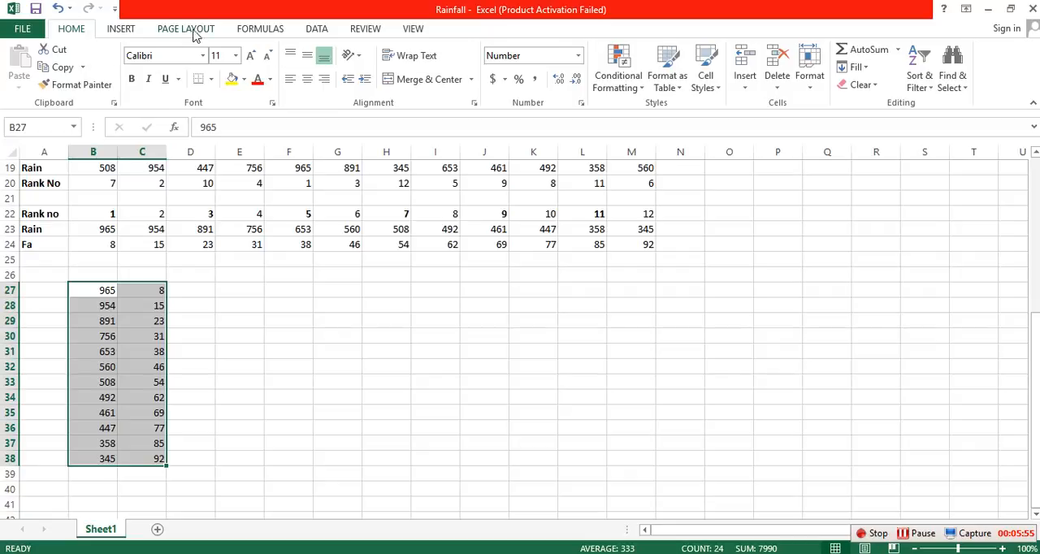
Insert a 'Scatter with markers only' chart from All Charts for the pasted columns
left_click(128, 28)
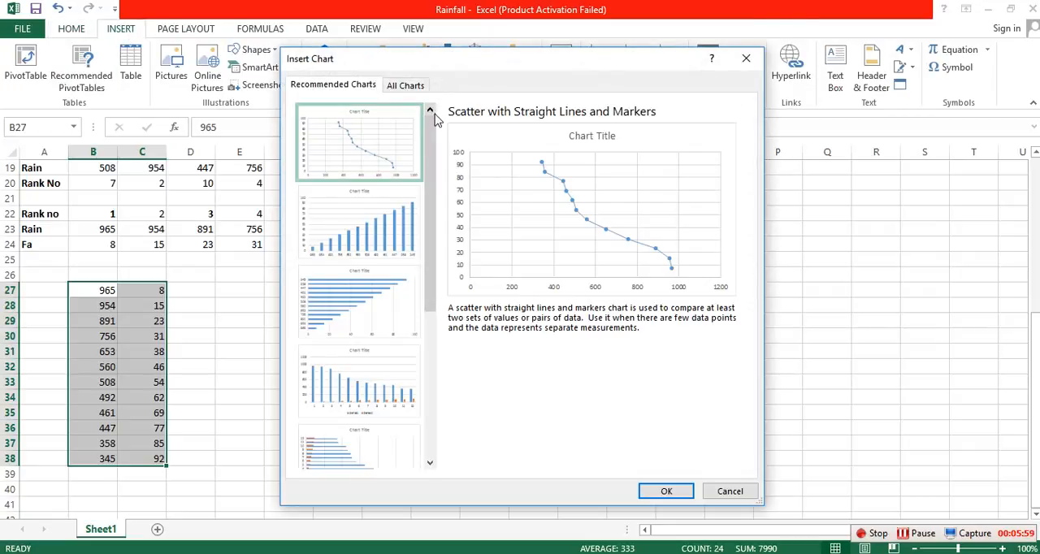
left_click(405, 84)
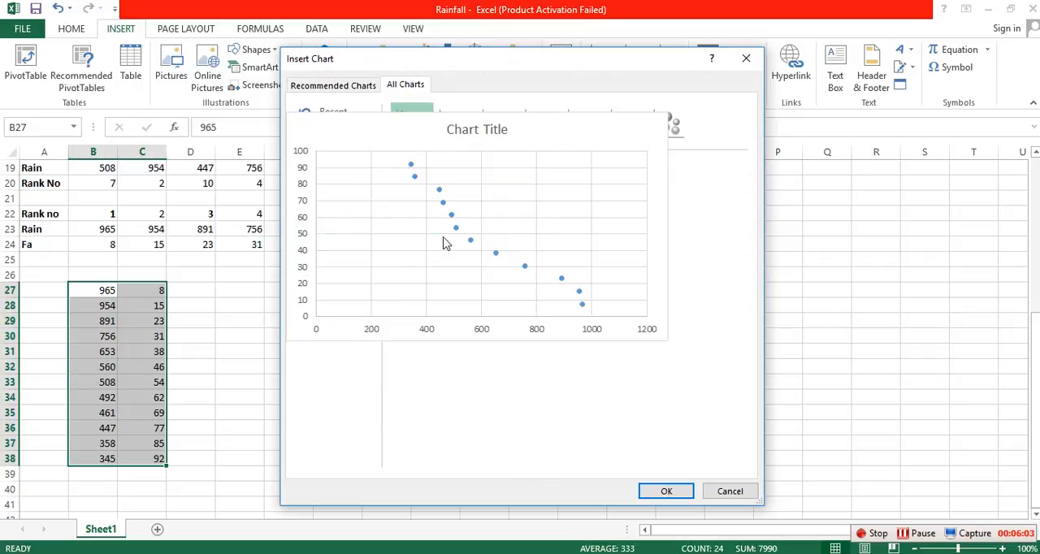
left_click(666, 491)
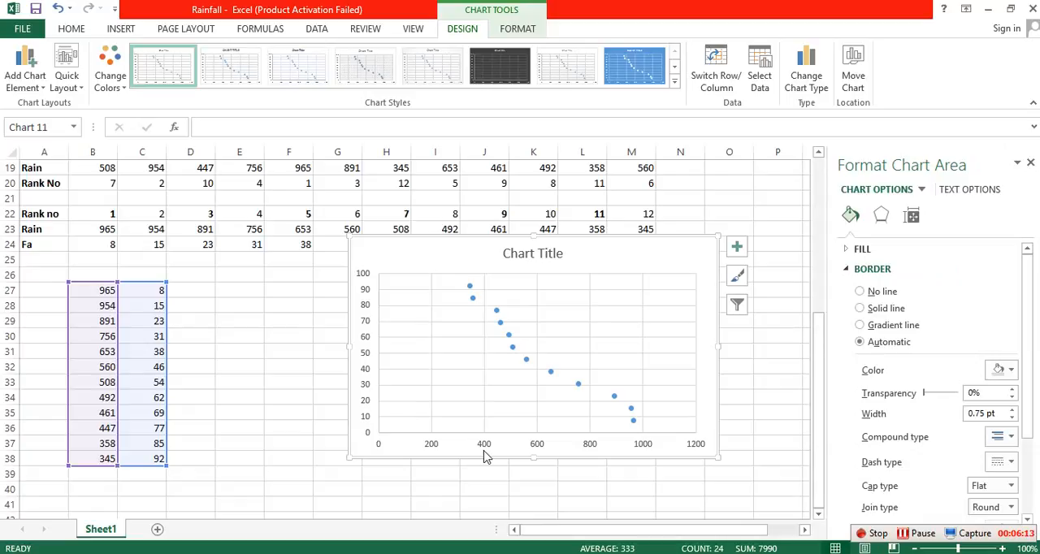
Edit the chart series to use X values C27:C38 (Fa) and Y values B27:B38 (rainfall)
right_click(486, 432)
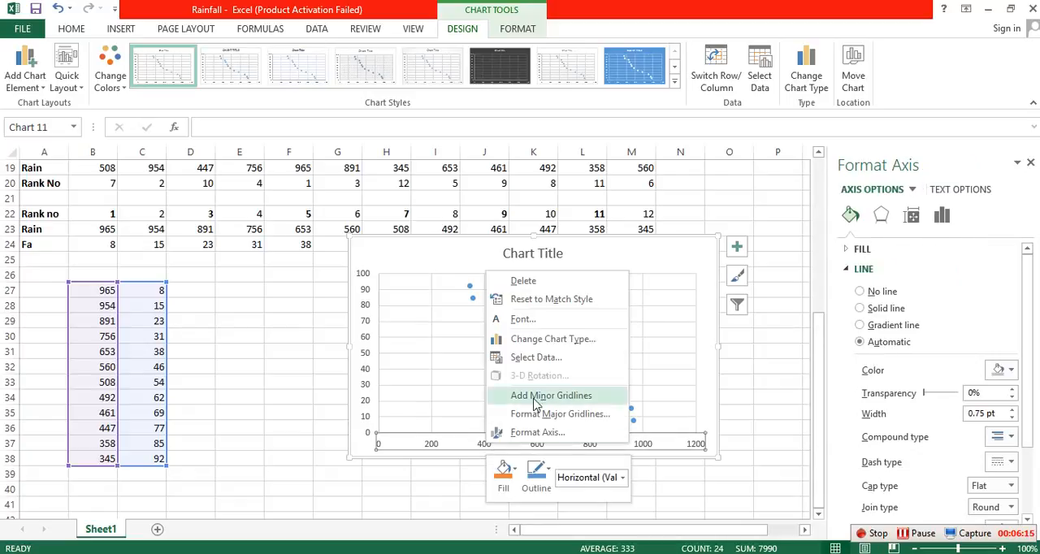
left_click(535, 356)
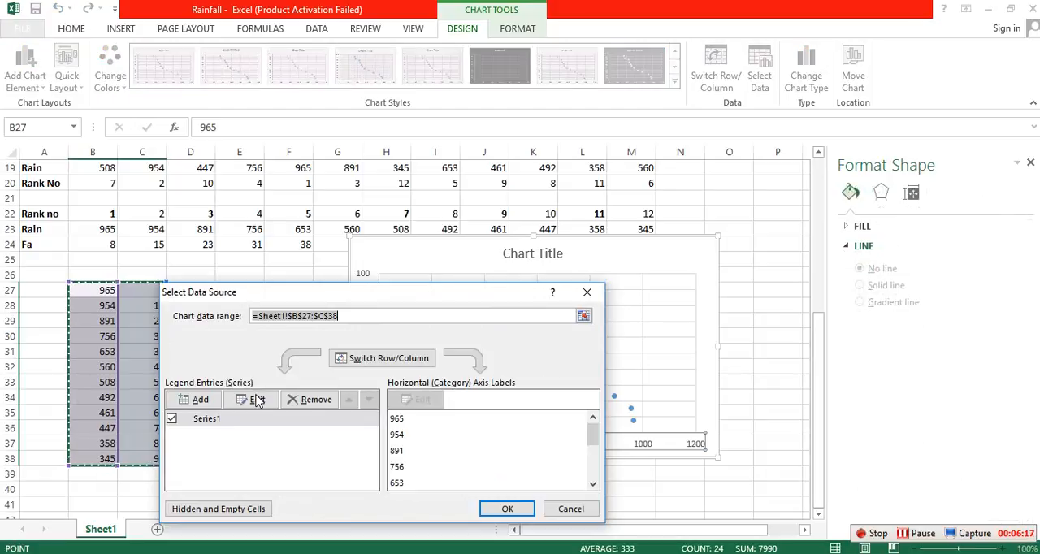
left_click(250, 400)
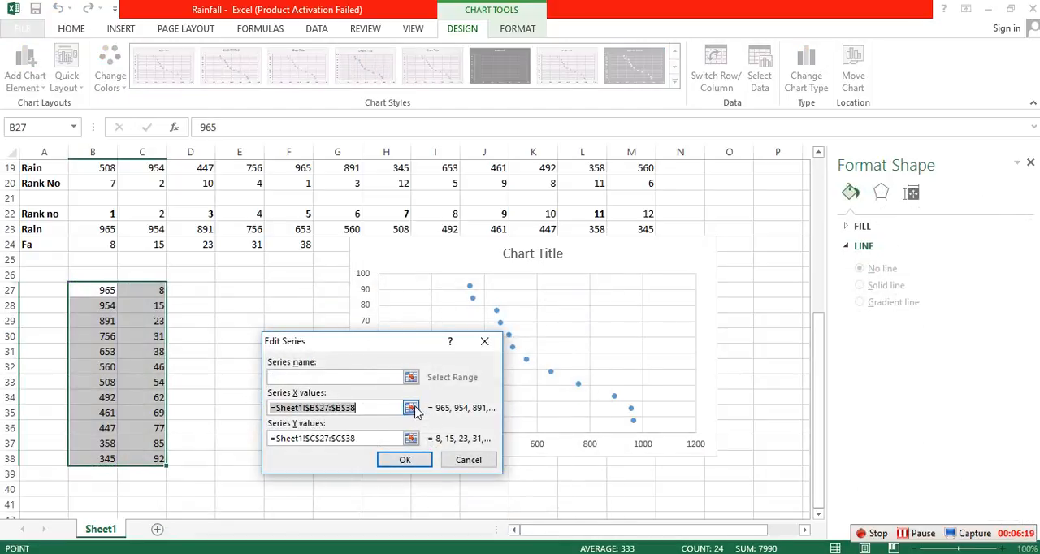
left_click(410, 408)
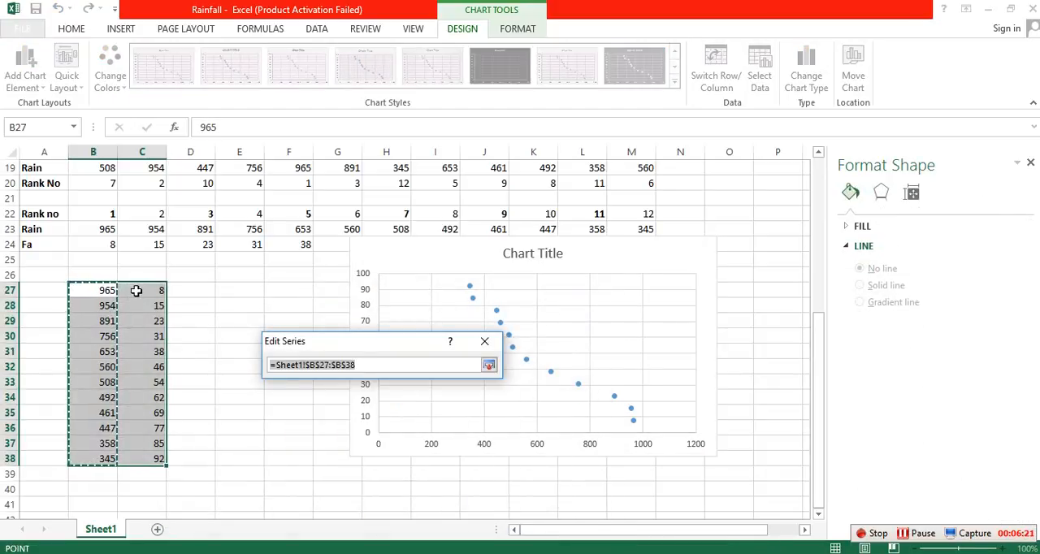
left_click(142, 290)
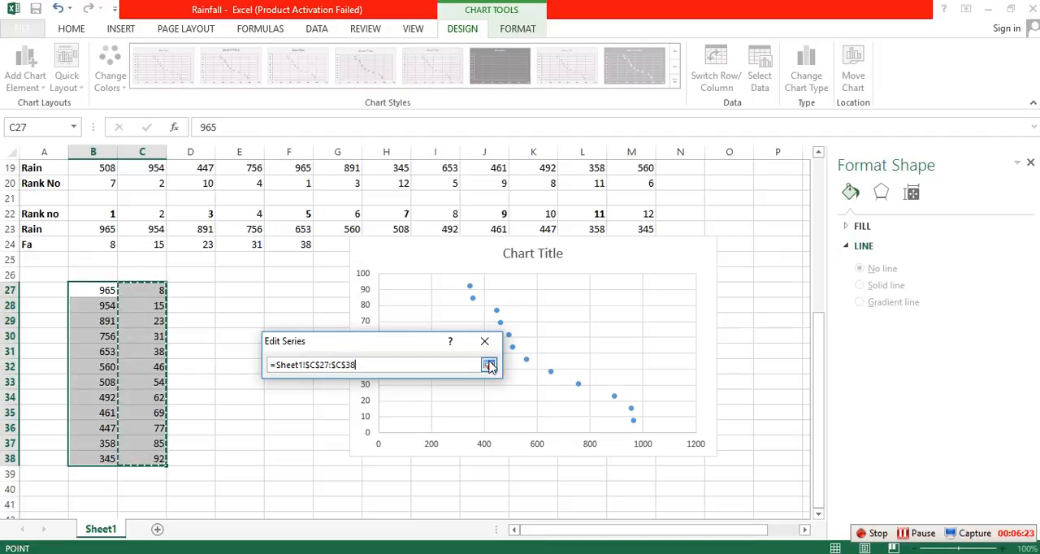
left_click(488, 365)
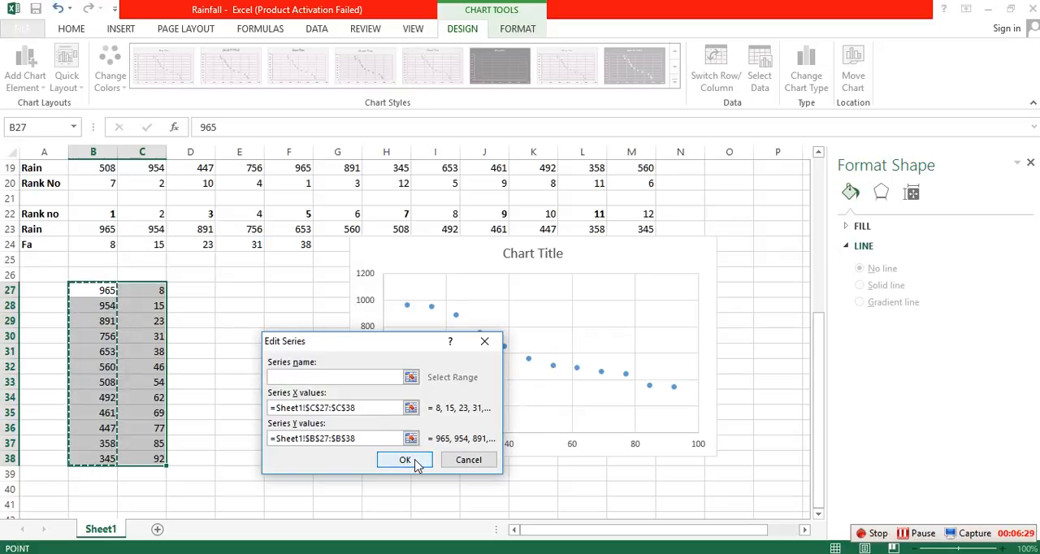
left_click(403, 460)
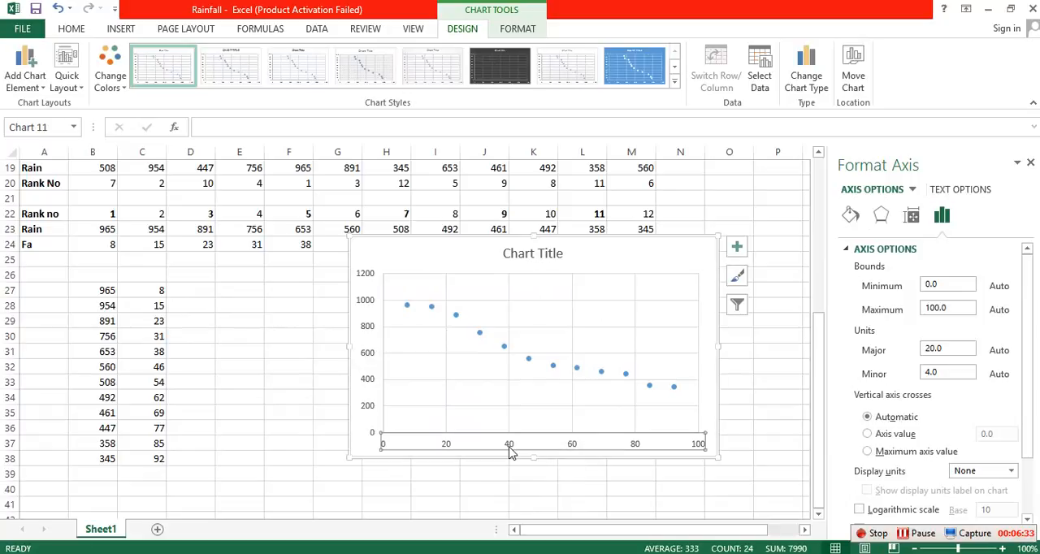
mouse_move(763, 467)
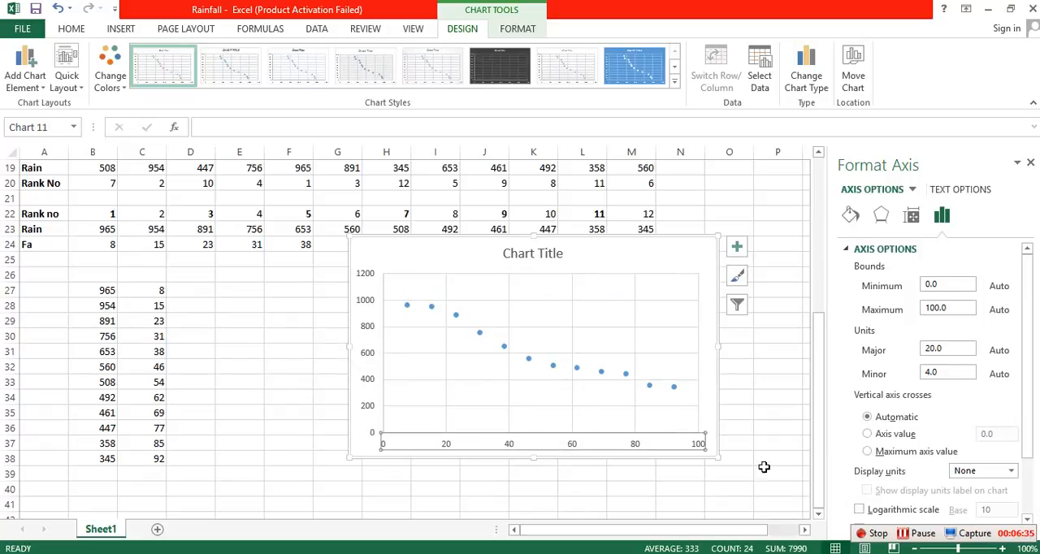
Make the Fa axis logarithmic and reversed, running 100 to 1, and add minor gridlines
scroll("down", 3)
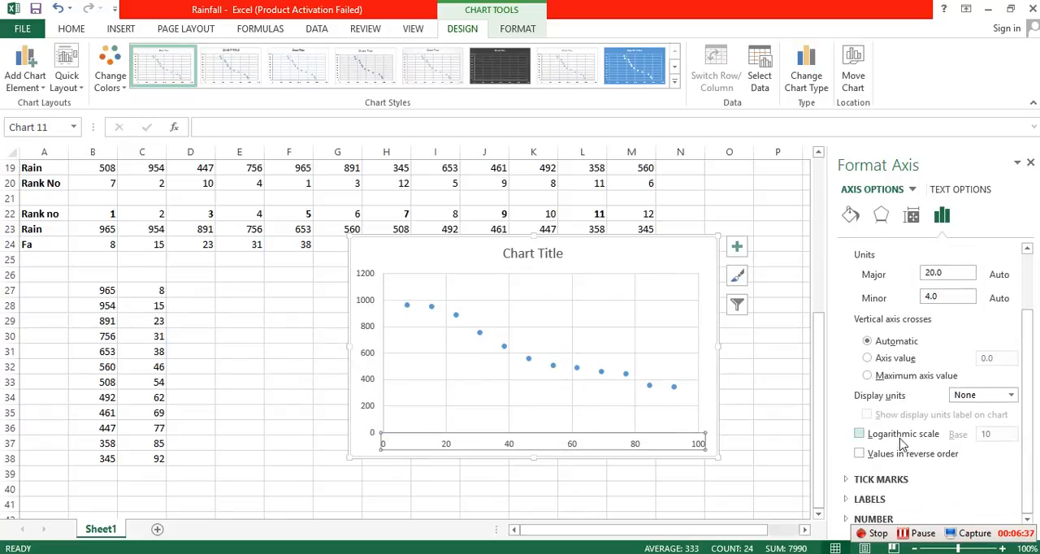
left_click(858, 454)
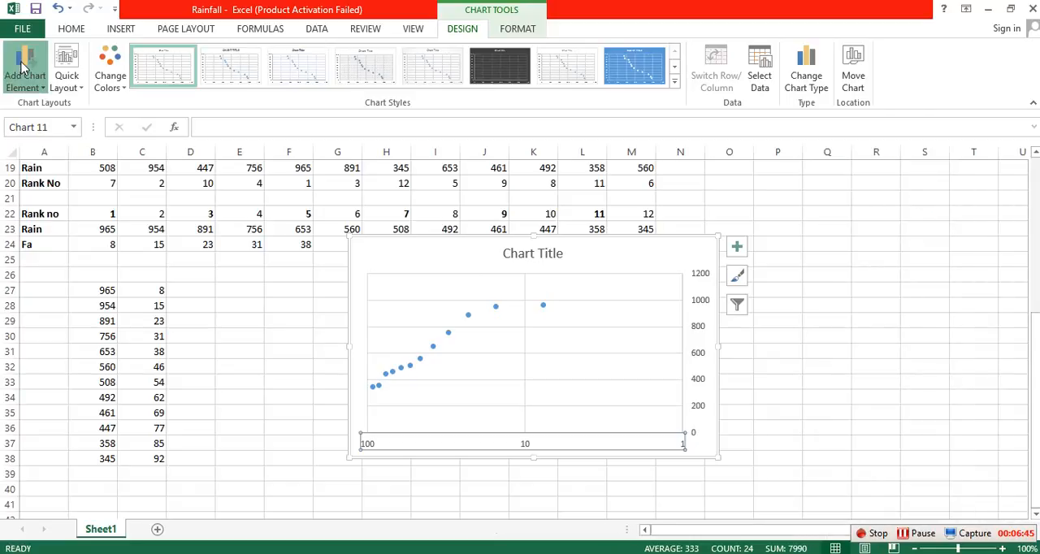
left_click(24, 67)
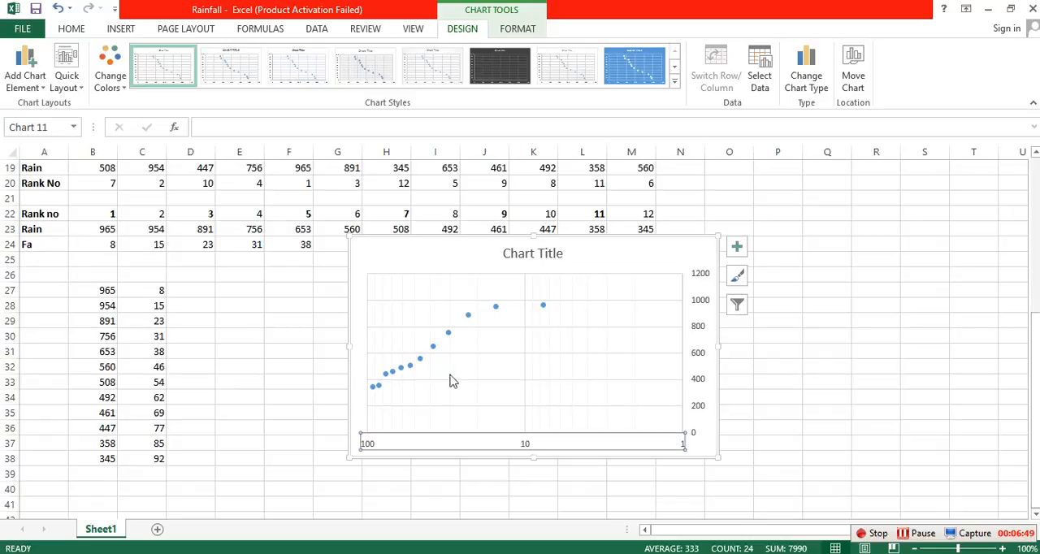
Add a logarithmic trendline showing y = -285.9ln(x) + 1675.4, with the equation label moved up
right_click(466, 313)
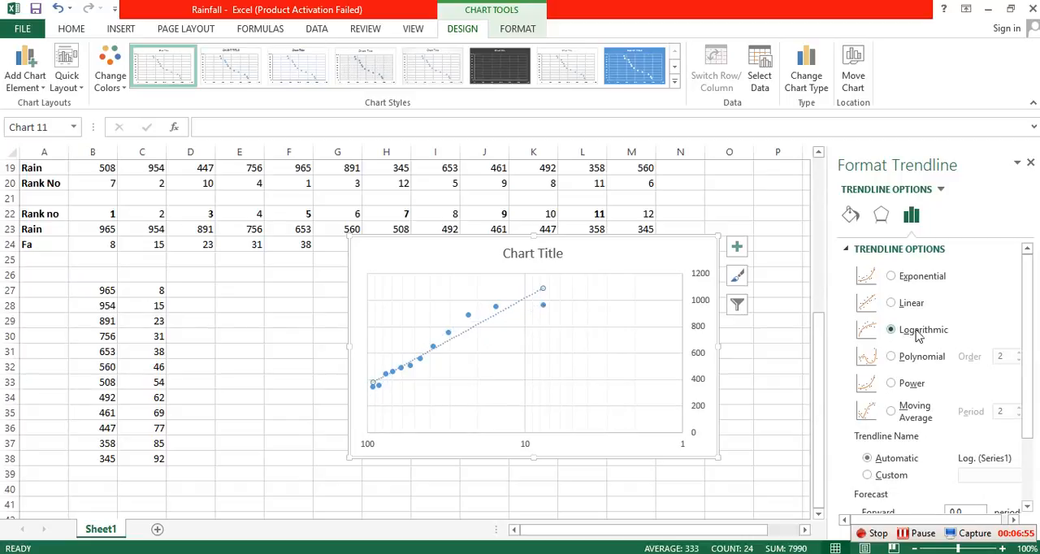
scroll("down", 3)
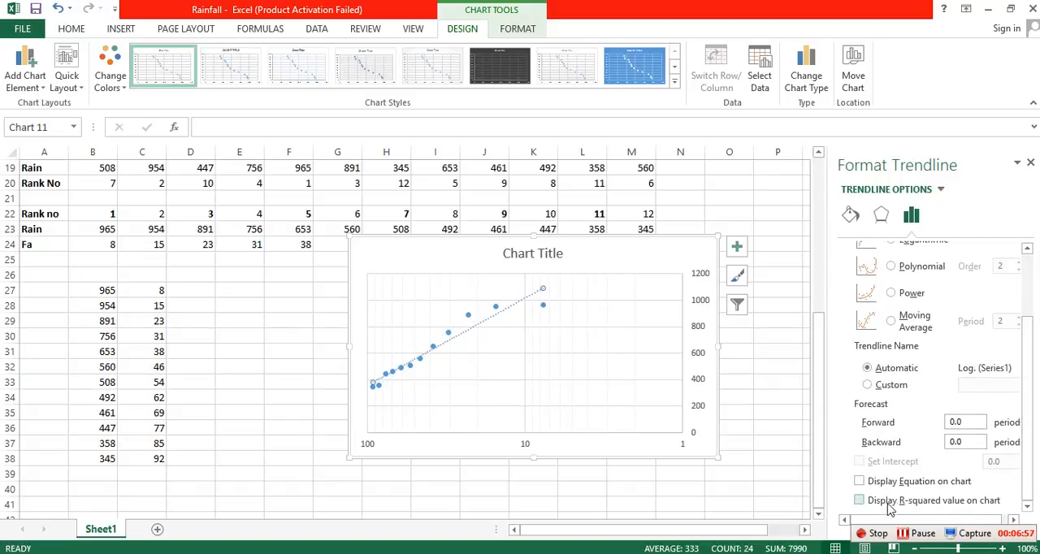
left_click(855, 481)
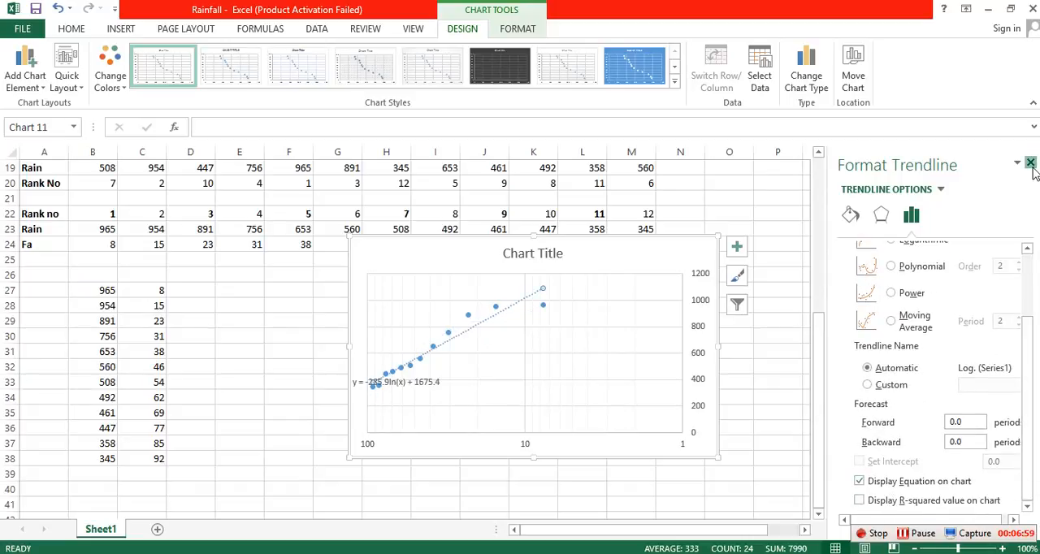
left_click(1028, 164)
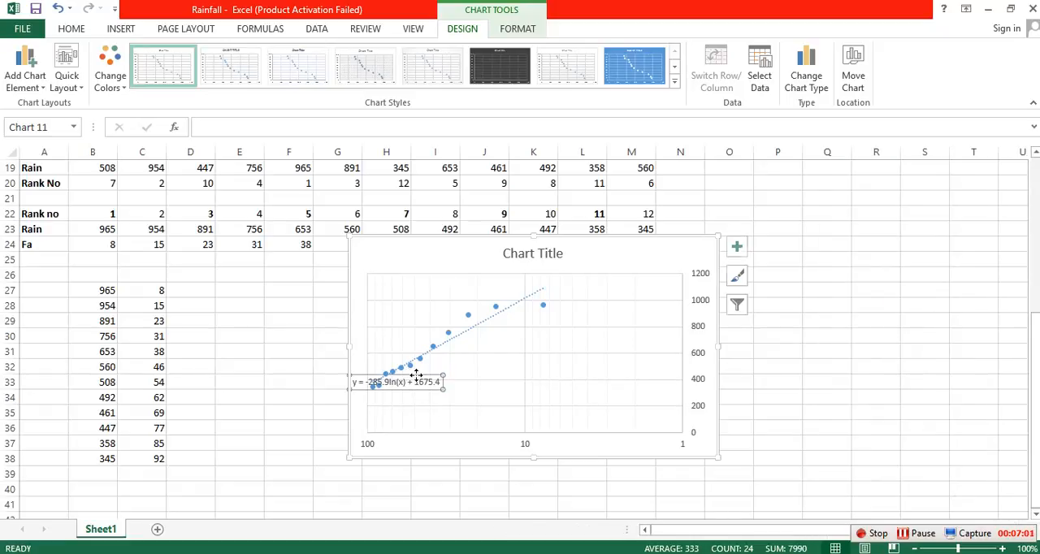
left_click_drag(398, 382, 617, 256)
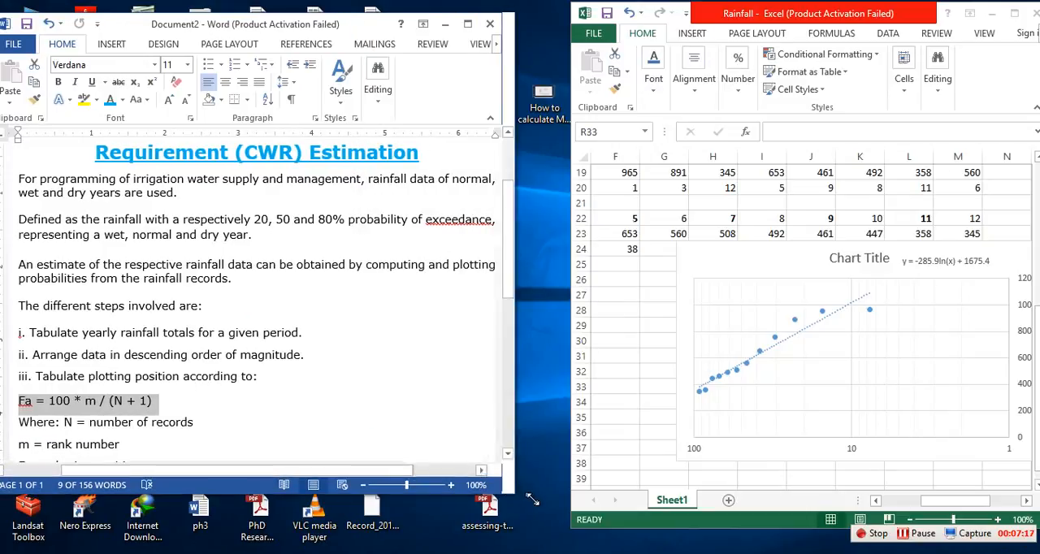
Paste the trendline equation into Word, set off by a blank line, and start a new line below it
scroll("down", 3)
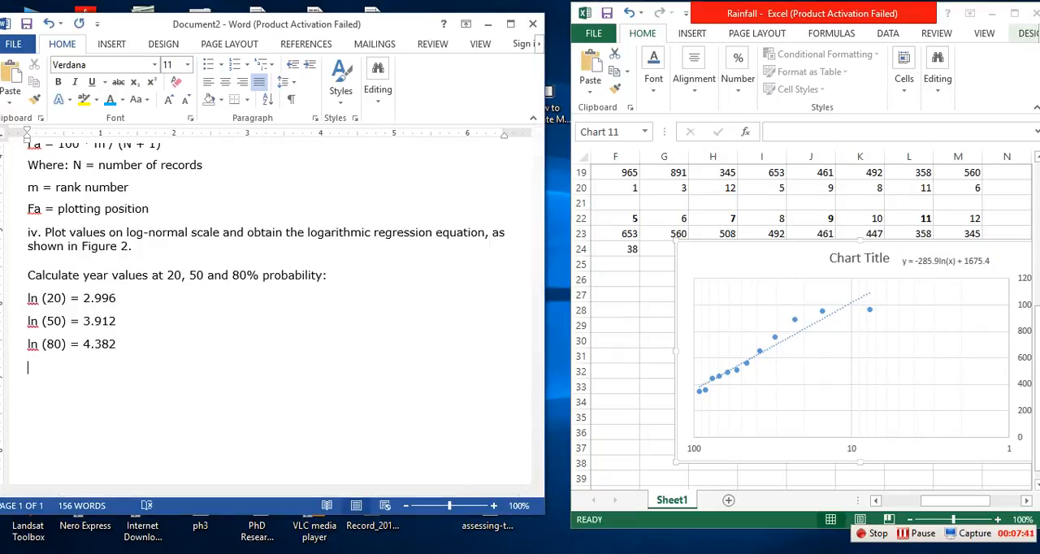
key("ctrl+v")
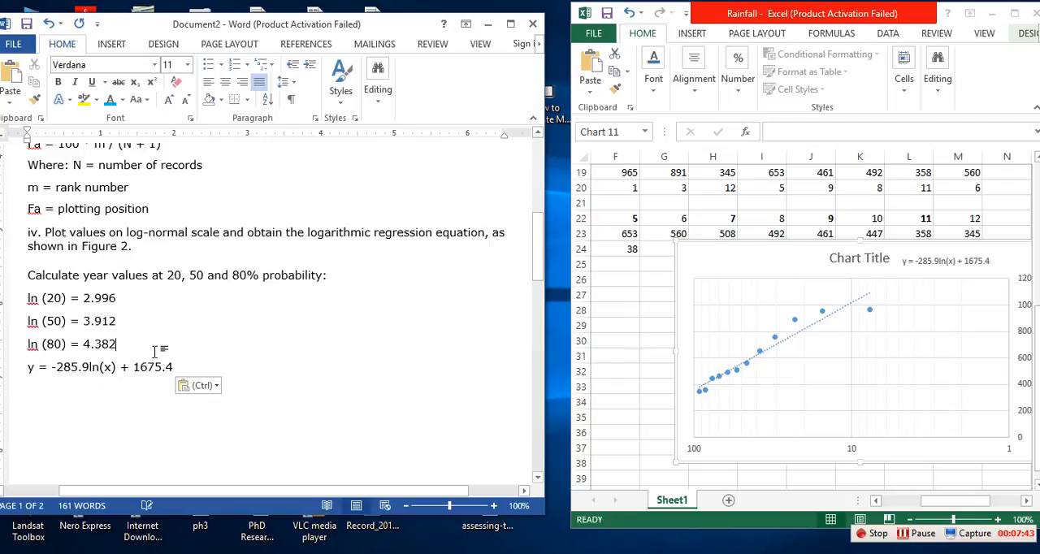
key("Enter")
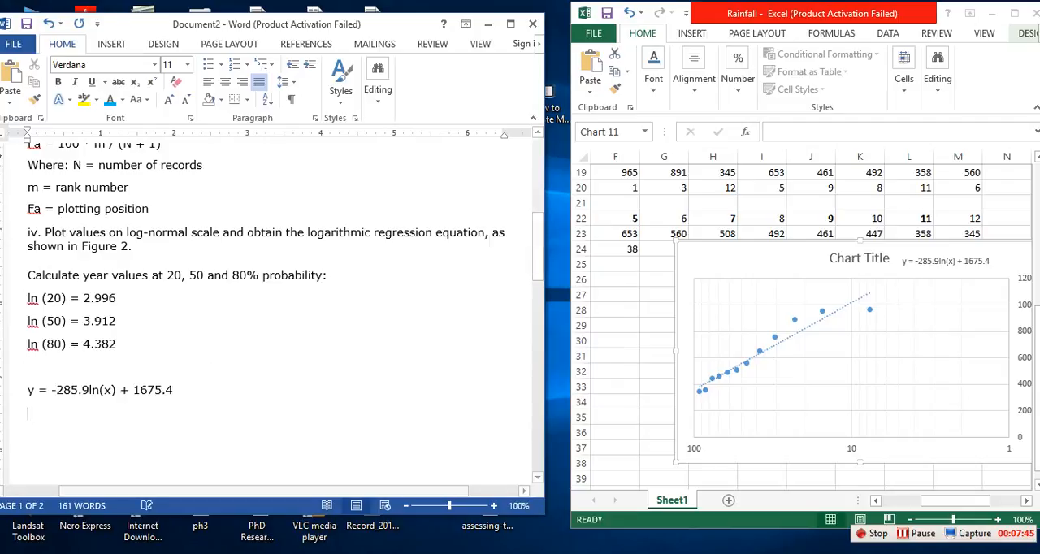
Type the substitution Y(20)= -285ln(20) + 1675.4, correcting the mistyped intercept
type("Y")
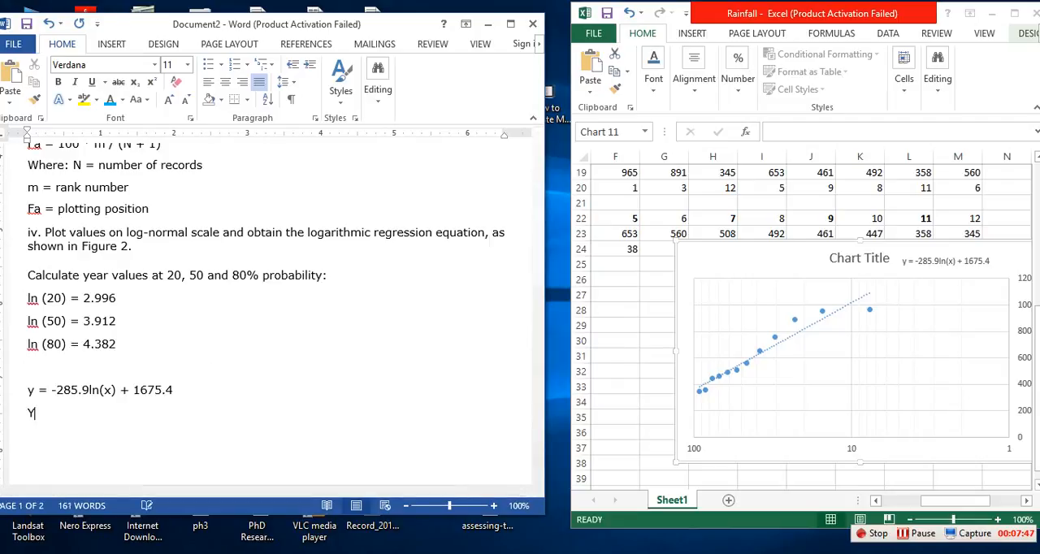
type("(")
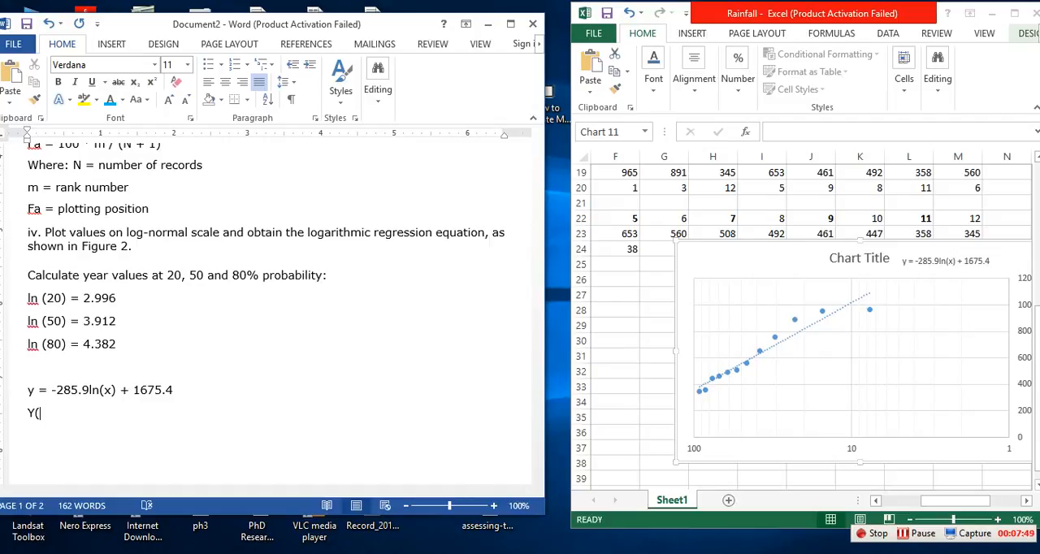
type("20)")
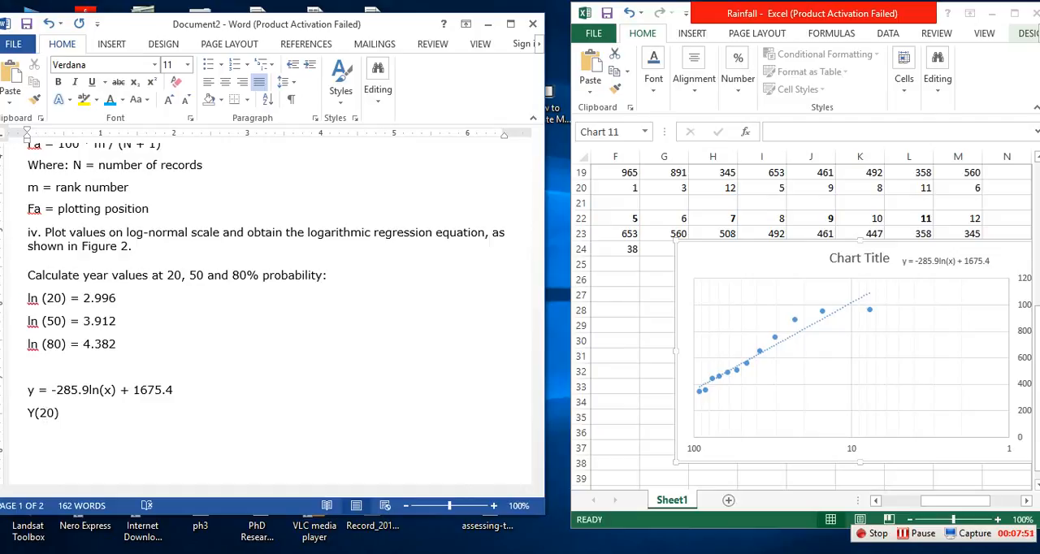
type("=")
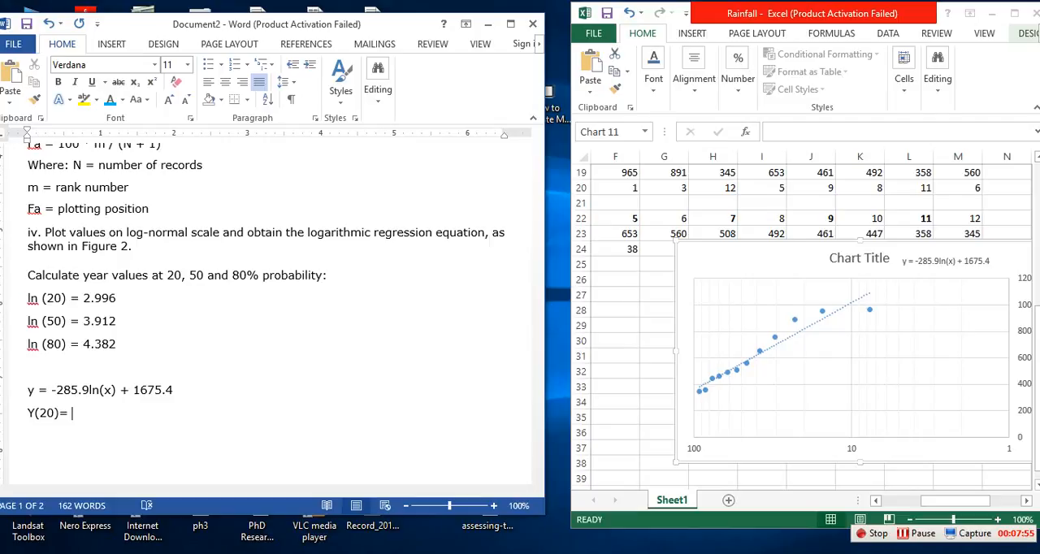
type("-")
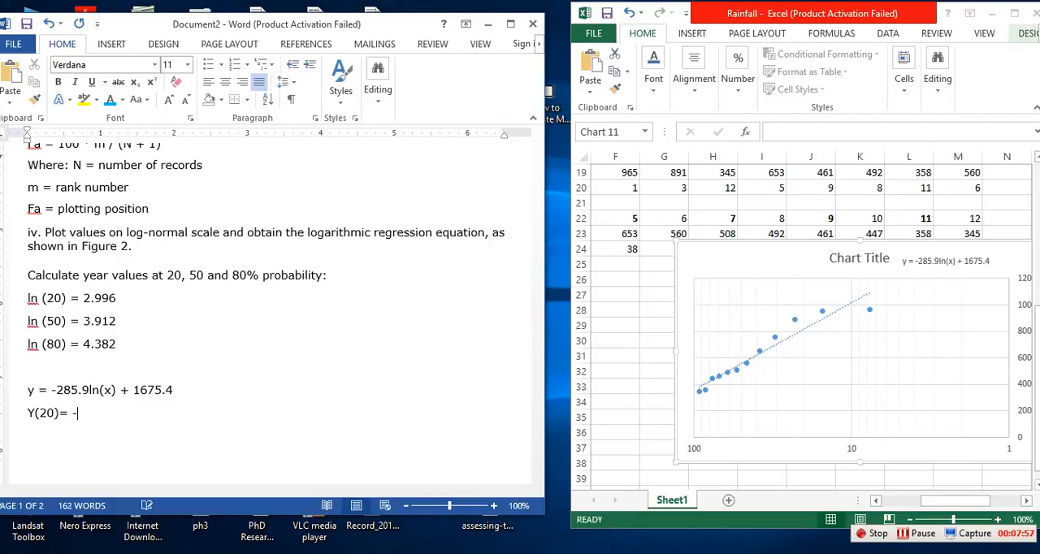
type("28")
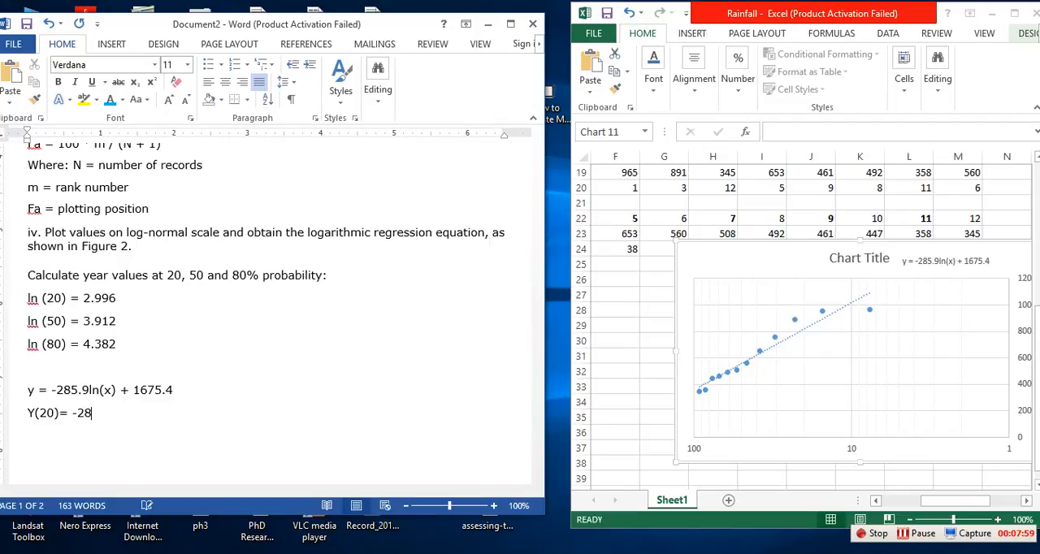
type("5")
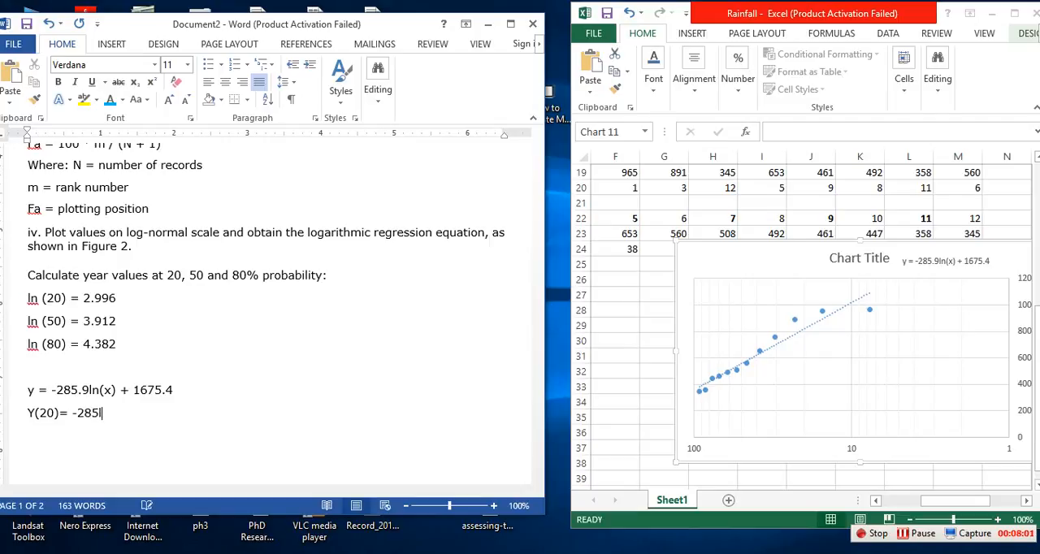
type("ln(20")
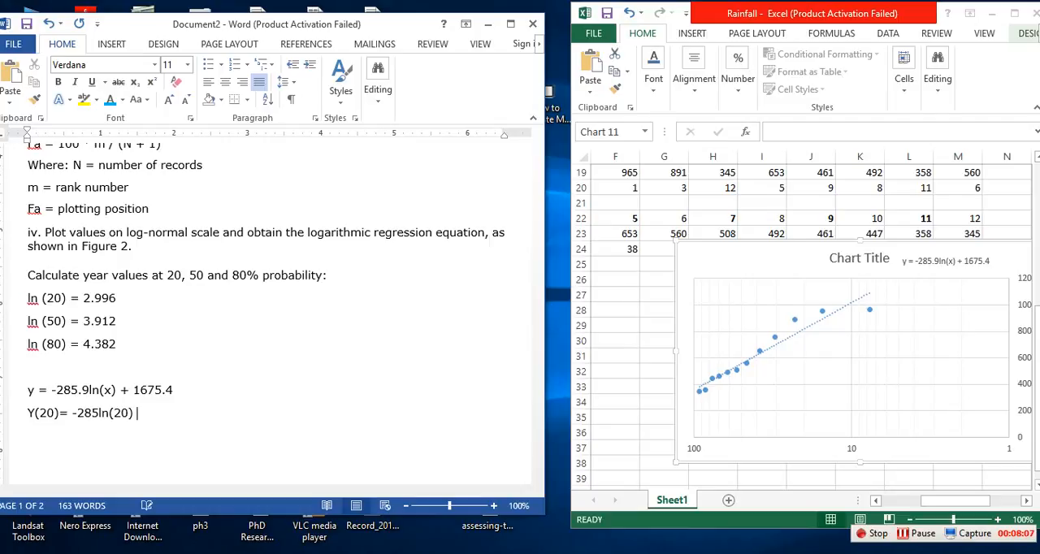
type("+")
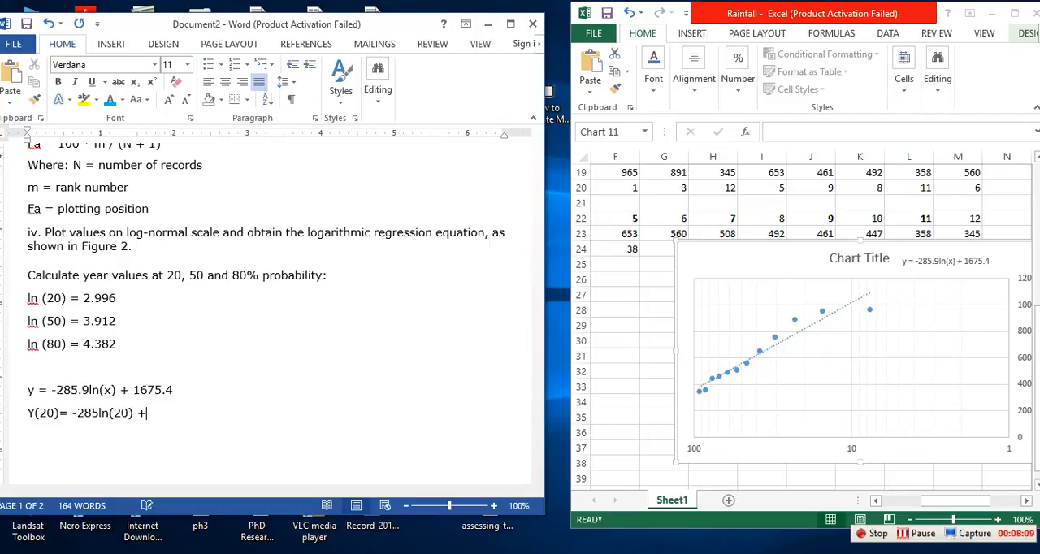
type("167")
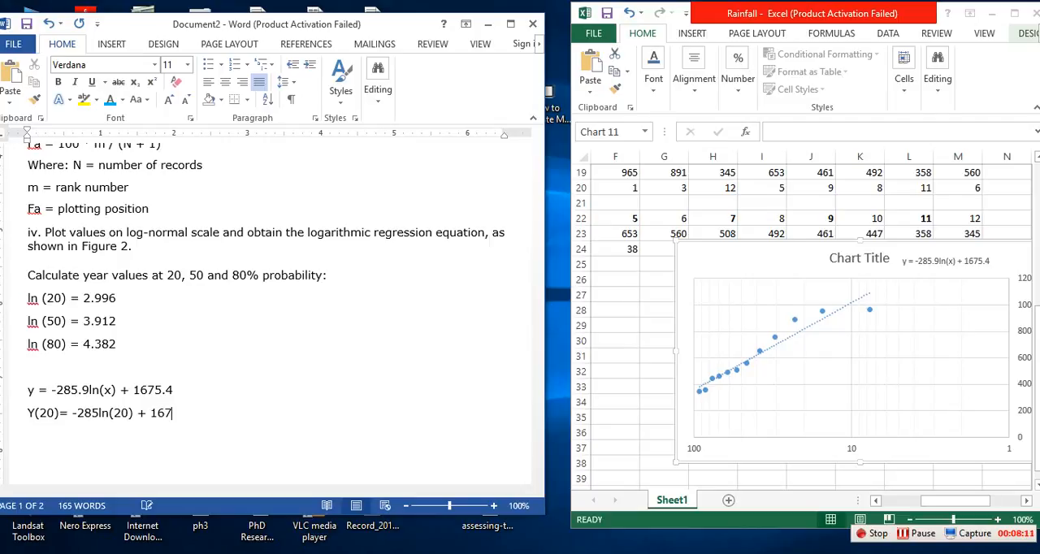
type("7.")
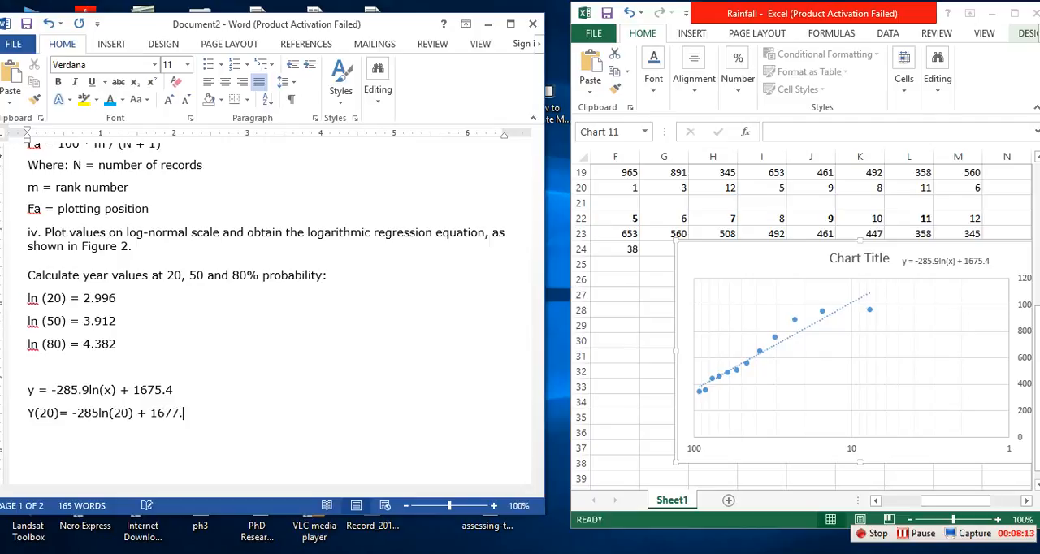
key("BackSpace")
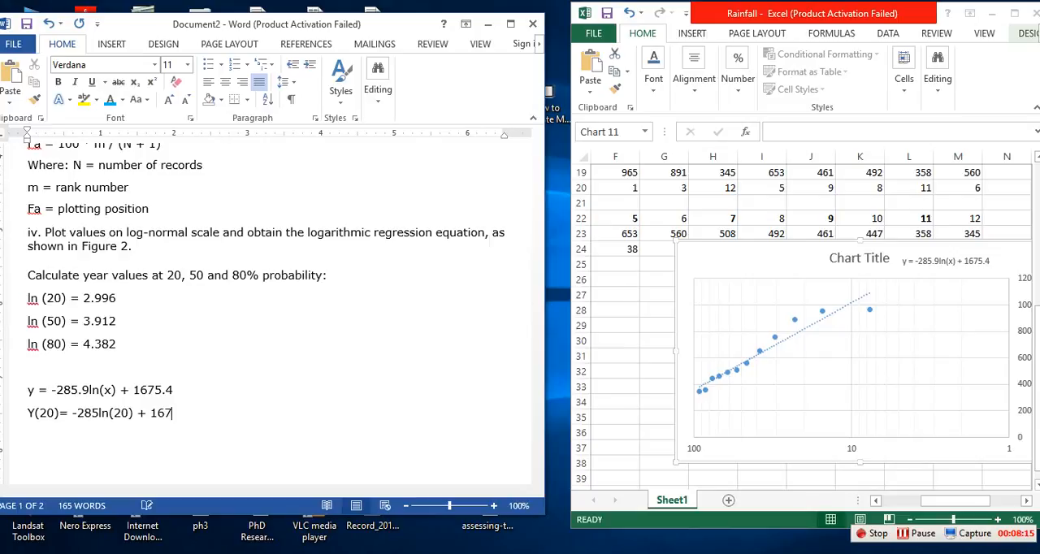
type("5.4")
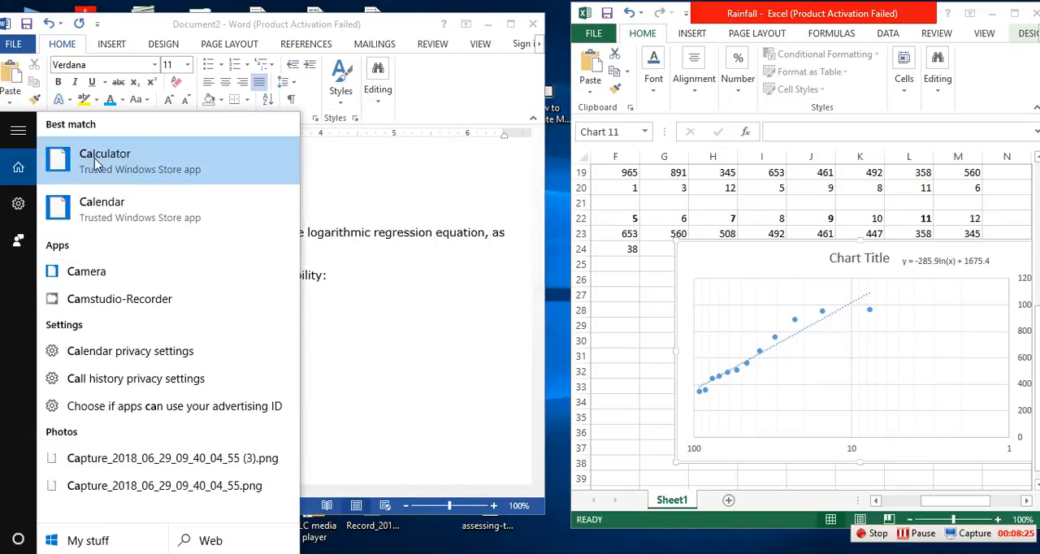
Open Calculator and compute -285 × 2.996 + 1675.4, giving 821.54
left_click(105, 154)
type("-285")
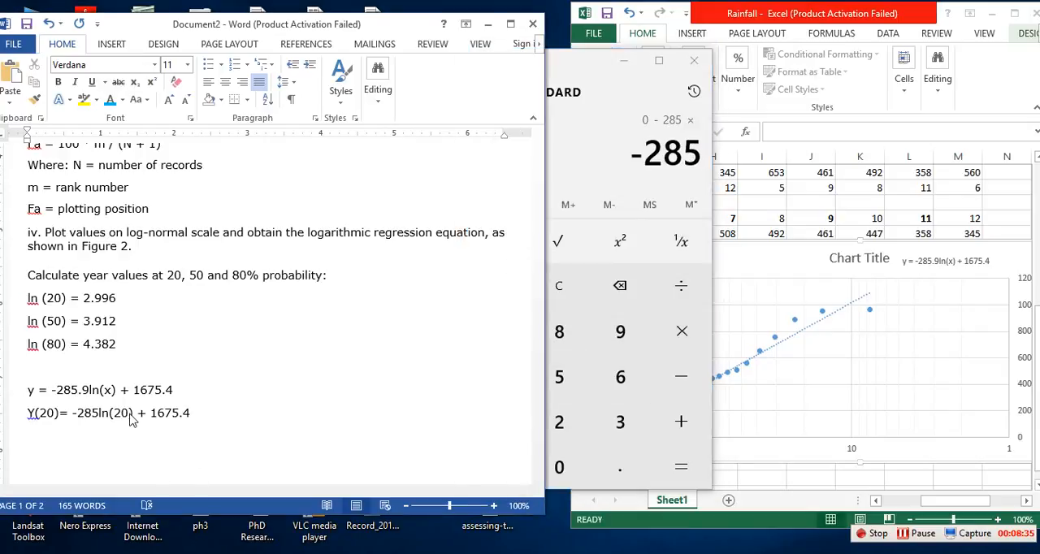
double_click(118, 412)
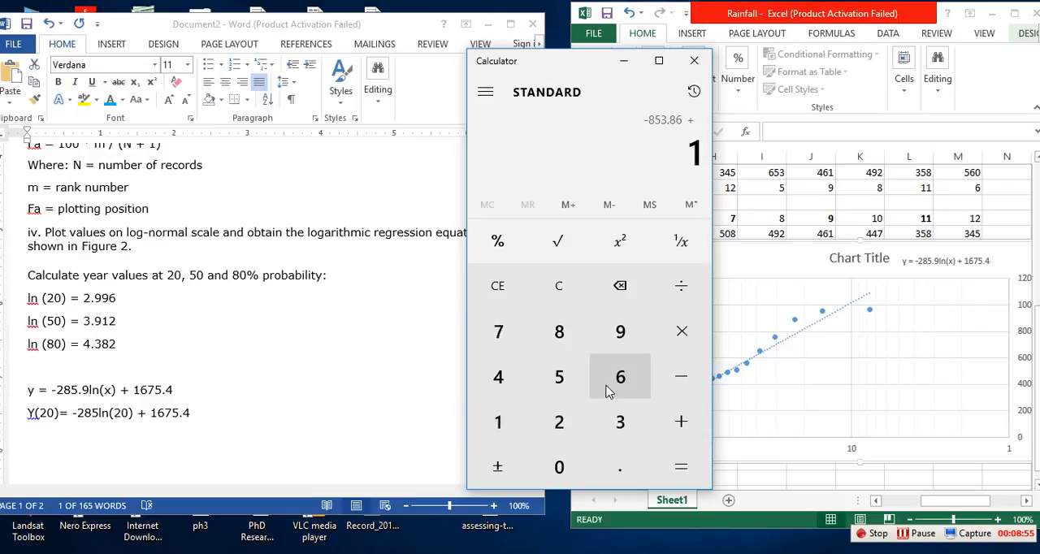
left_click(559, 377)
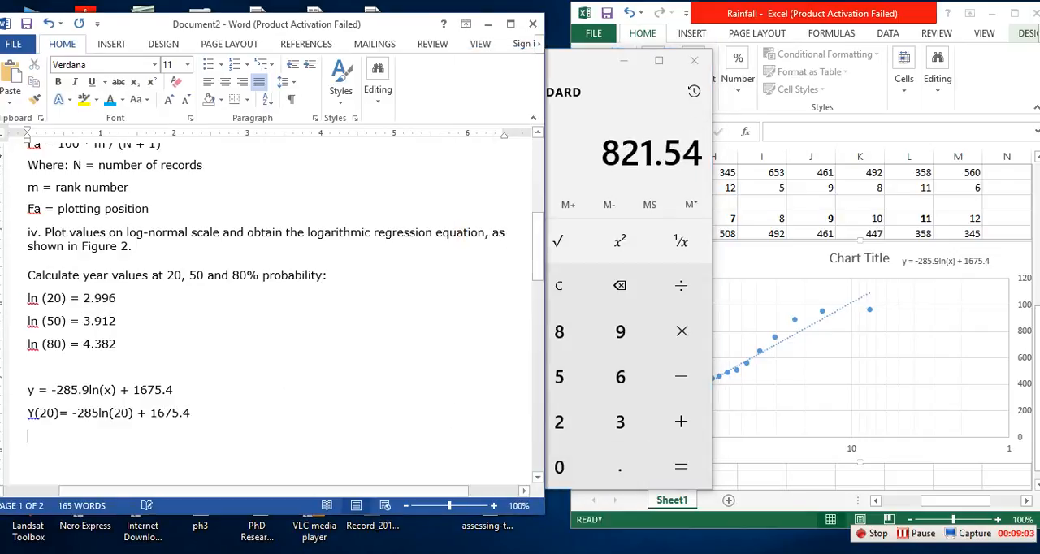
Record the Y(20) result 821.54mm on the line below the formula
type("8")
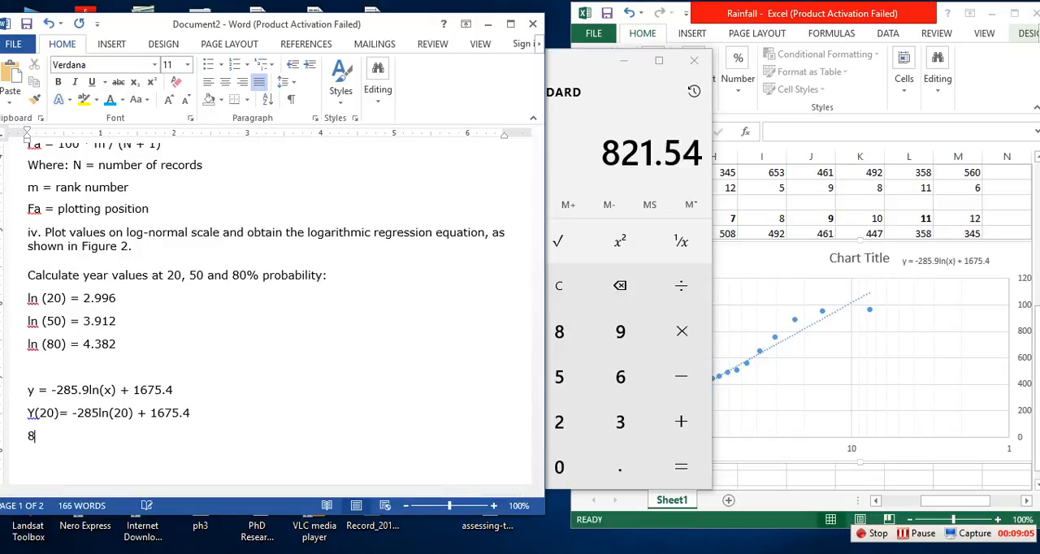
type("821.")
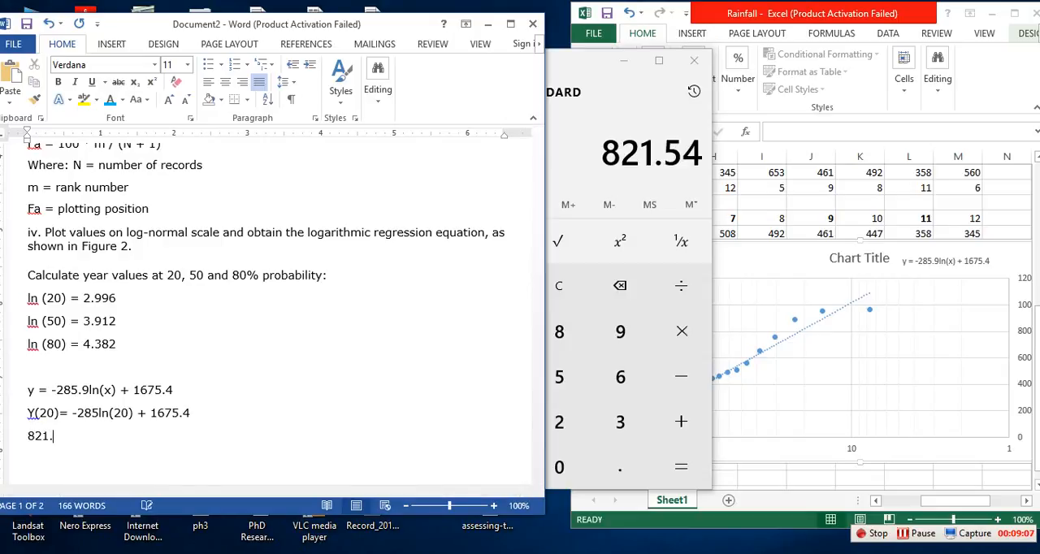
type("54")
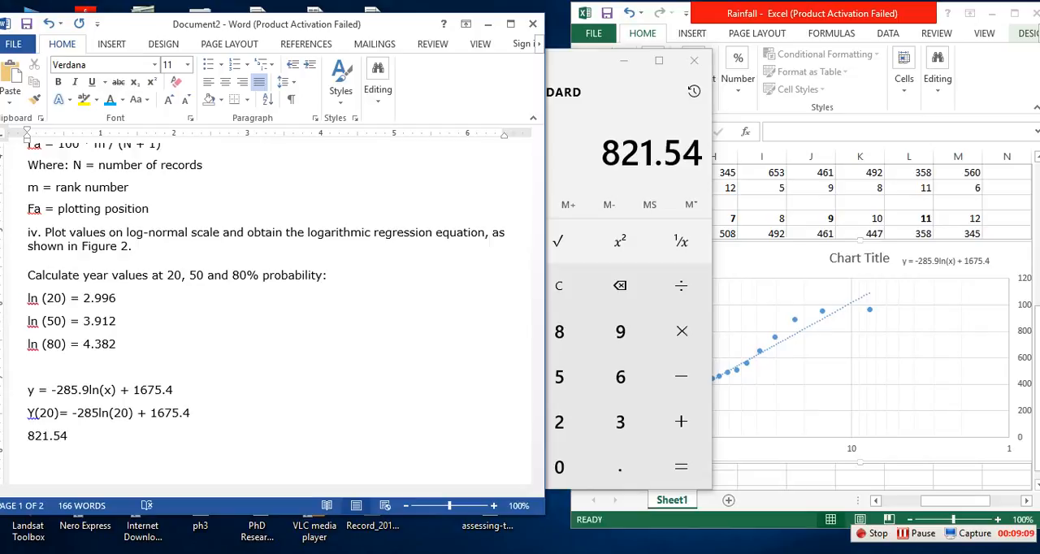
type("m")
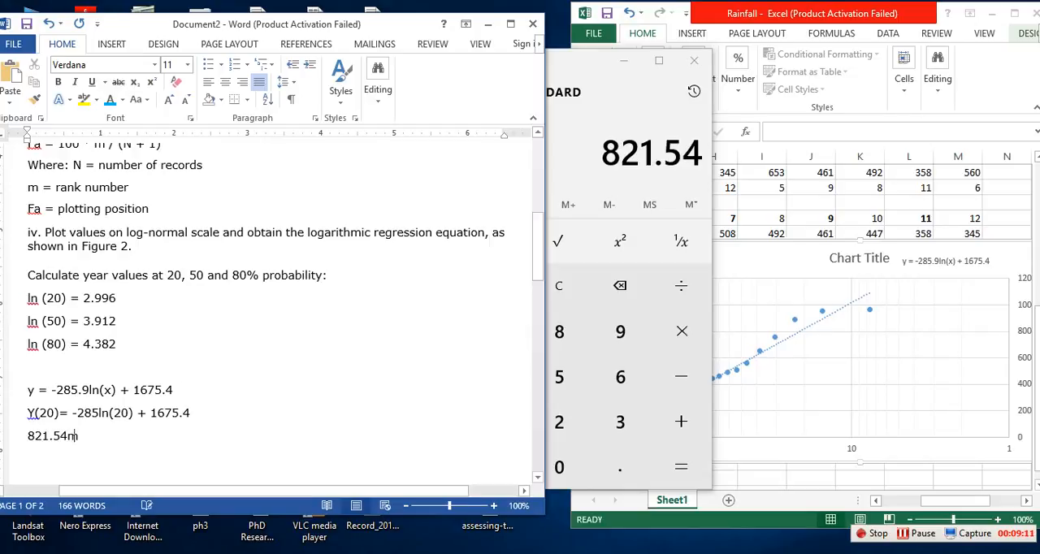
type("m")
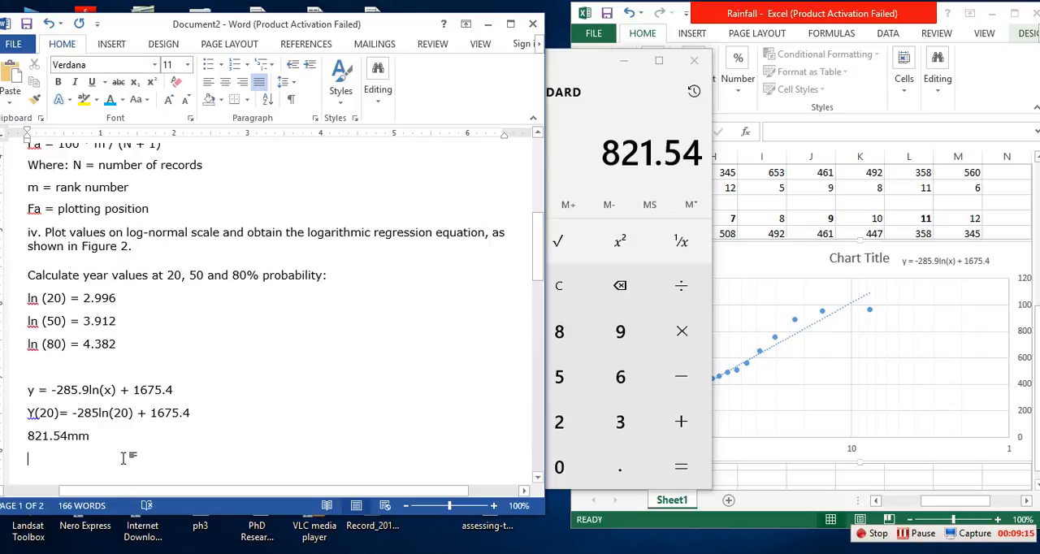
mouse_move(95, 459)
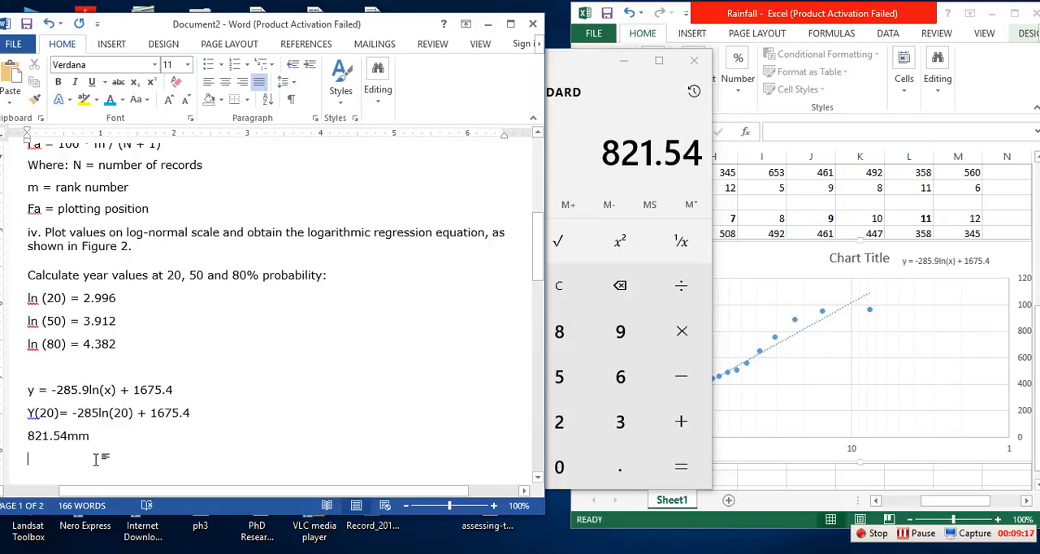
Write the Y(50) = -285ln(50) + 1675.4 substitution line under 821.54mm
type("Y")
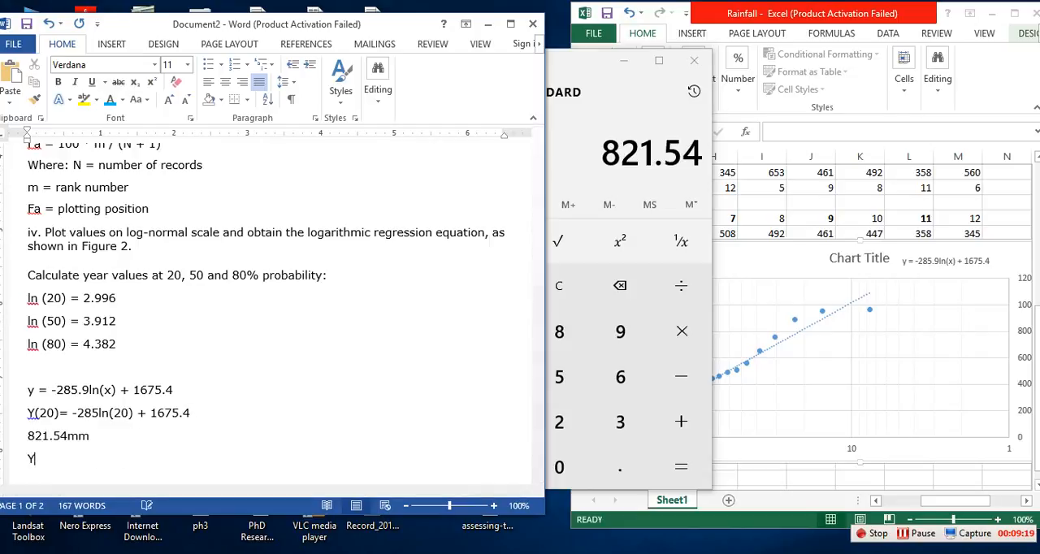
type("(5")
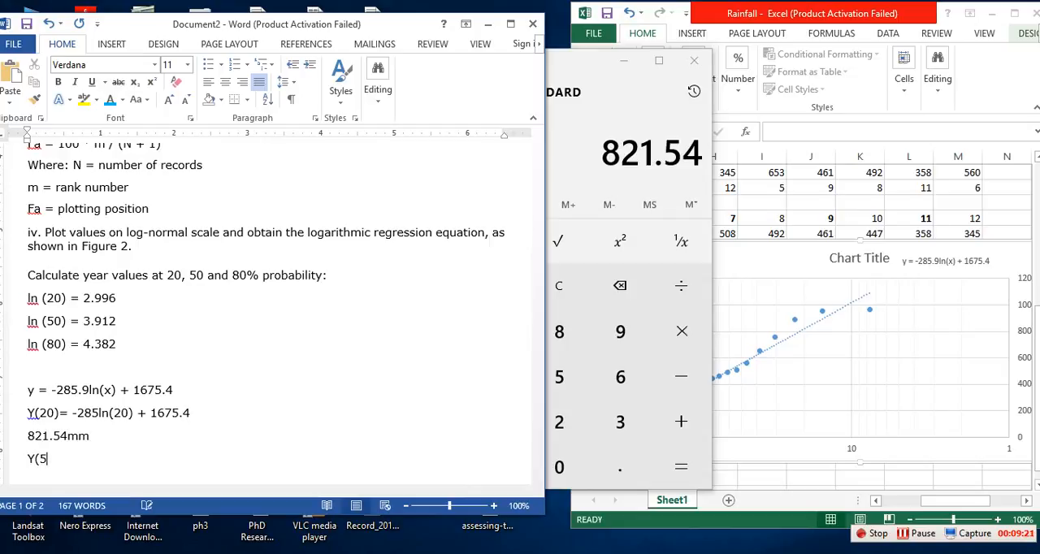
type("0) =")
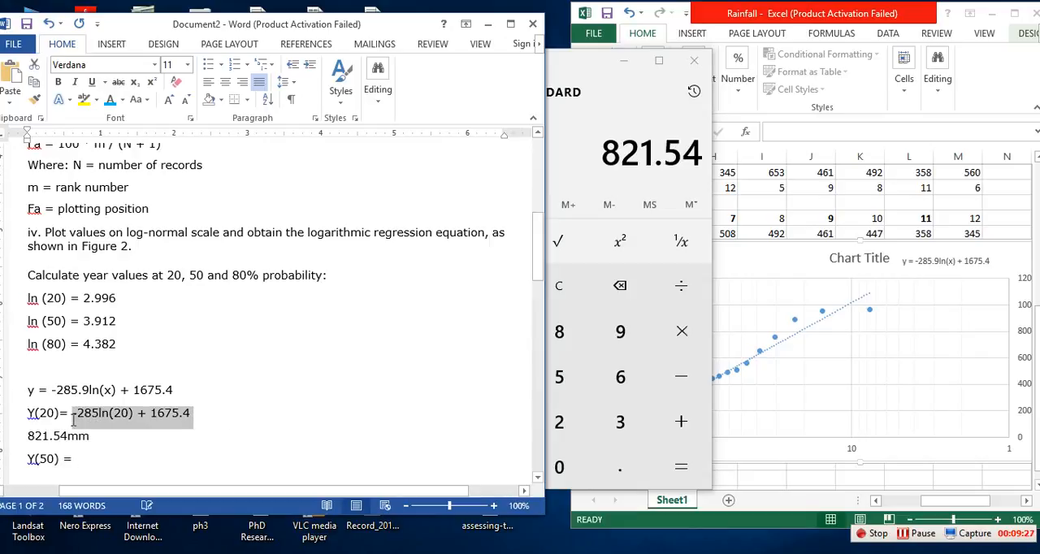
key("ctrl+v")
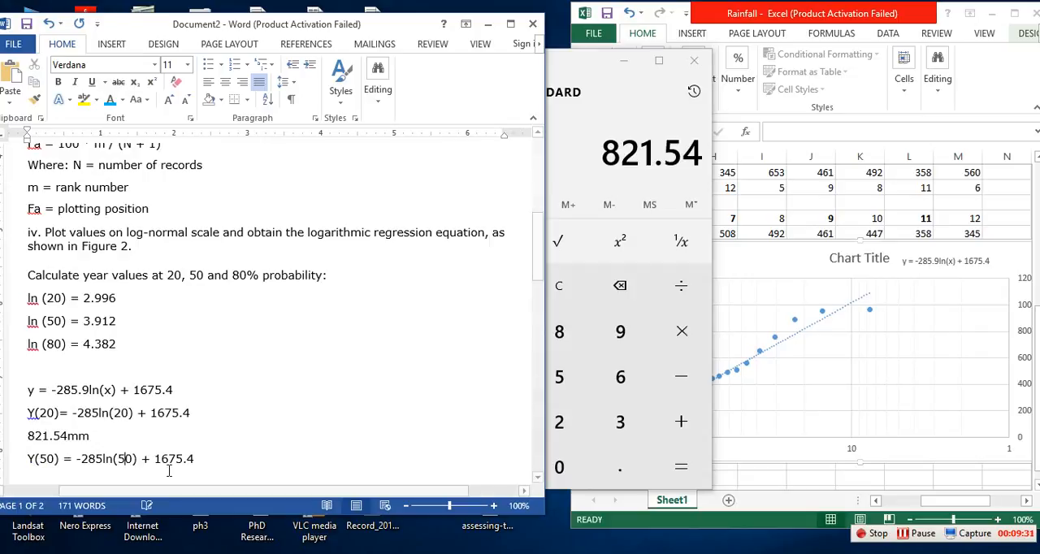
scroll("down", 3)
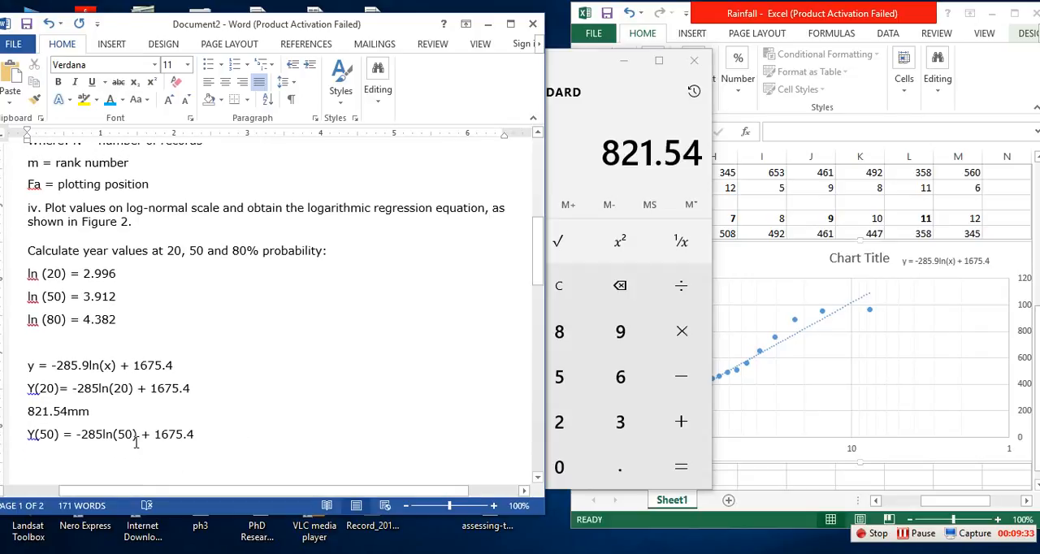
left_click_drag(105, 434, 139, 434)
type("-285")
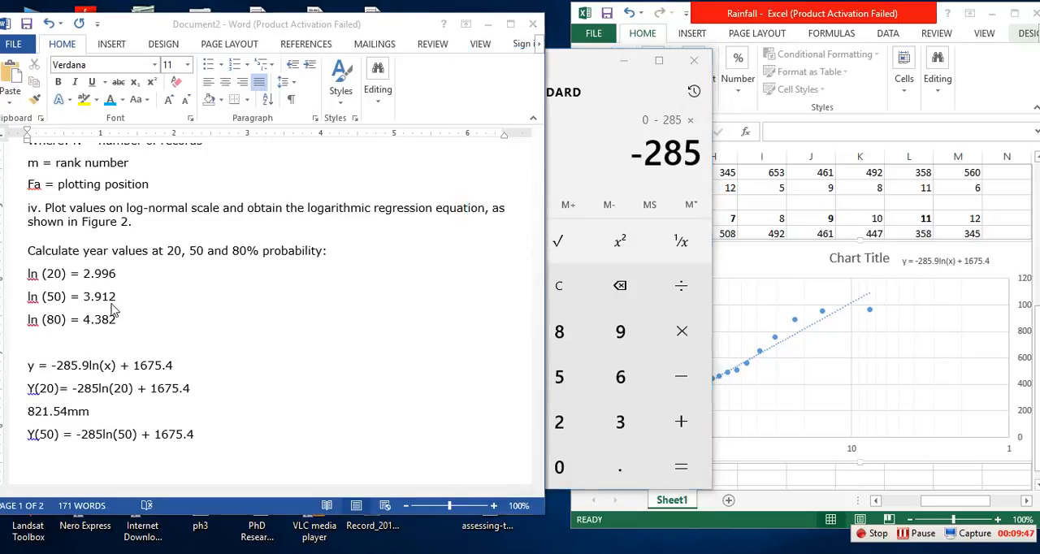
Compute -285 × 3.912 + 1675.4 in Calculator, giving 560.48
double_click(97, 296)
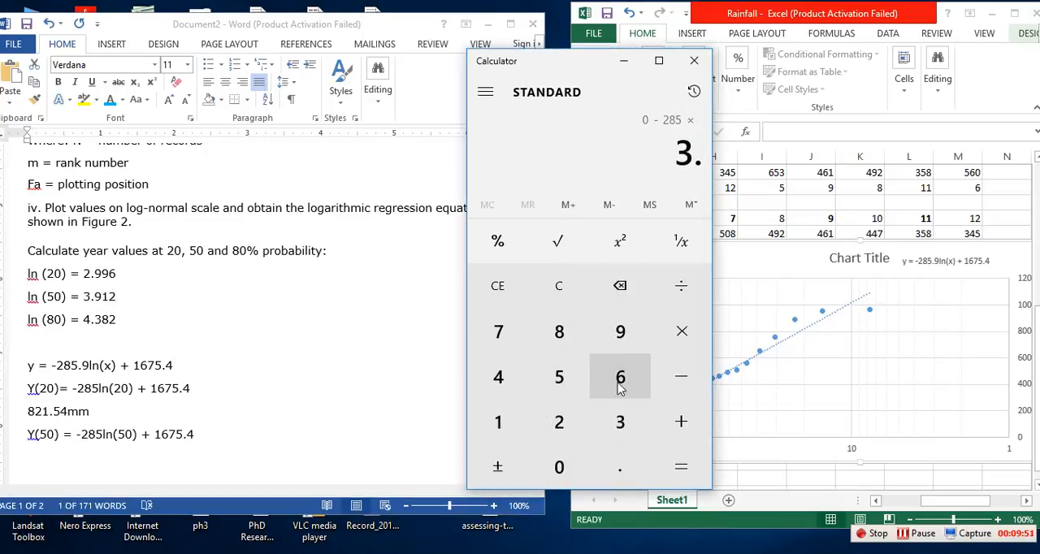
left_click(558, 422)
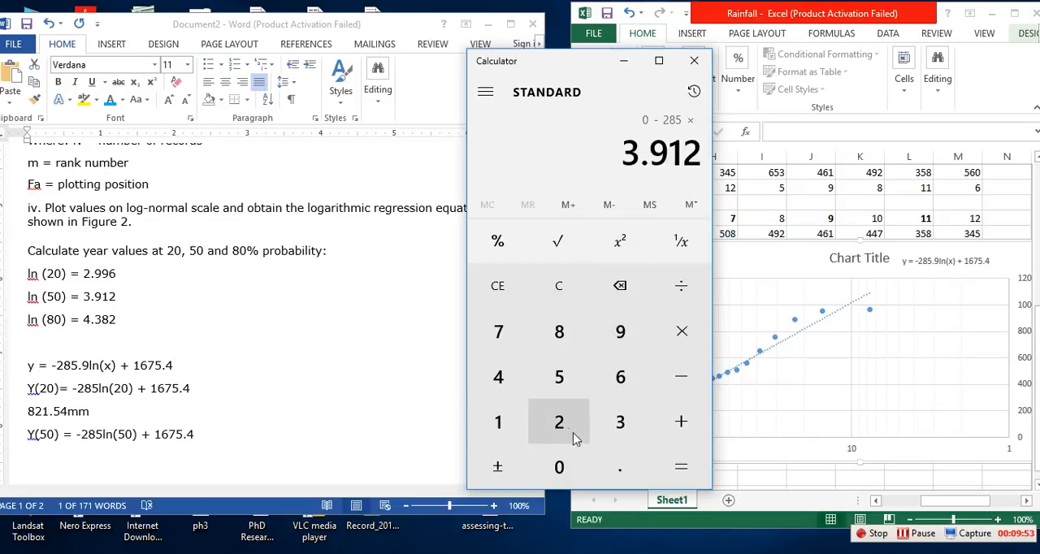
left_click(681, 421)
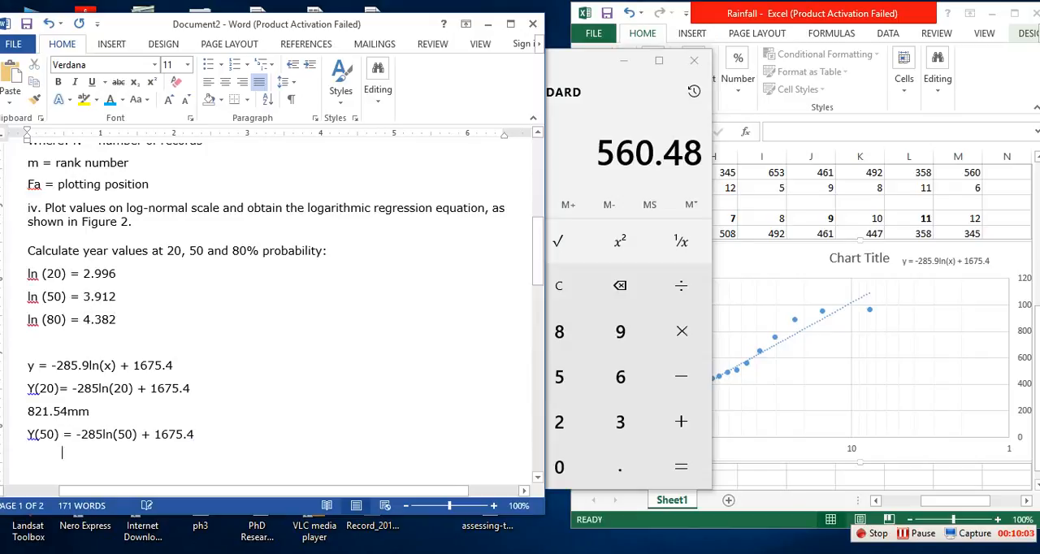
Type 560.78mm under the Y(50) line and add a copied equation line for ln(80)
type("56")
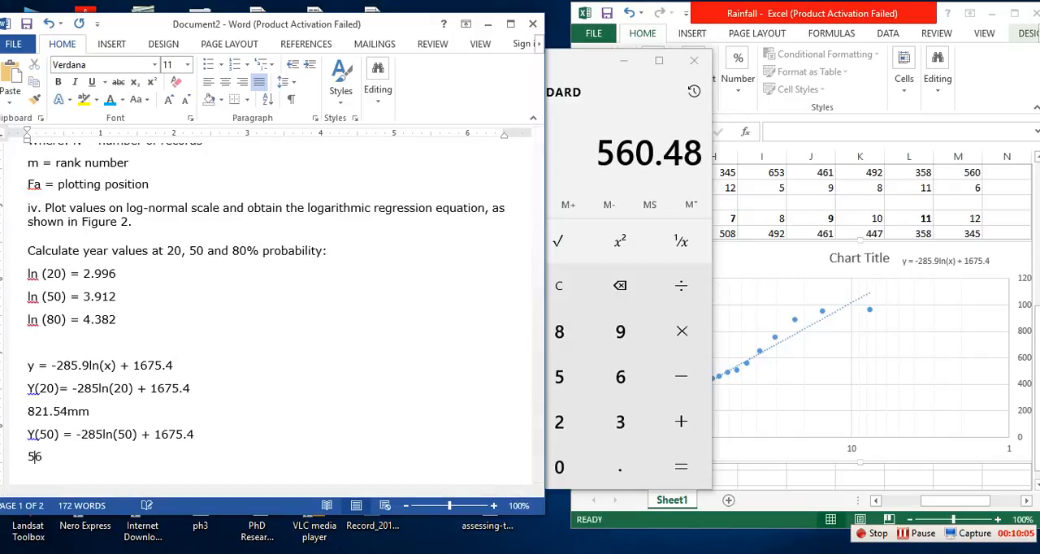
type("60.7")
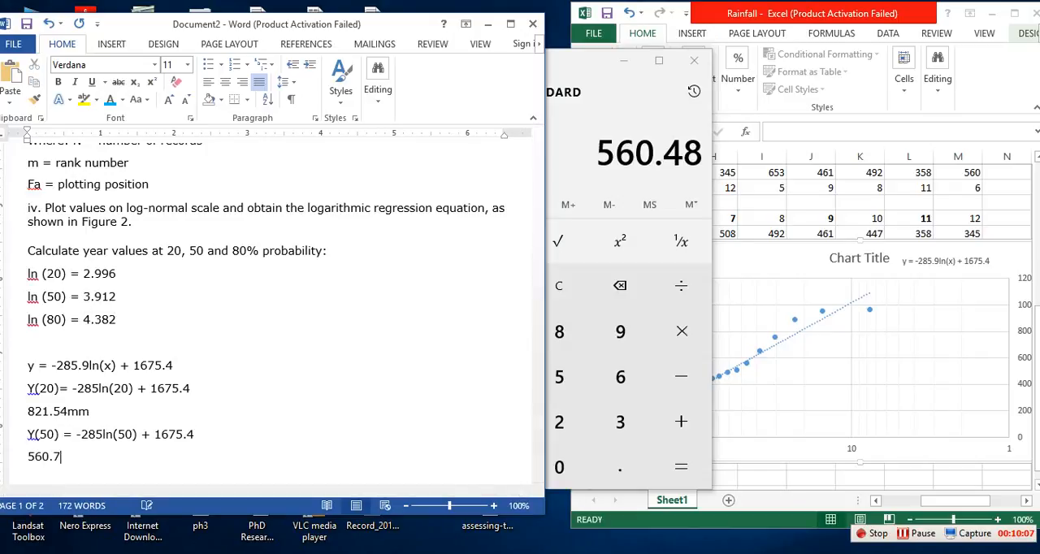
type("8mm")
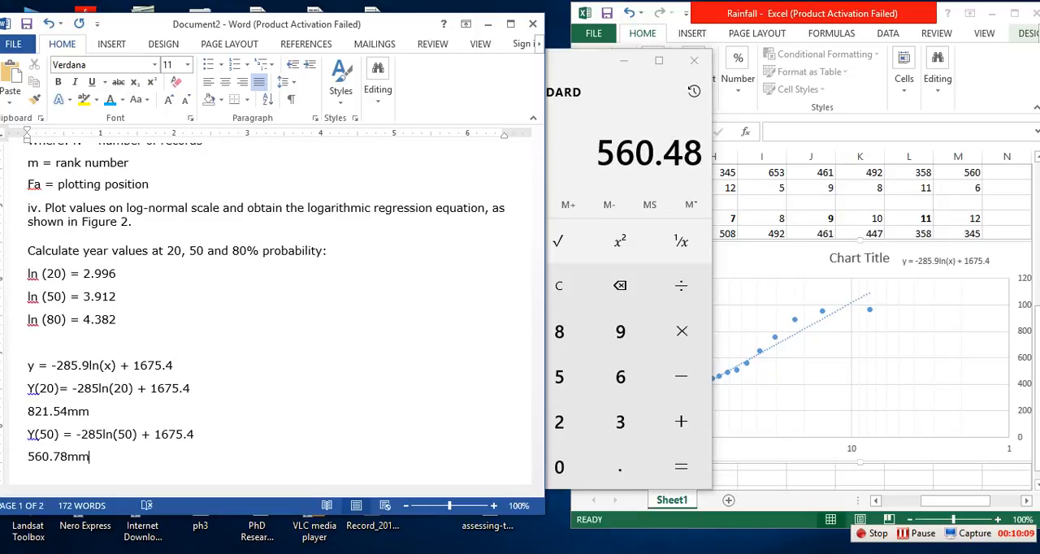
scroll("down", 3)
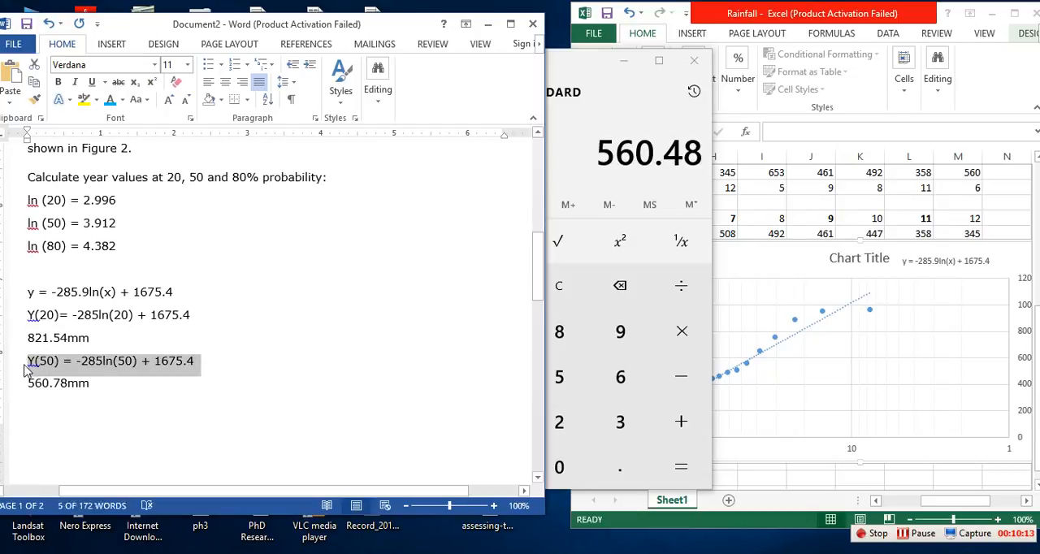
type("Y(50) = -285ln(50) + 1675.4")
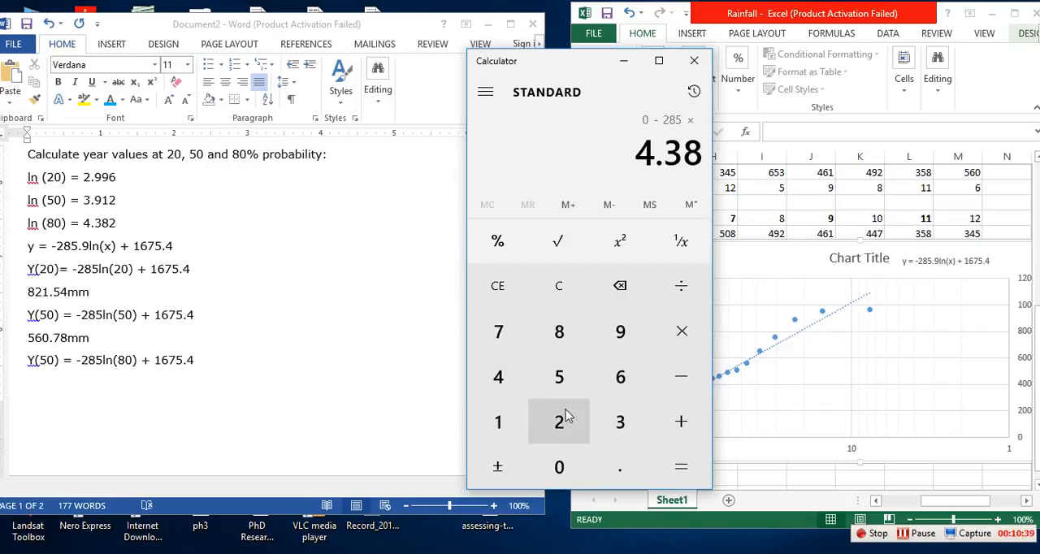
Compute -285 × 4.382 + 1675.4 in Calculator, giving Y(80) = 426.53
left_click(681, 422)
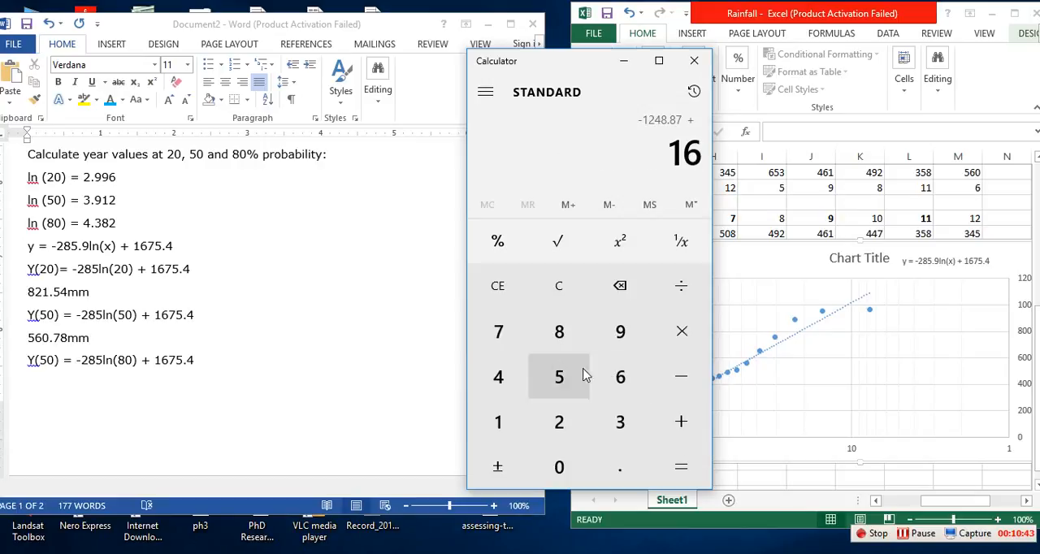
left_click(558, 467)
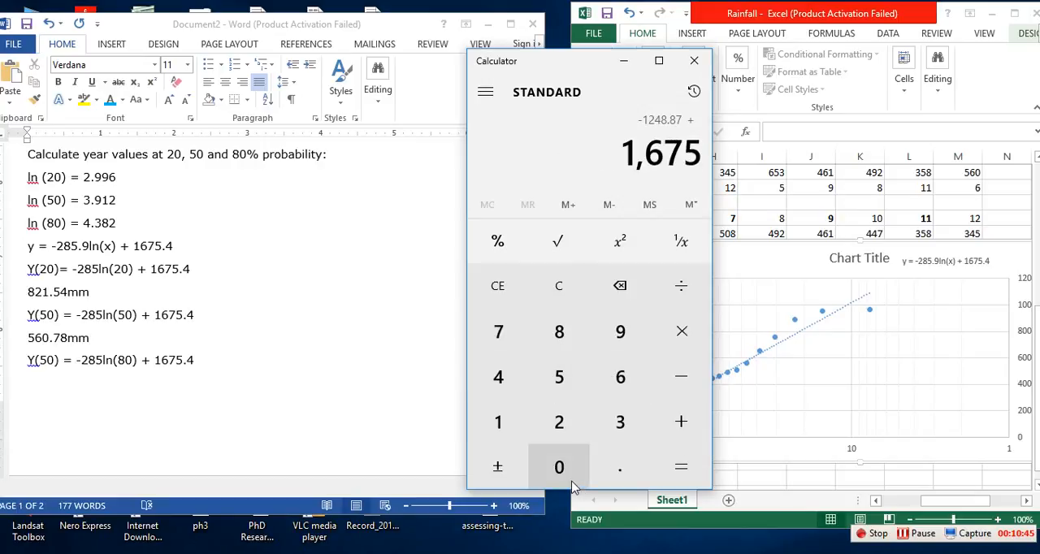
left_click(497, 377)
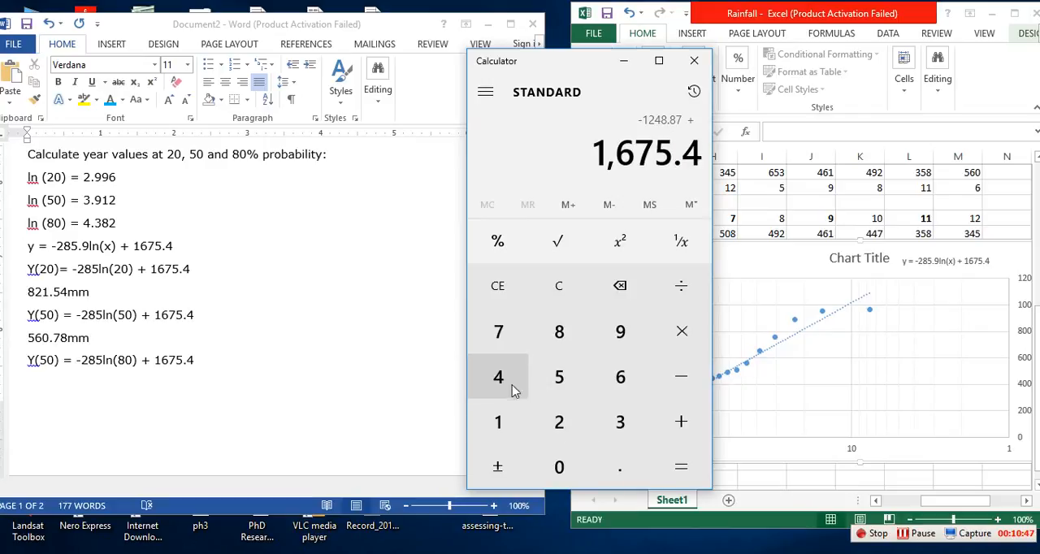
left_click(681, 467)
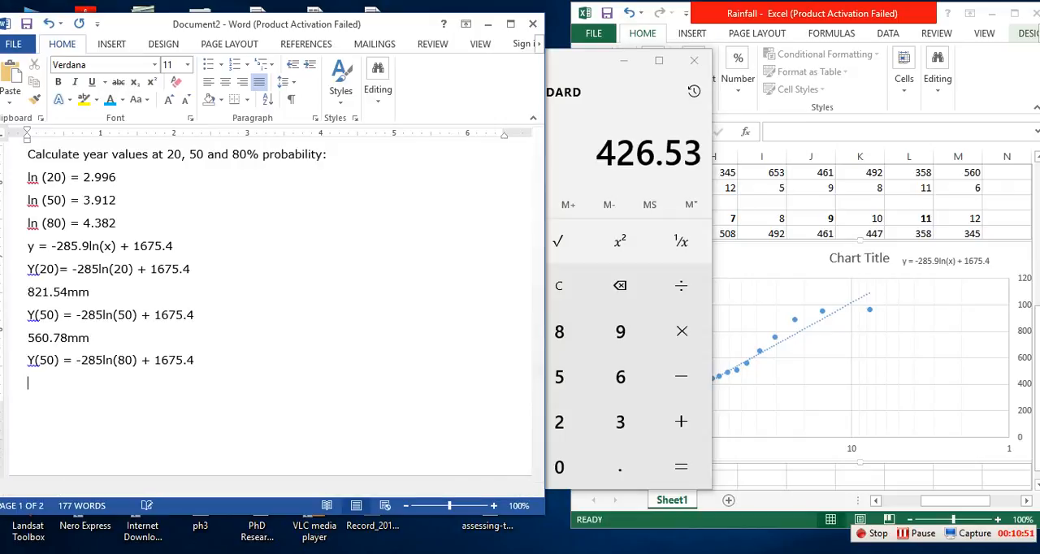
Record 426.53 (wet) under the Y(80) equation and label 560.78mm as (Normal)
type("426.53 (wet")
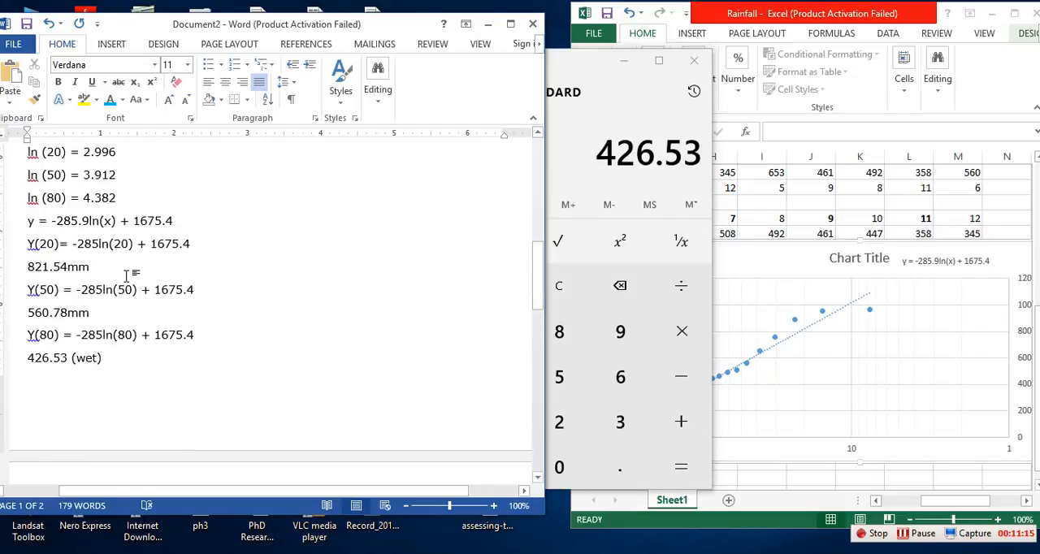
type("()")
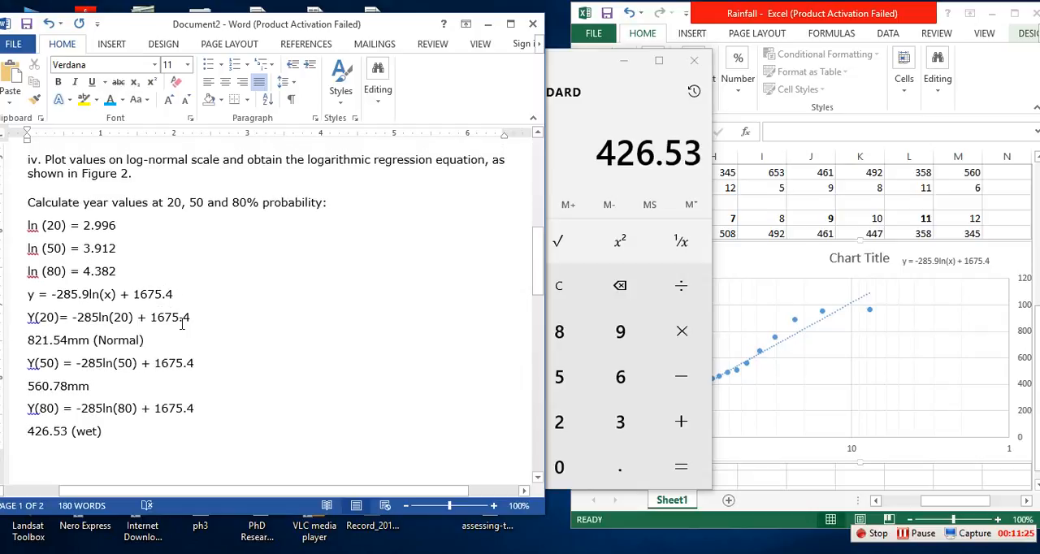
double_click(119, 340)
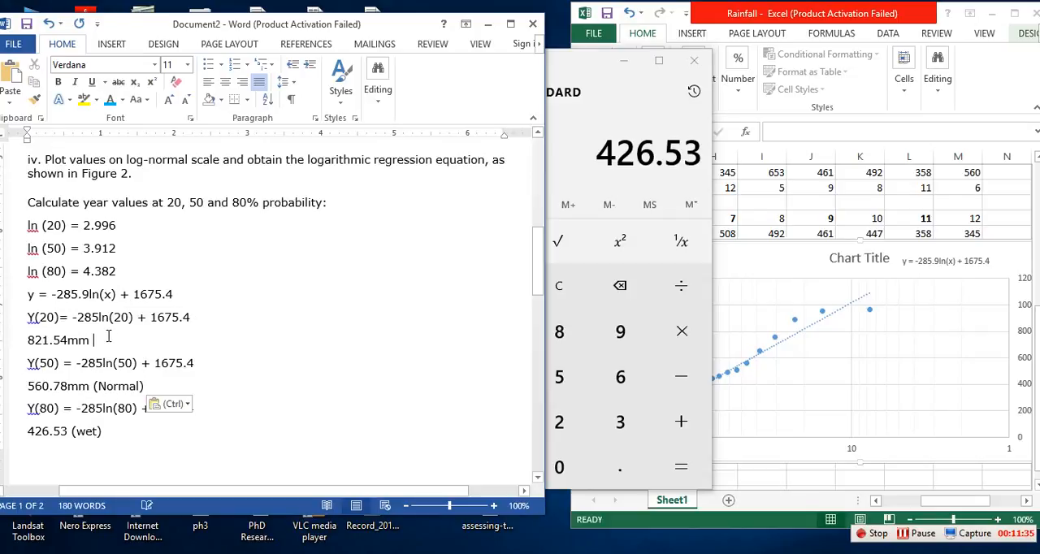
type("(Normal)")
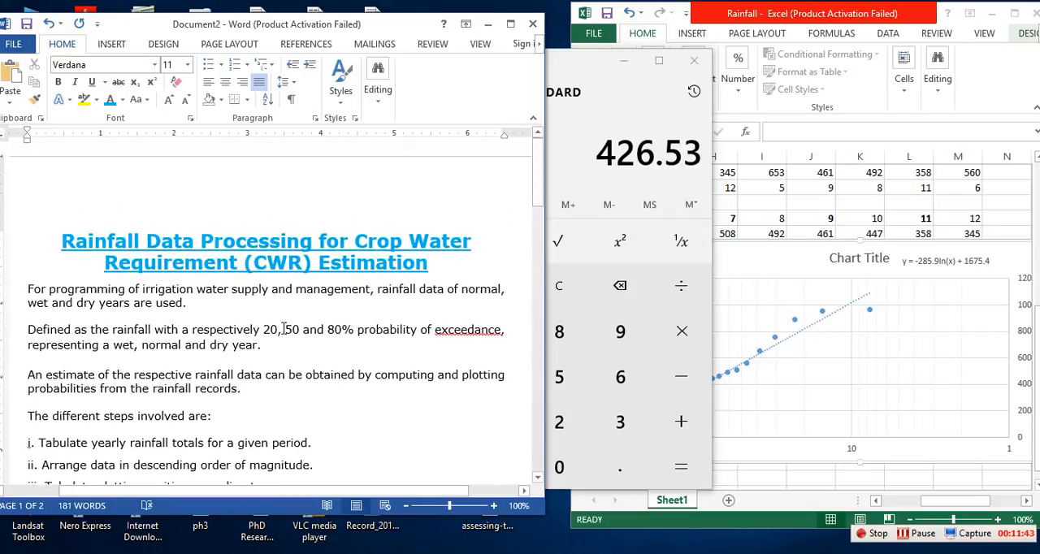
Check the 20/50/80% definition and relabel 821.54mm as wet and 426.53 as dry
double_click(267, 329)
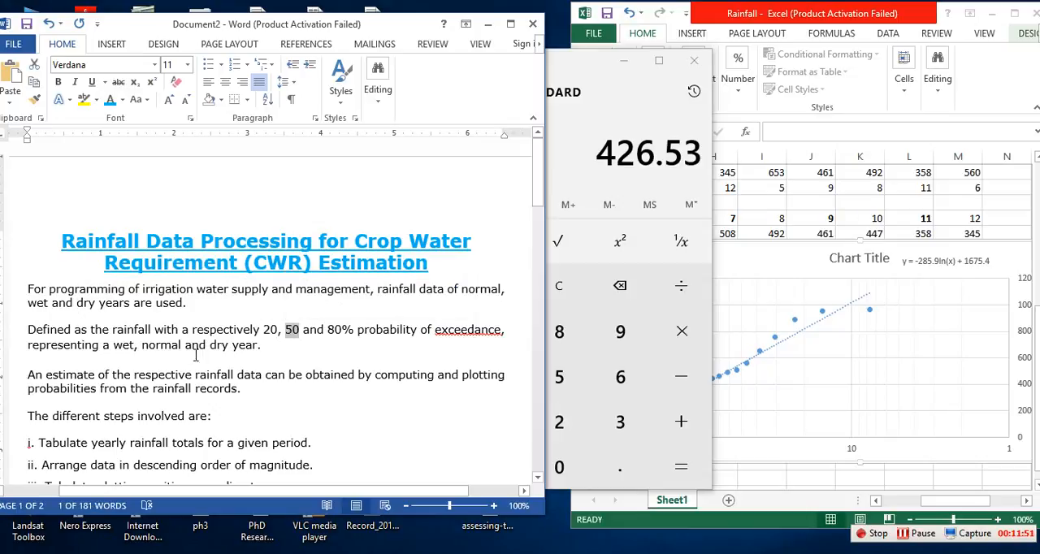
double_click(160, 344)
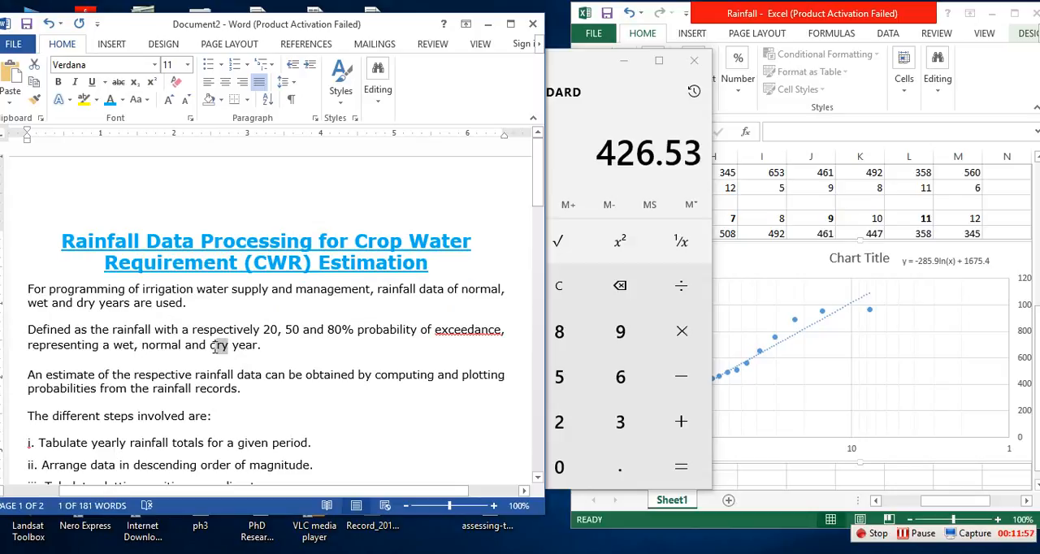
scroll("down", 3)
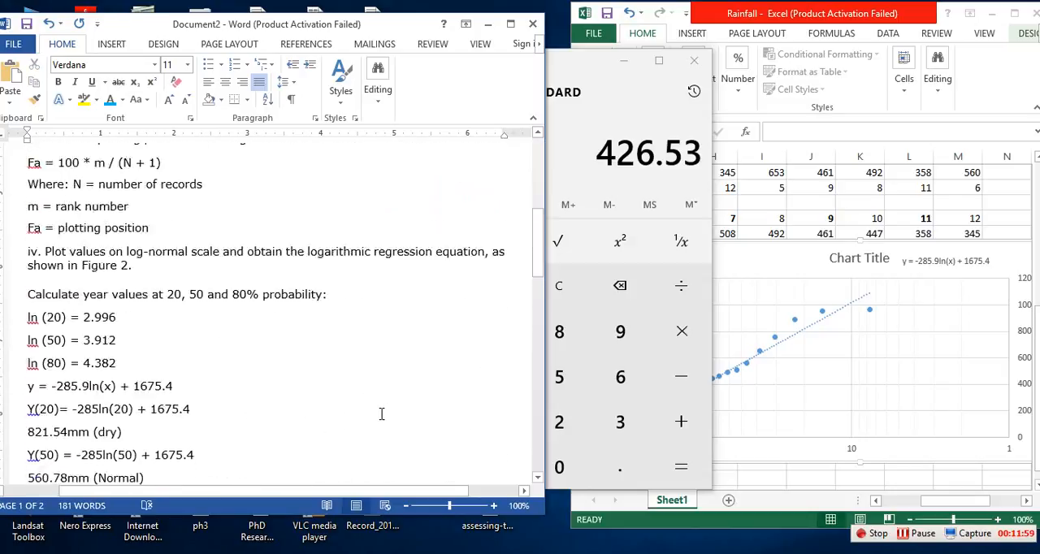
scroll("down", 3)
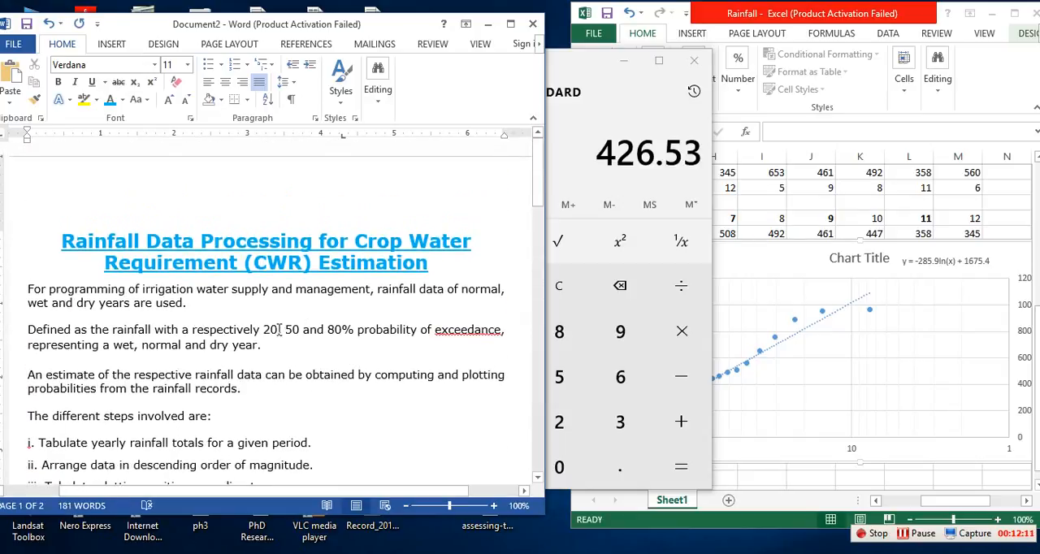
double_click(267, 329)
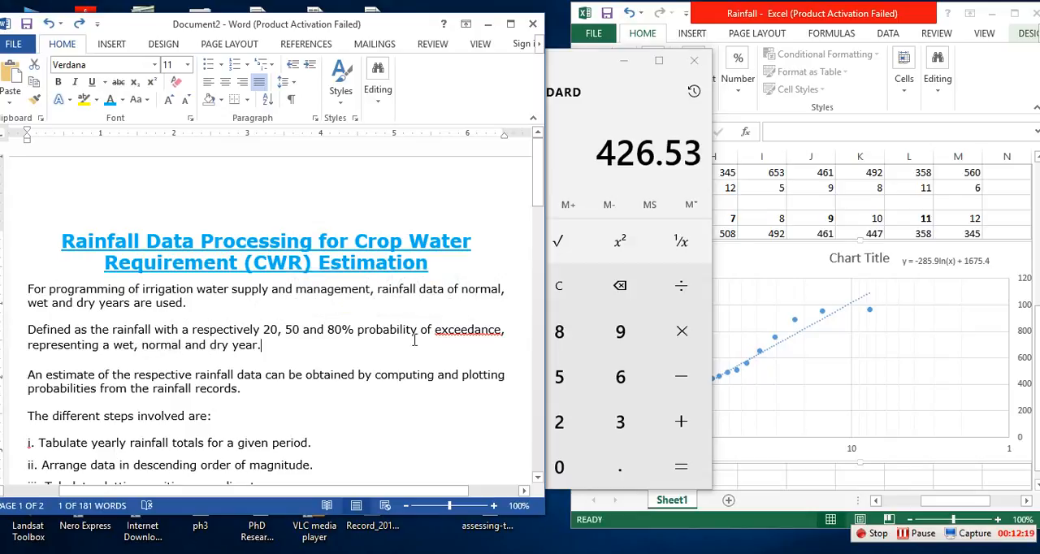
double_click(220, 344)
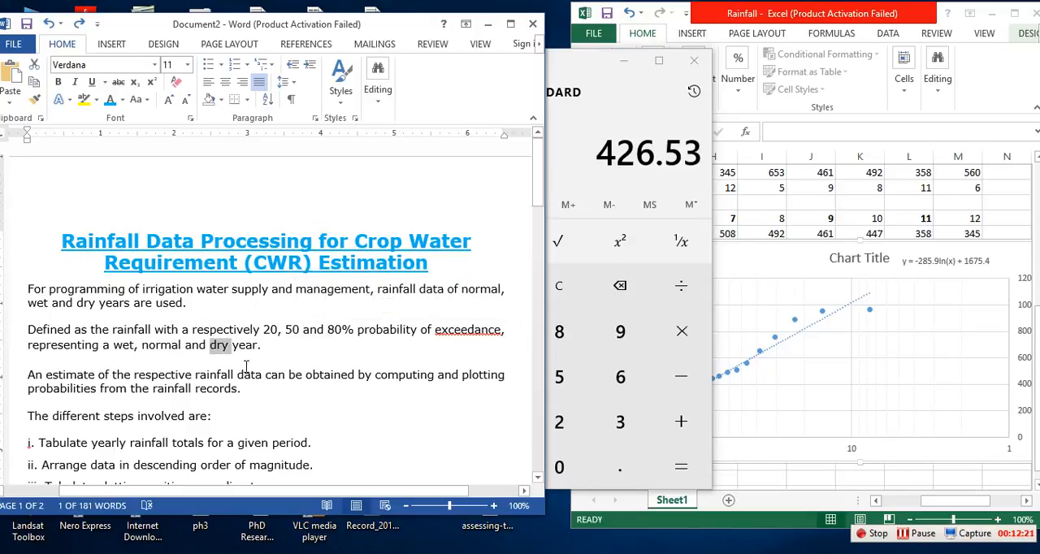
scroll("down", 3)
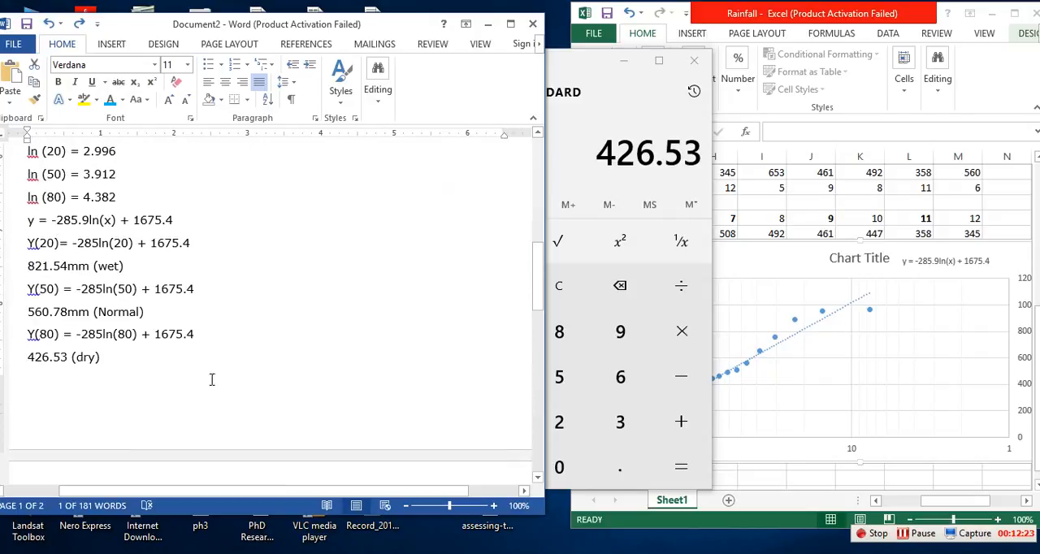
Restyle the three results in larger blue text and end the document with 'Thanks' and 'Good bye'
left_click_drag(28, 243, 101, 370)
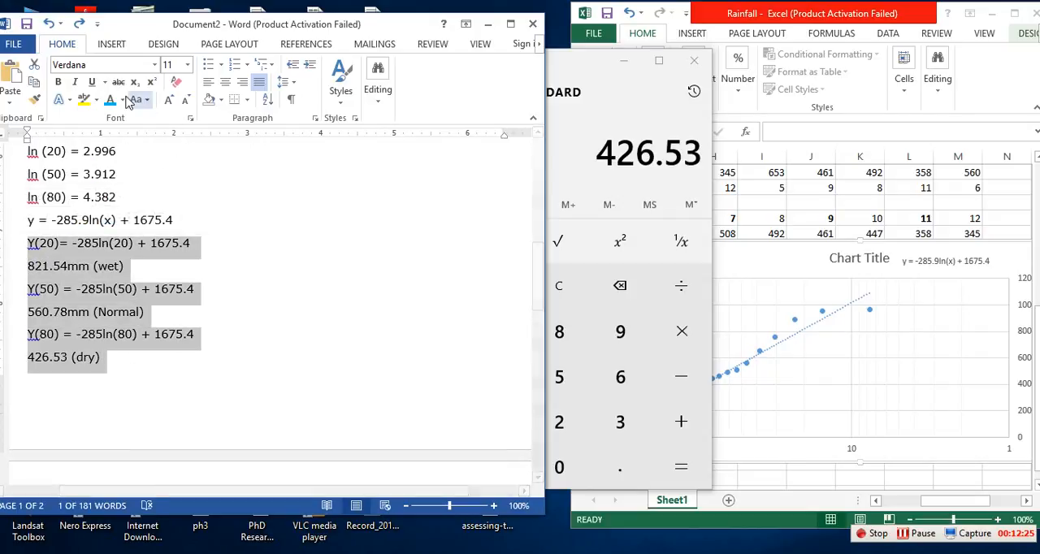
left_click(169, 99)
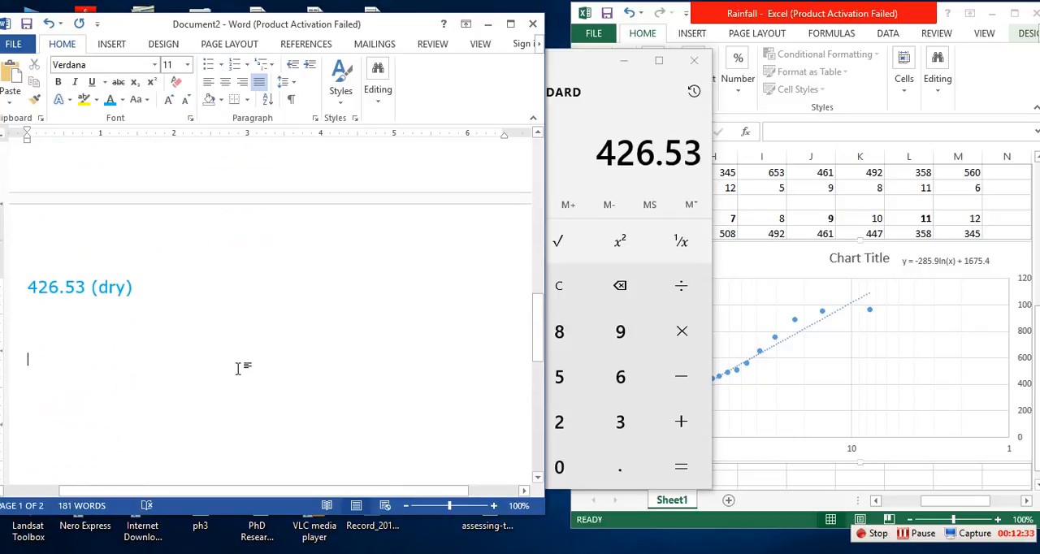
type("Thar")
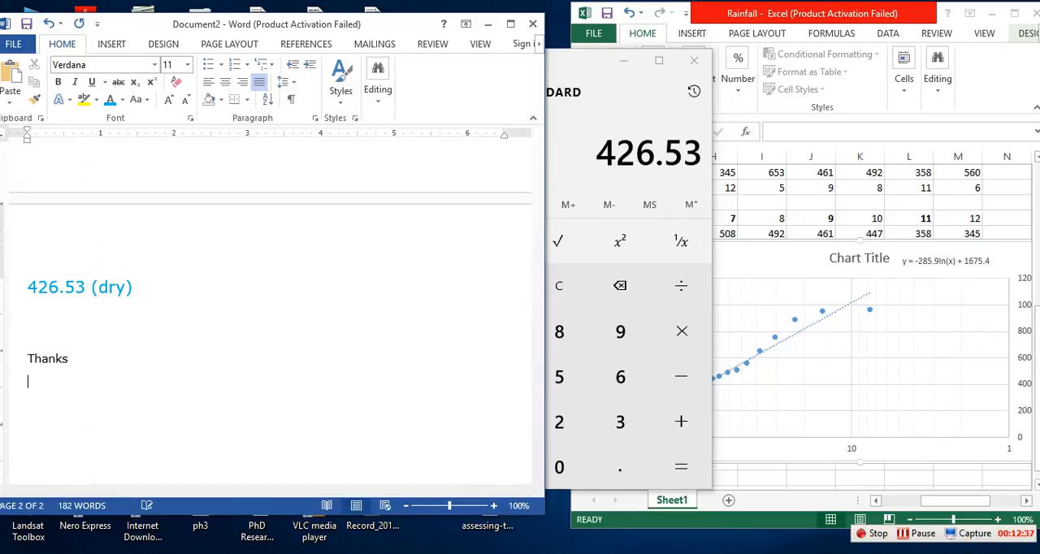
type("good")
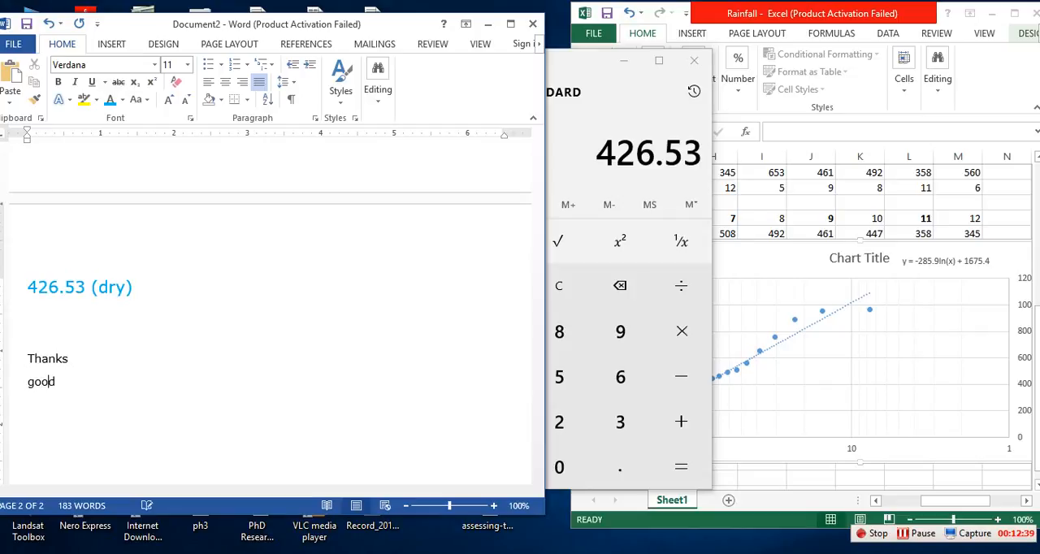
type("Good bye")
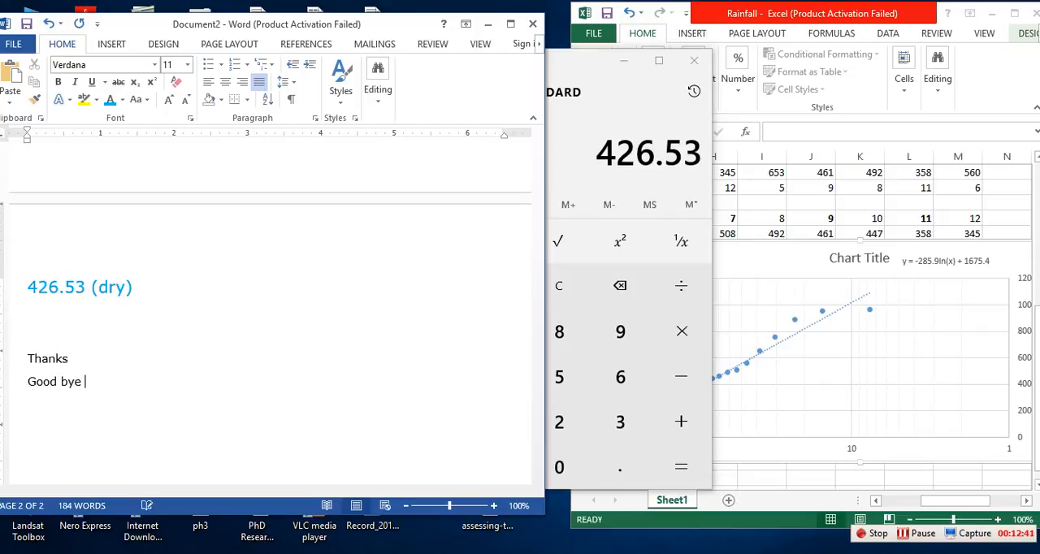